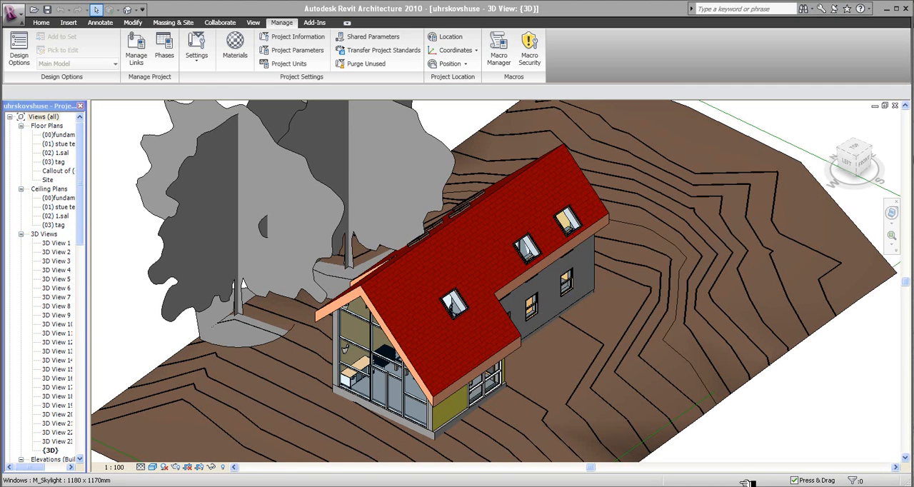
{"action": "mouse_move", "coordinate": [569, 397]}
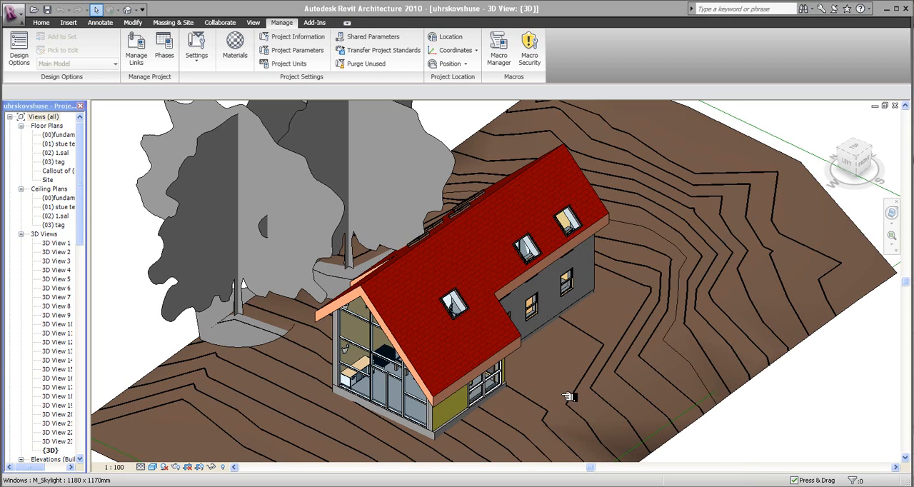
{"action": "mouse_move", "coordinate": [486, 207]}
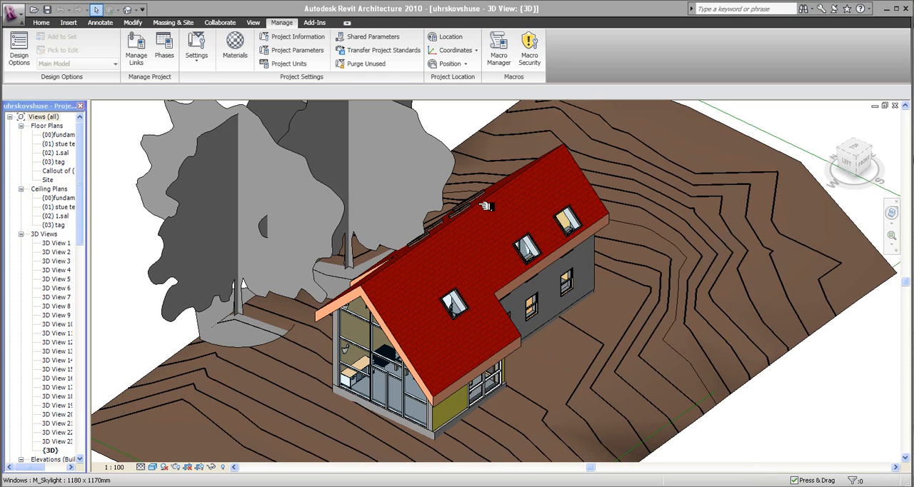
{"action": "mouse_move", "coordinate": [388, 289]}
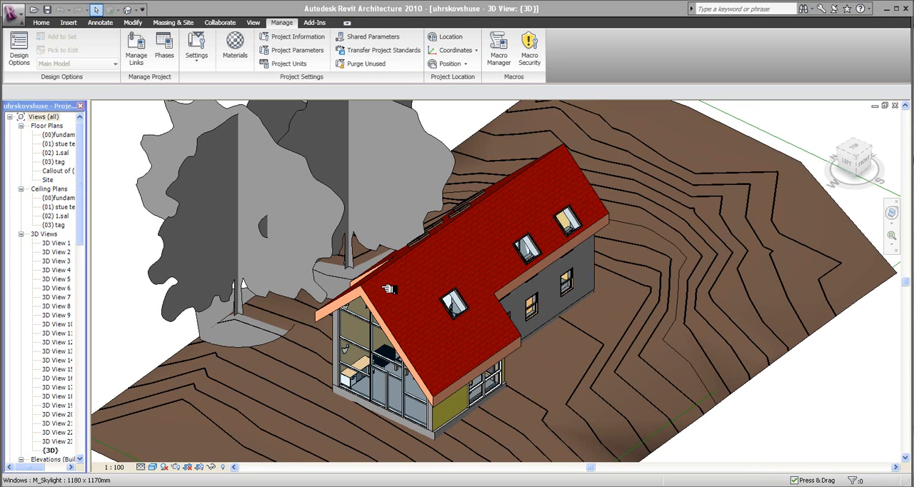
{"action": "mouse_move", "coordinate": [436, 316]}
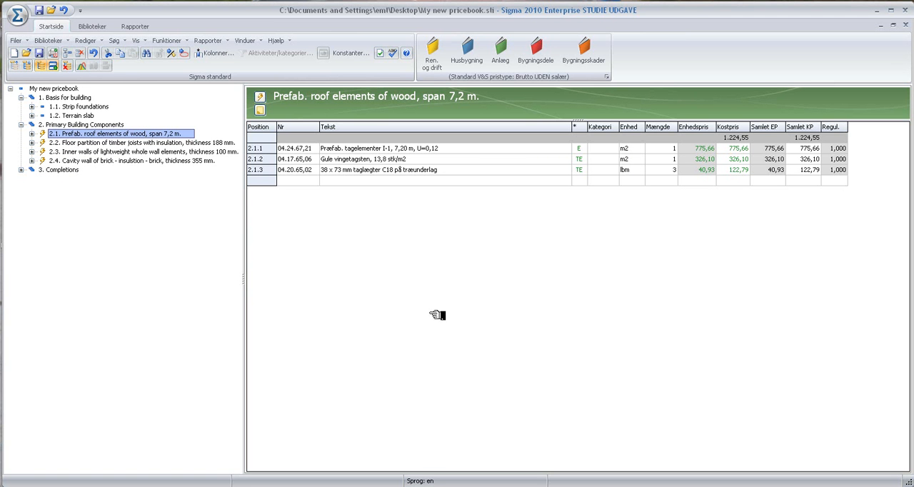
{"action": "mouse_move", "coordinate": [320, 181]}
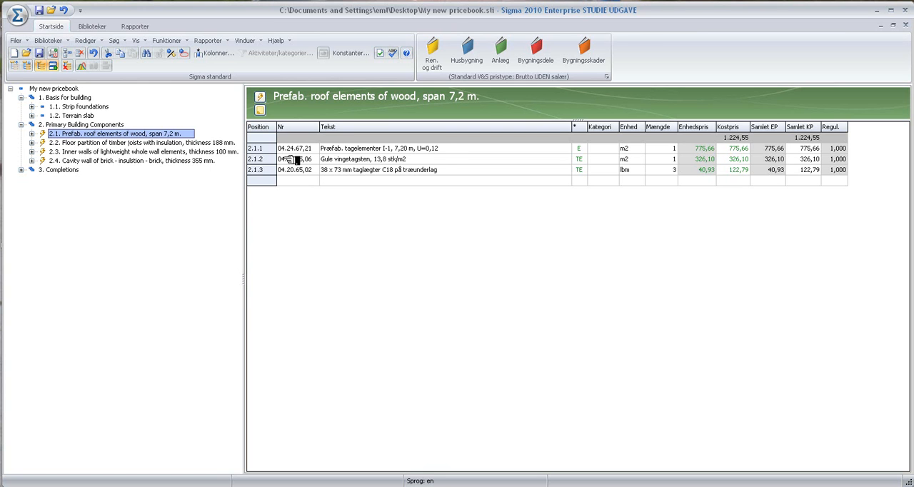
Step: View item 2.1 Prefab. roof elements of wood in My new pricebook in Sigma
{"action": "left_click", "coordinate": [84, 124]}
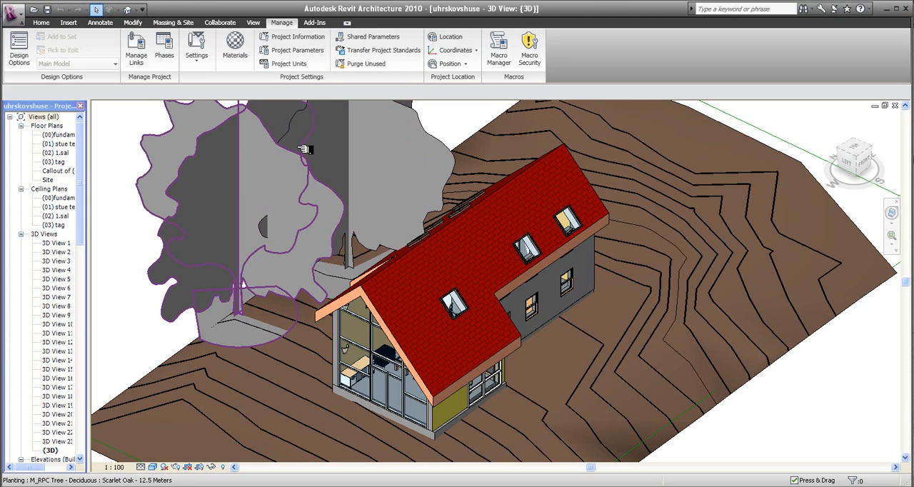
{"action": "mouse_move", "coordinate": [446, 253]}
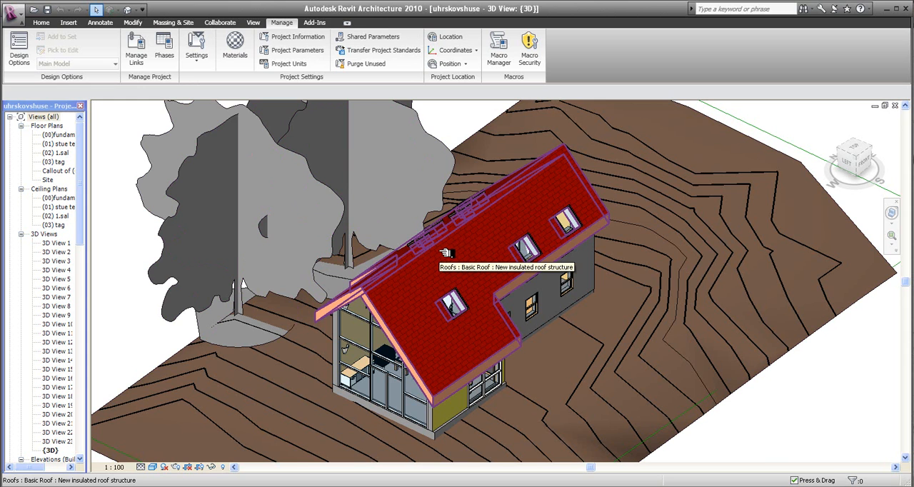
{"action": "mouse_move", "coordinate": [453, 237]}
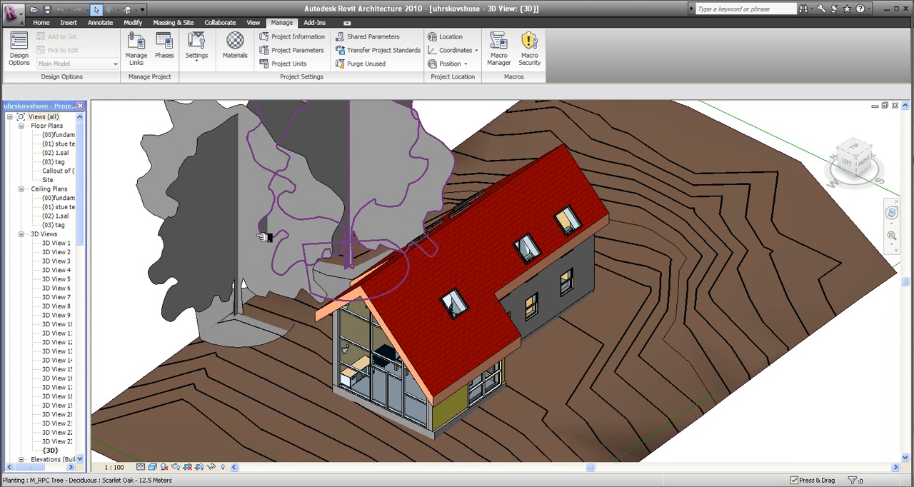
Step: Switch back to the Revit house model's 3D view and go to the Manage tab
{"action": "left_click", "coordinate": [432, 279]}
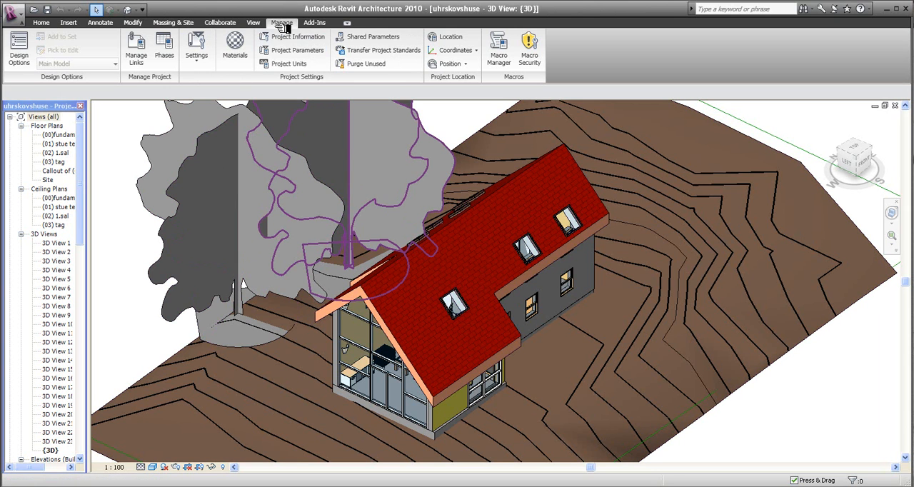
{"action": "left_click", "coordinate": [297, 50]}
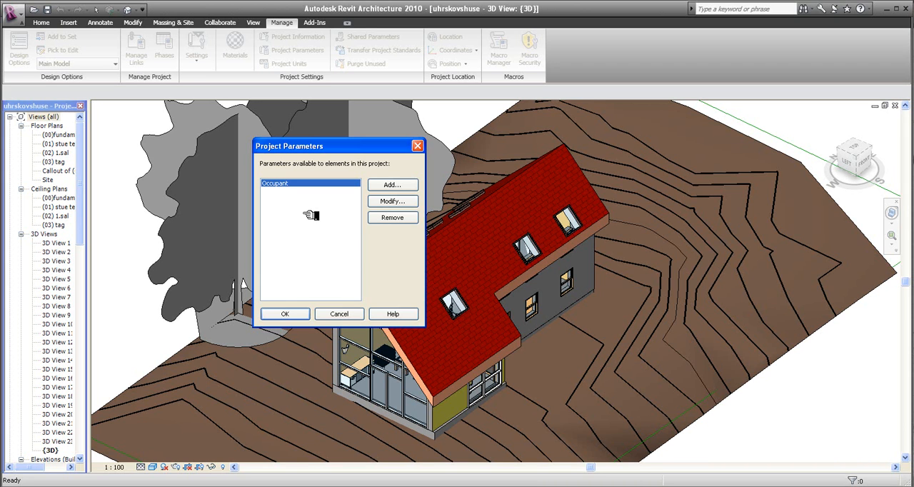
{"action": "mouse_move", "coordinate": [279, 220]}
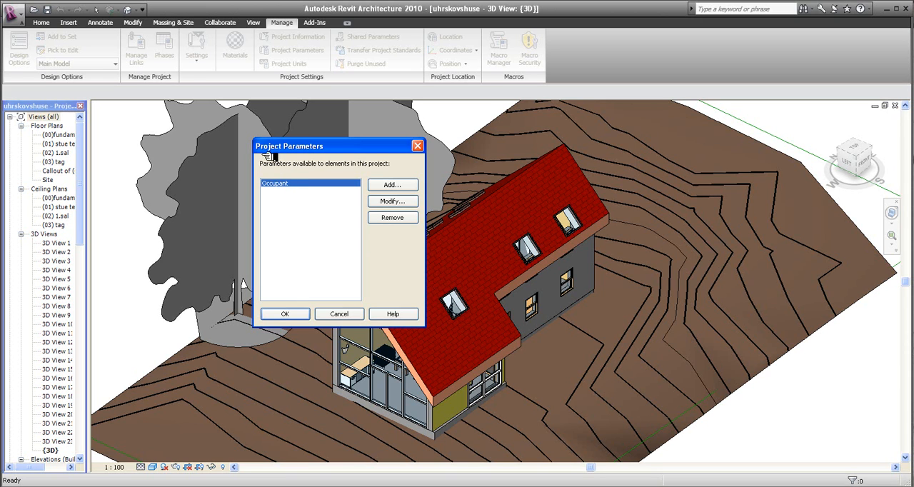
{"action": "mouse_move", "coordinate": [516, 305]}
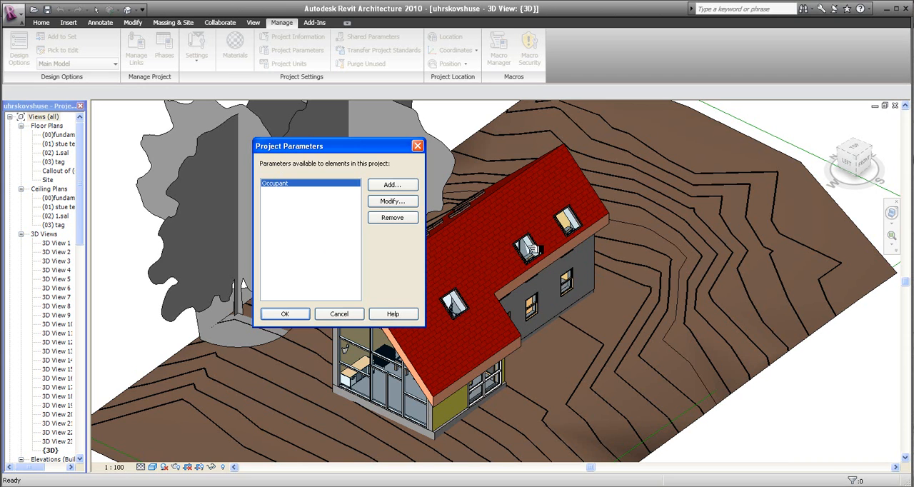
Step: Add a Type Code type parameter under Identity Data, applied to all categories
{"action": "left_click", "coordinate": [392, 185]}
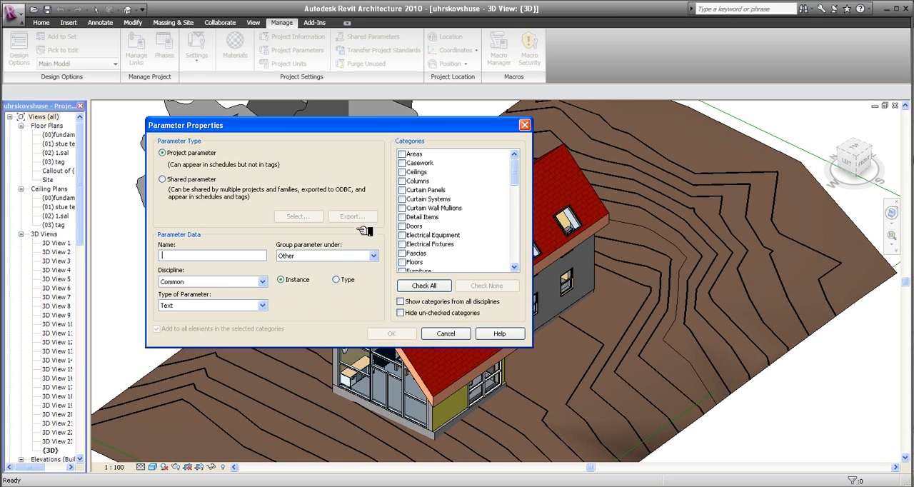
{"action": "mouse_move", "coordinate": [234, 133]}
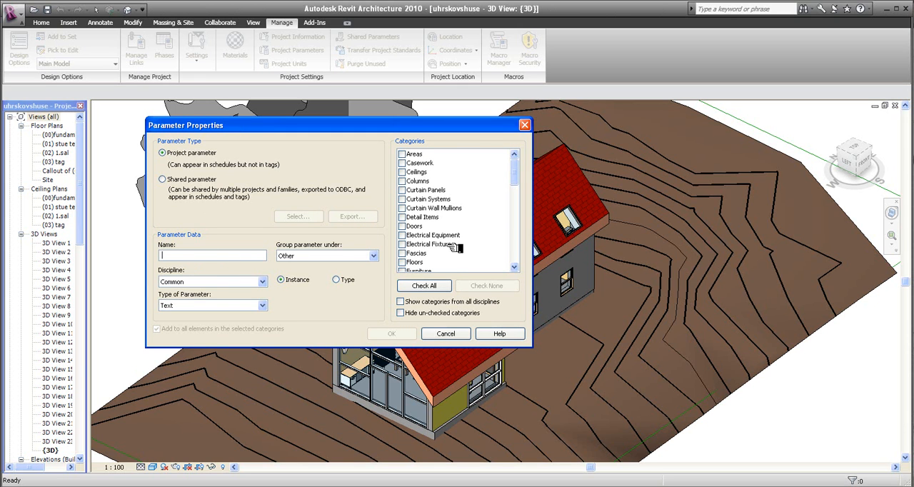
{"action": "type", "text": "Type Code"}
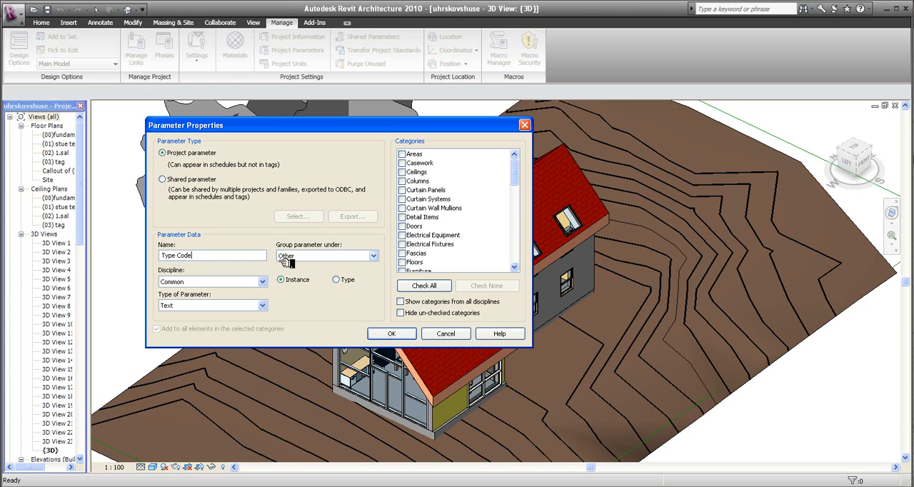
{"action": "left_click", "coordinate": [372, 256]}
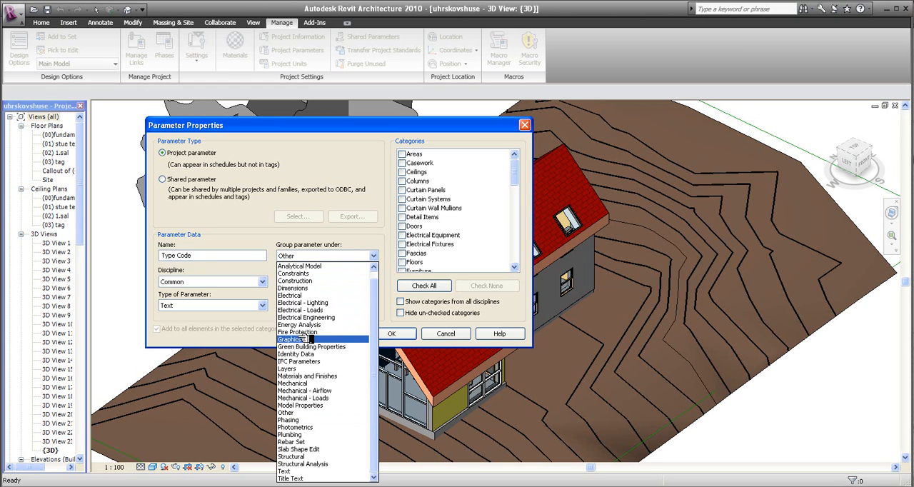
{"action": "left_click", "coordinate": [296, 355]}
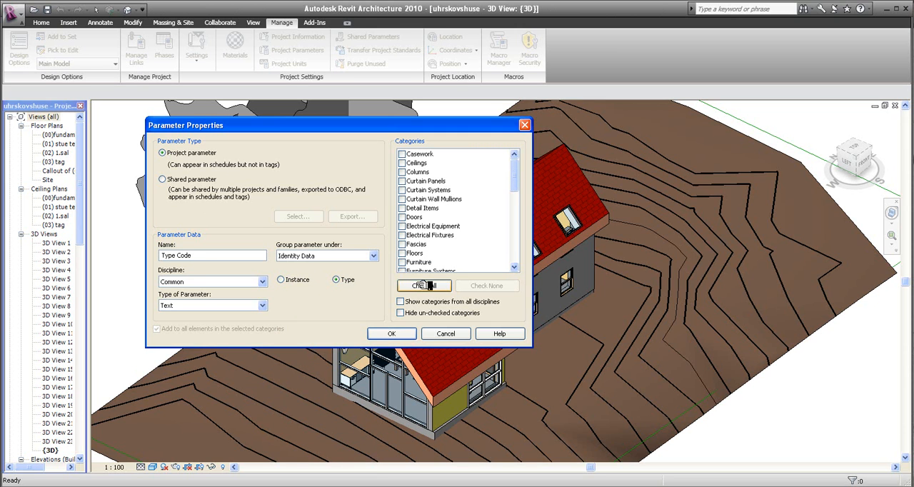
{"action": "left_click", "coordinate": [424, 285]}
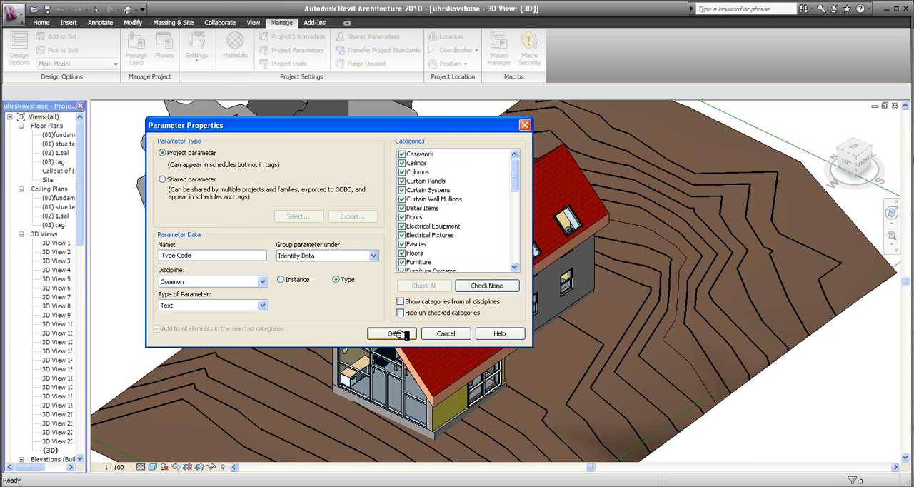
{"action": "left_click", "coordinate": [391, 333]}
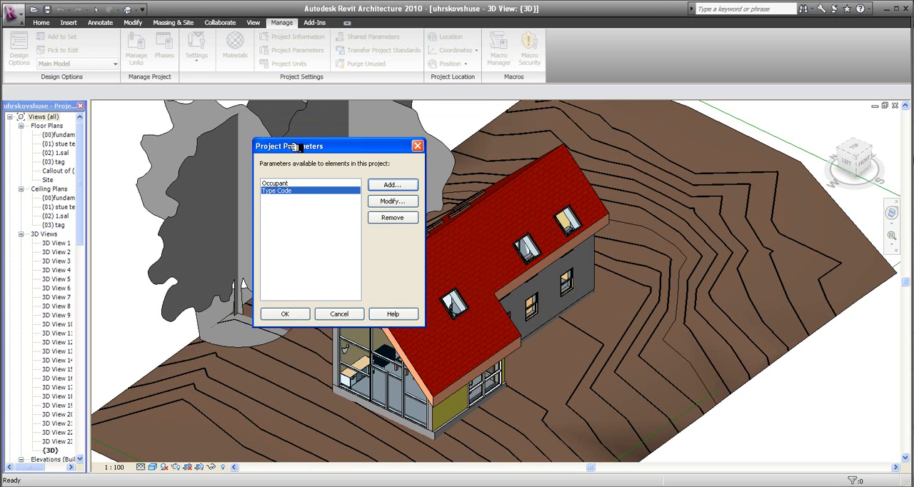
{"action": "mouse_move", "coordinate": [257, 266]}
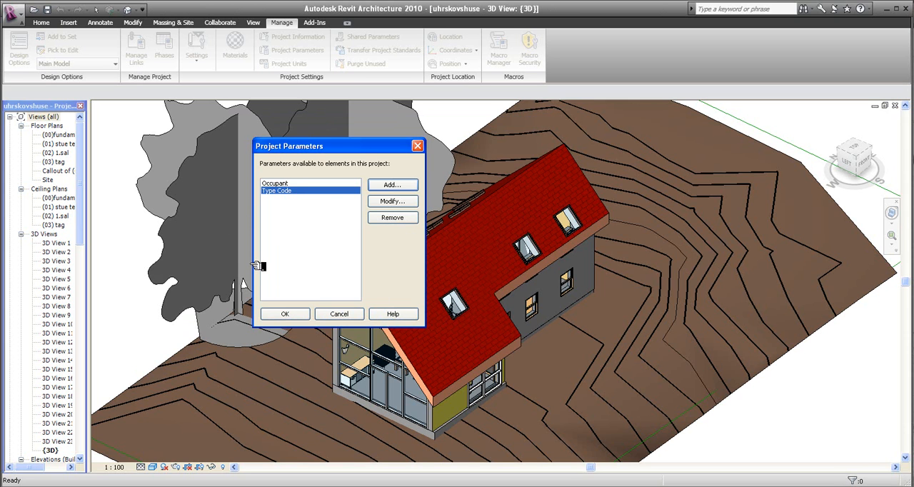
{"action": "mouse_move", "coordinate": [330, 285]}
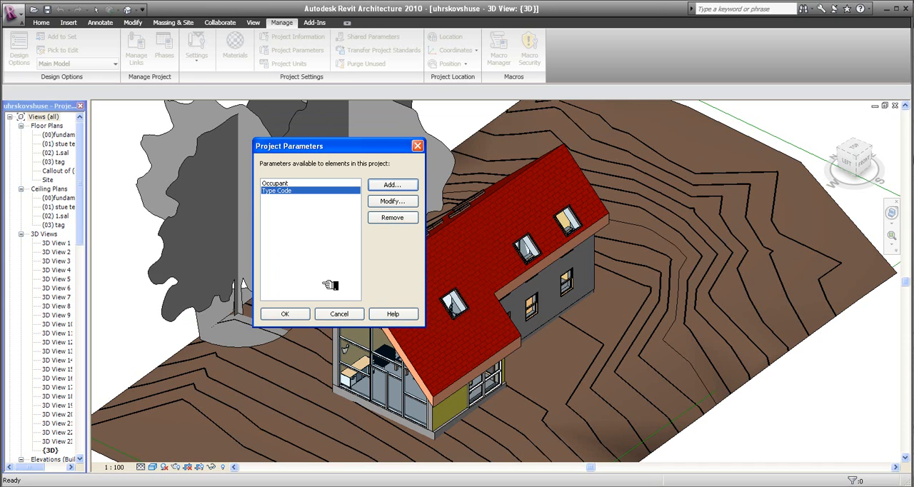
{"action": "mouse_move", "coordinate": [311, 228]}
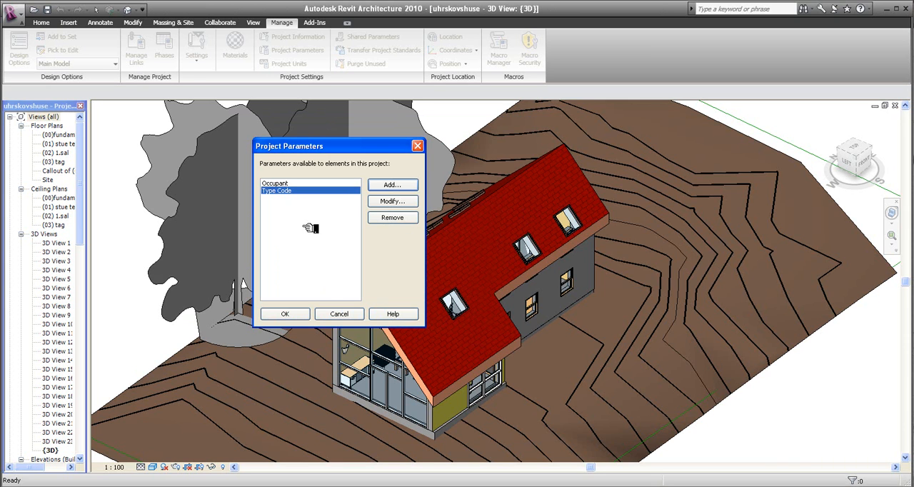
{"action": "mouse_move", "coordinate": [309, 223]}
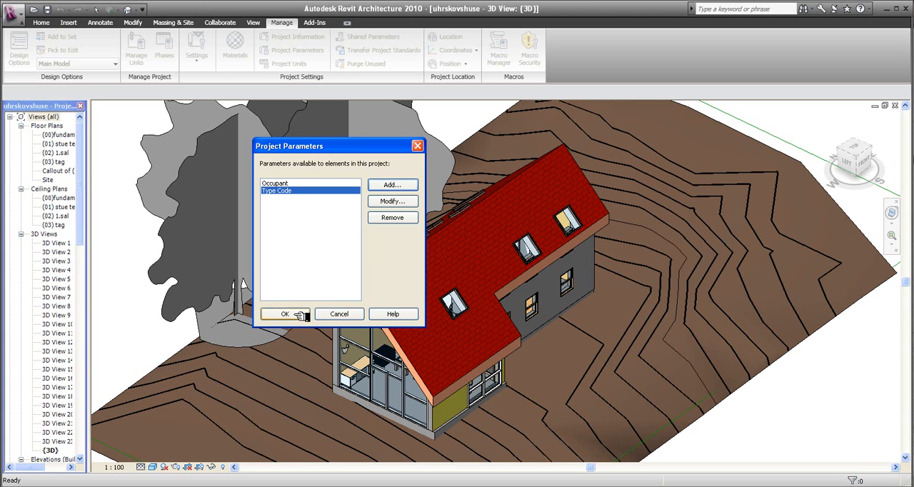
Step: Accept and close the project parameter list holding Occupant and Type Code
{"action": "left_click", "coordinate": [285, 314]}
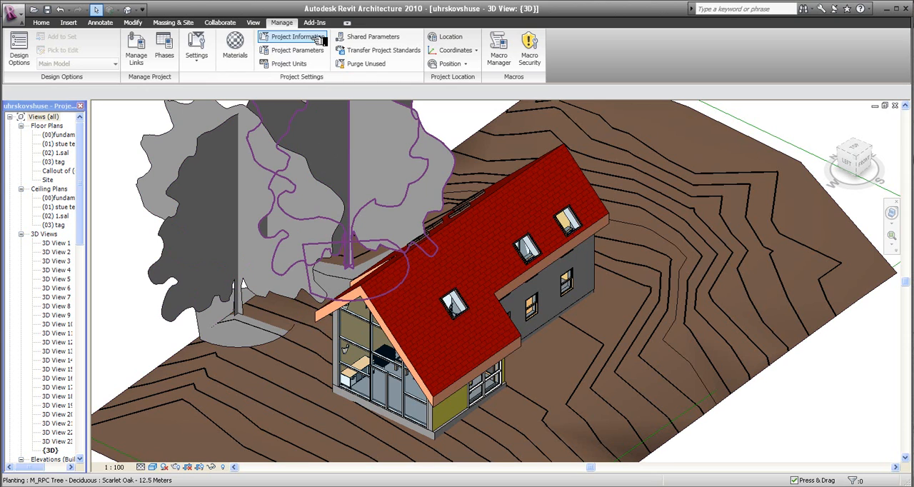
Step: Show the Sigma Revit Integration tools and select the house's insulated Basic Roof
{"action": "left_click", "coordinate": [314, 22]}
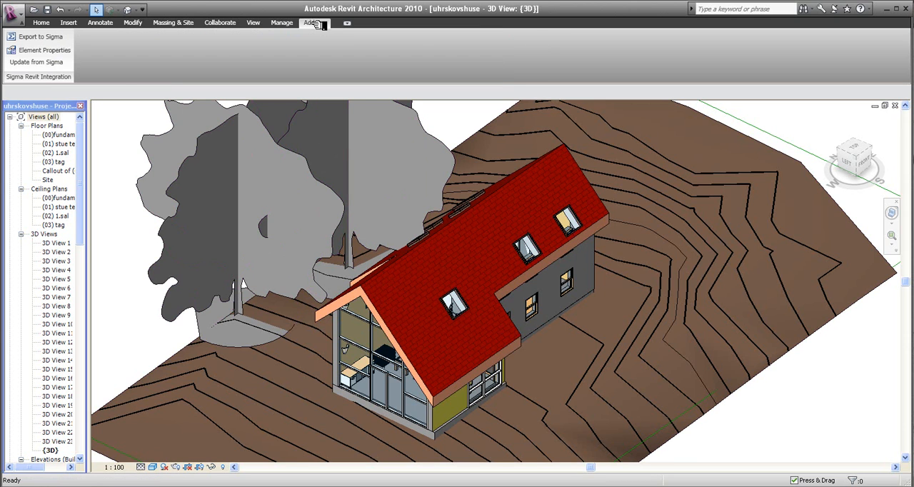
{"action": "mouse_move", "coordinate": [44, 50]}
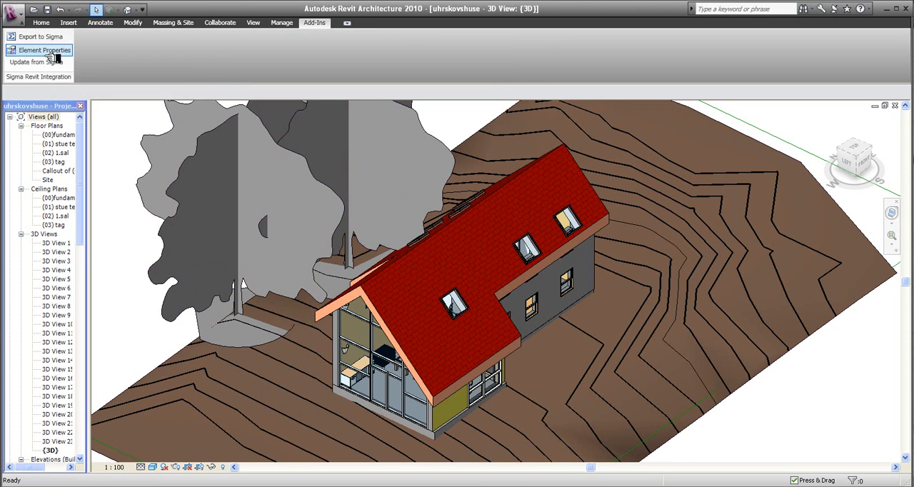
{"action": "mouse_move", "coordinate": [36, 62]}
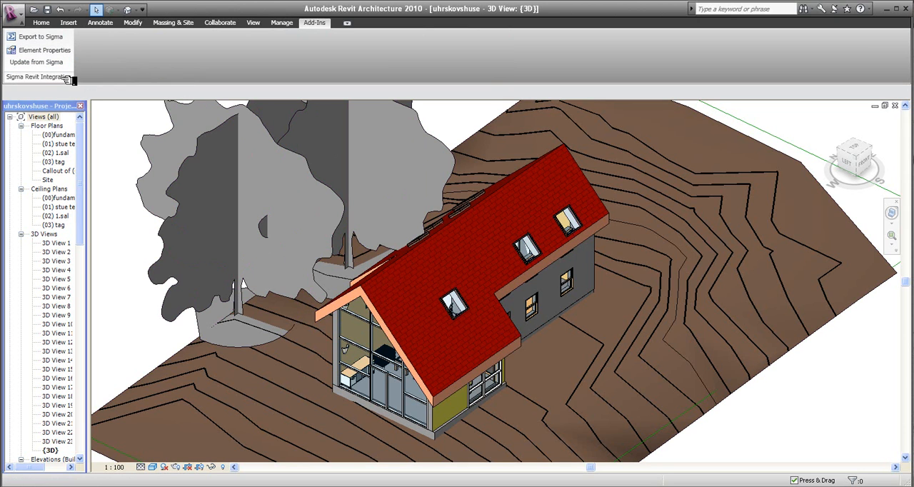
{"action": "mouse_move", "coordinate": [48, 77]}
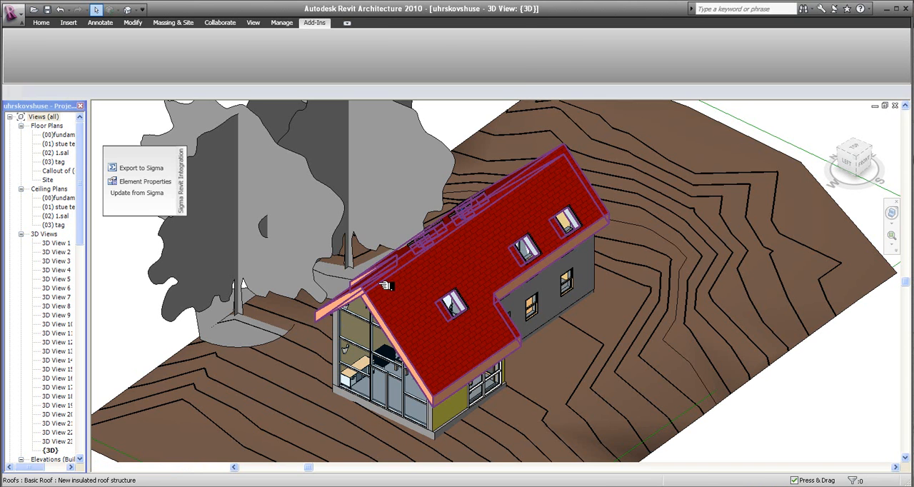
{"action": "left_click", "coordinate": [400, 295]}
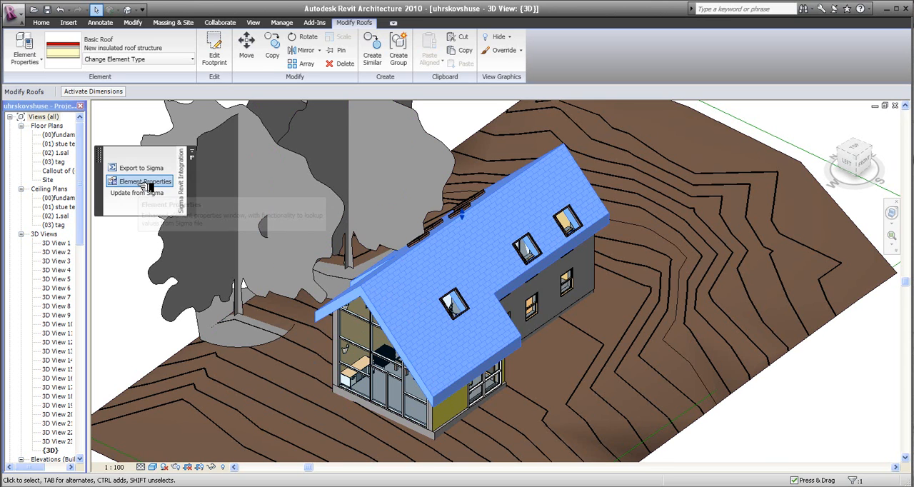
Step: Open the roof's type parameters and launch the price book picker for Type Code
{"action": "left_click", "coordinate": [142, 181]}
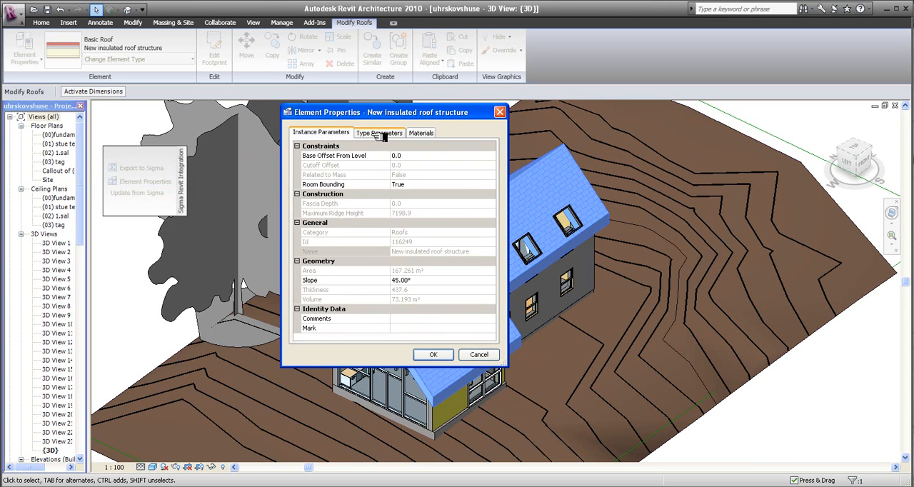
{"action": "left_click", "coordinate": [380, 132]}
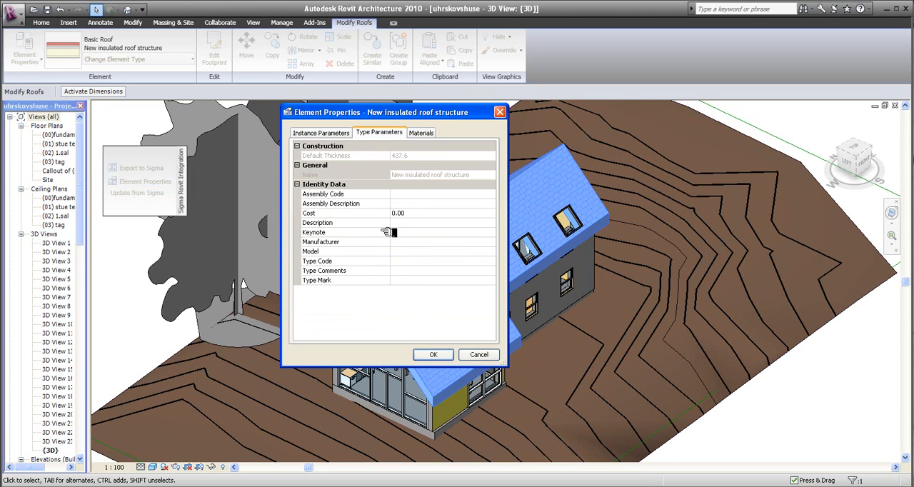
{"action": "mouse_move", "coordinate": [493, 263]}
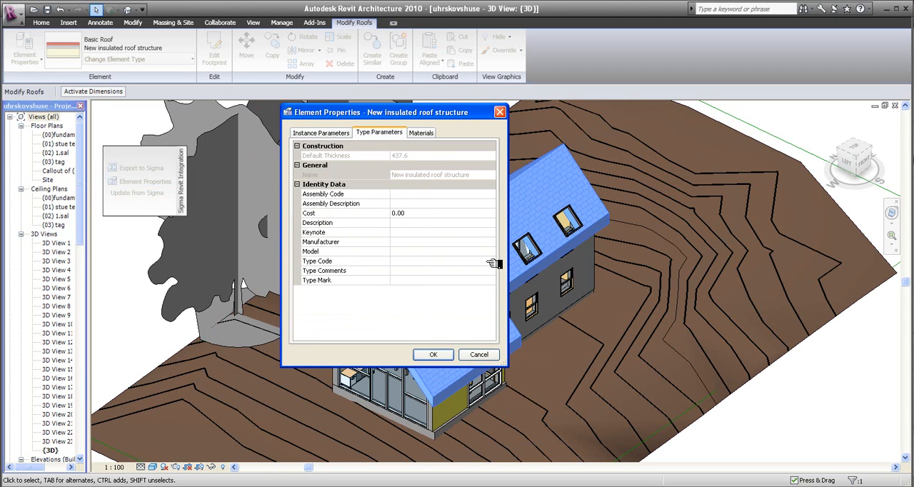
{"action": "left_click", "coordinate": [345, 261]}
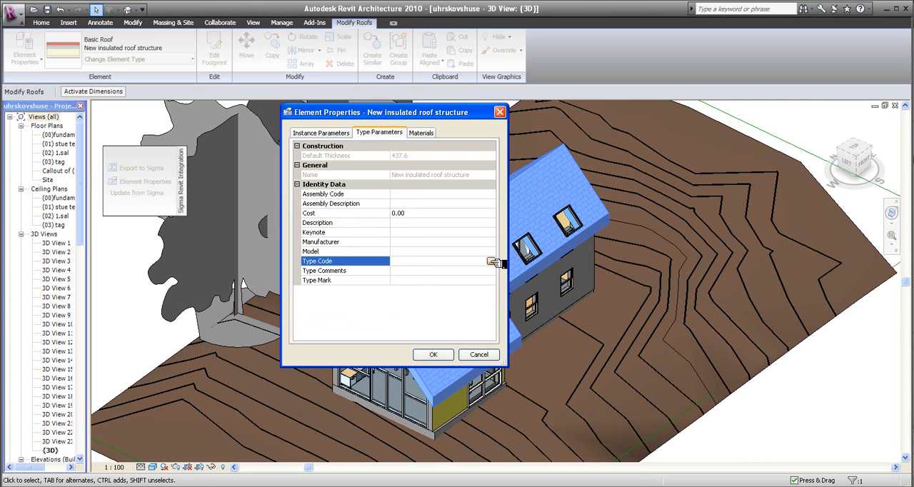
{"action": "left_click", "coordinate": [493, 261]}
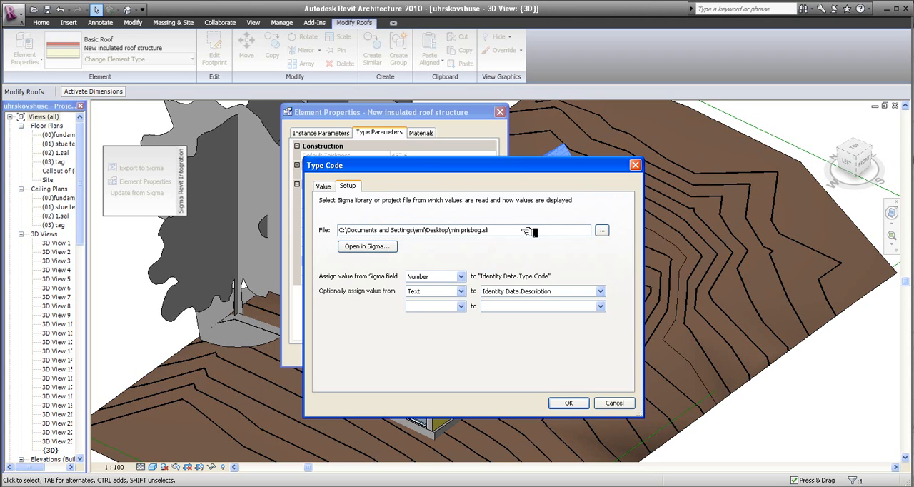
Step: Load My new pricebook as the Type Code source instead of min prisbog
{"action": "left_click", "coordinate": [602, 230]}
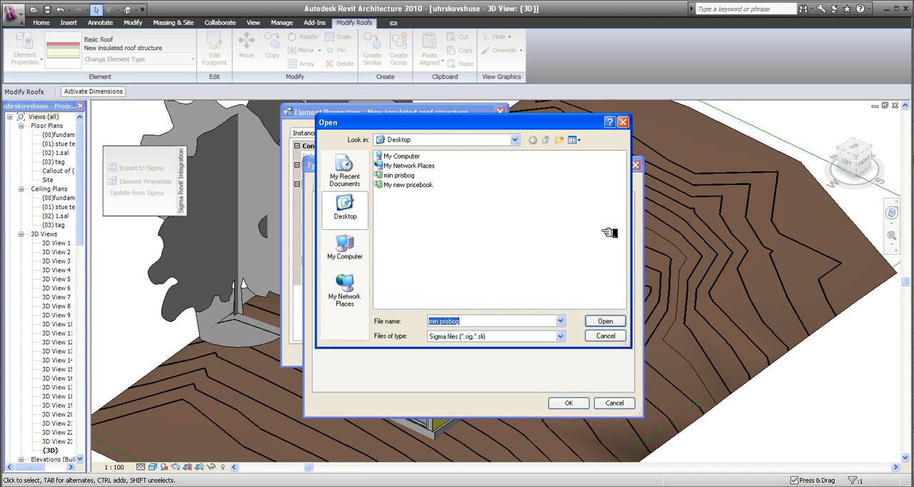
{"action": "mouse_move", "coordinate": [400, 200]}
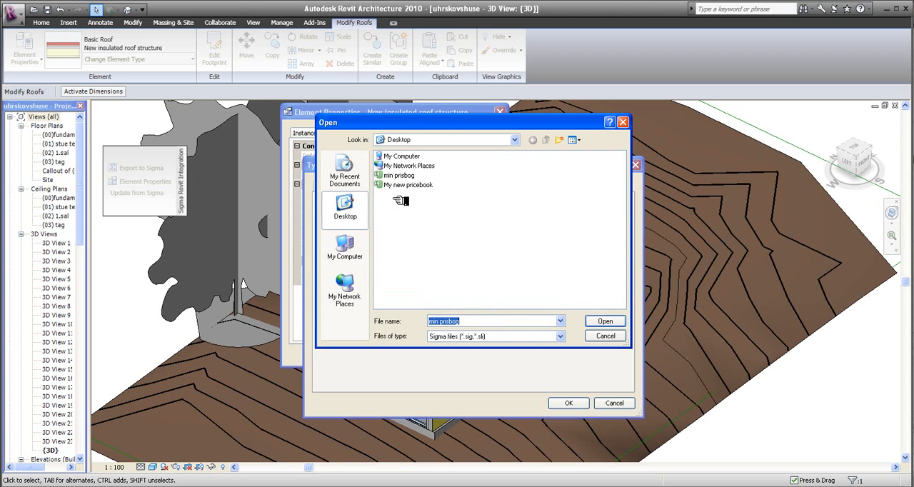
{"action": "left_click", "coordinate": [407, 184]}
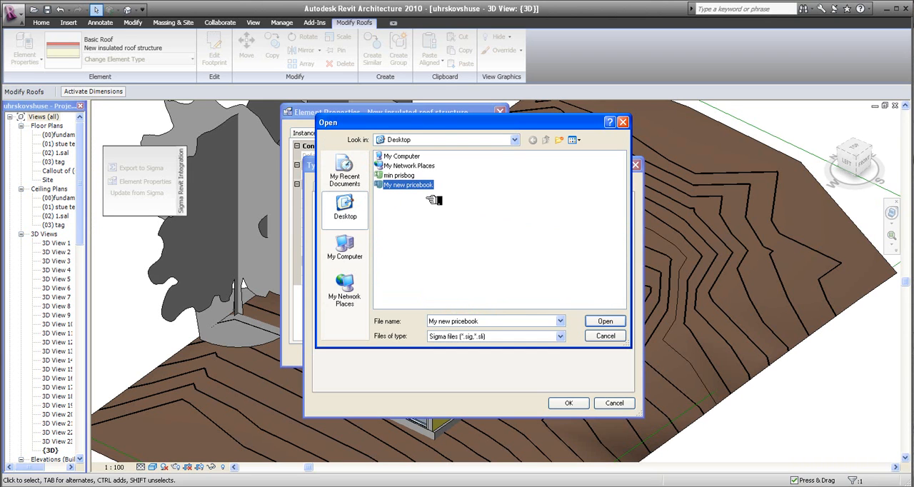
{"action": "left_click", "coordinate": [605, 321]}
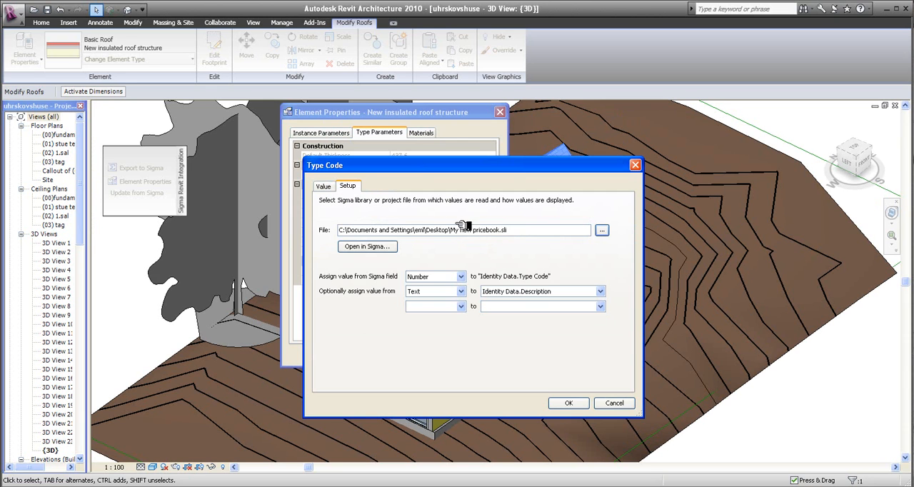
{"action": "left_click", "coordinate": [324, 186]}
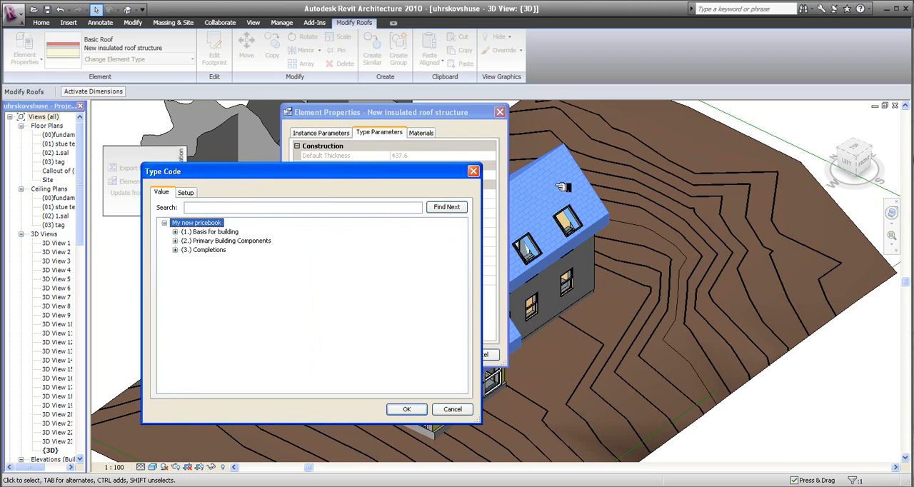
Step: Set the roof's Type Code to (27)19.10,04 Prefab. roof elements of wood
{"action": "left_click", "coordinate": [175, 241]}
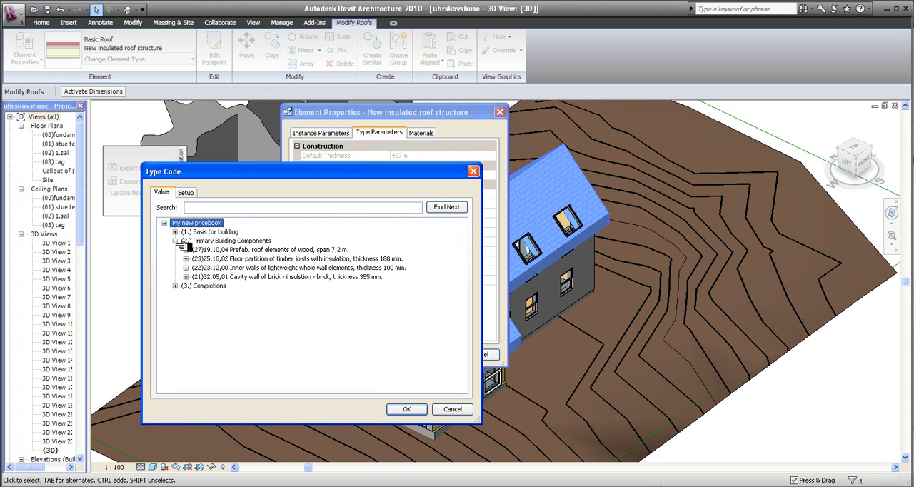
{"action": "left_click", "coordinate": [271, 249]}
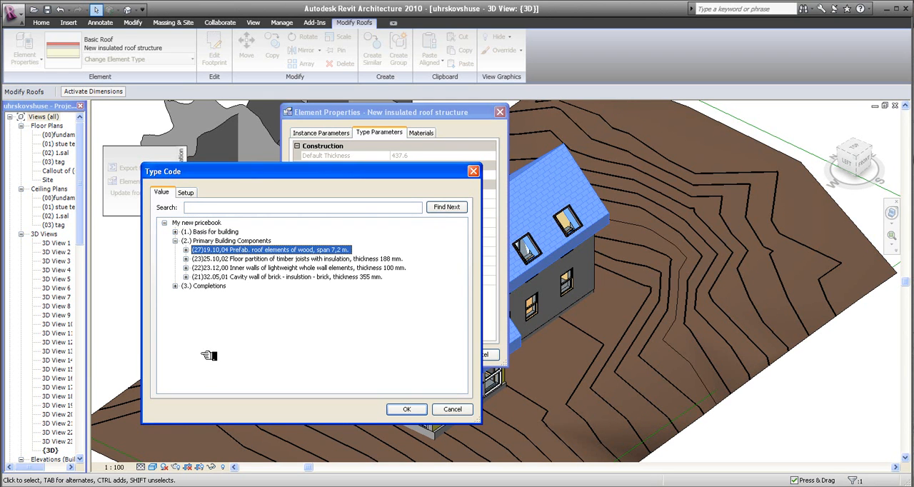
{"action": "mouse_move", "coordinate": [433, 434]}
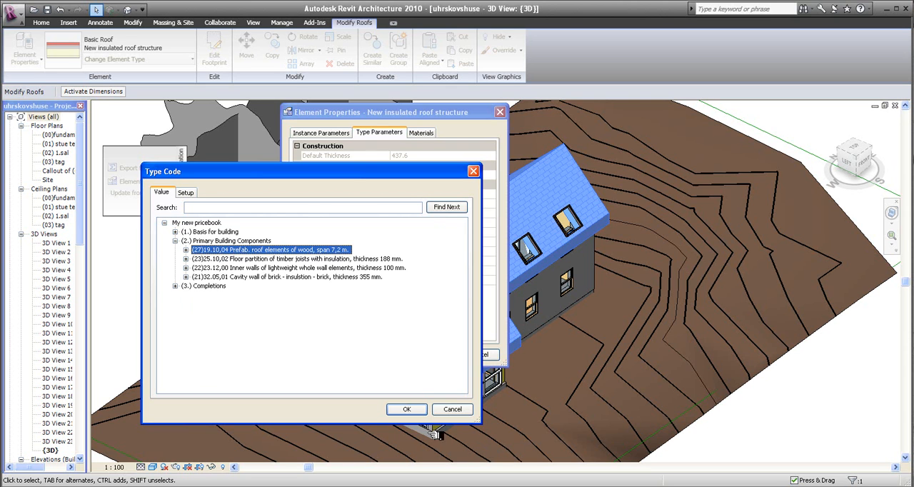
{"action": "left_click", "coordinate": [407, 409]}
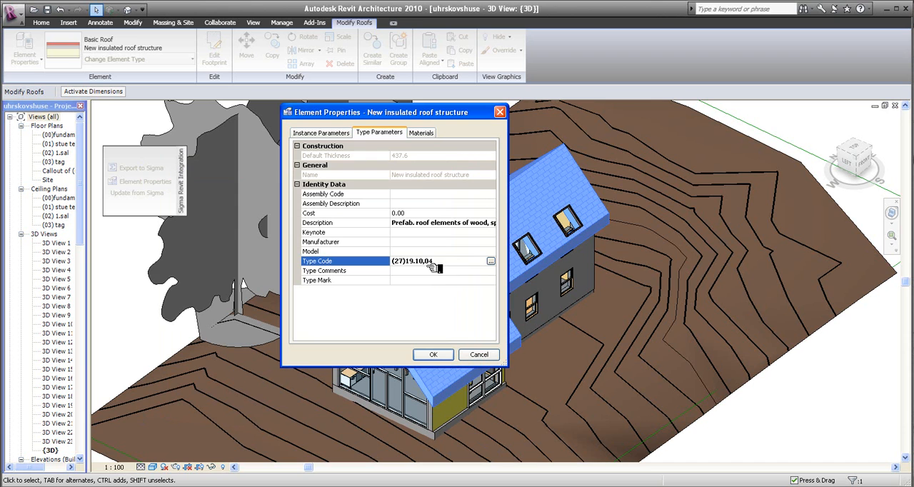
{"action": "mouse_move", "coordinate": [486, 212]}
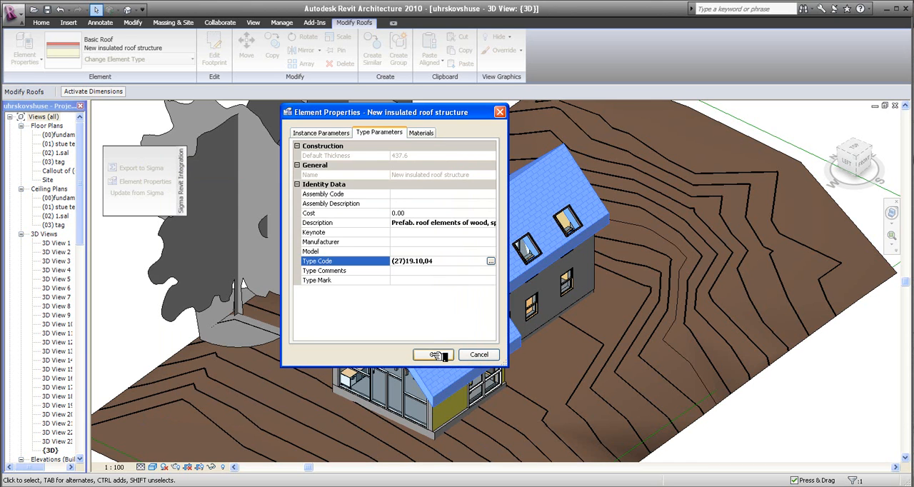
Step: Close the roof properties and open the 300 mm wall's Type Code price book picker
{"action": "left_click", "coordinate": [434, 355]}
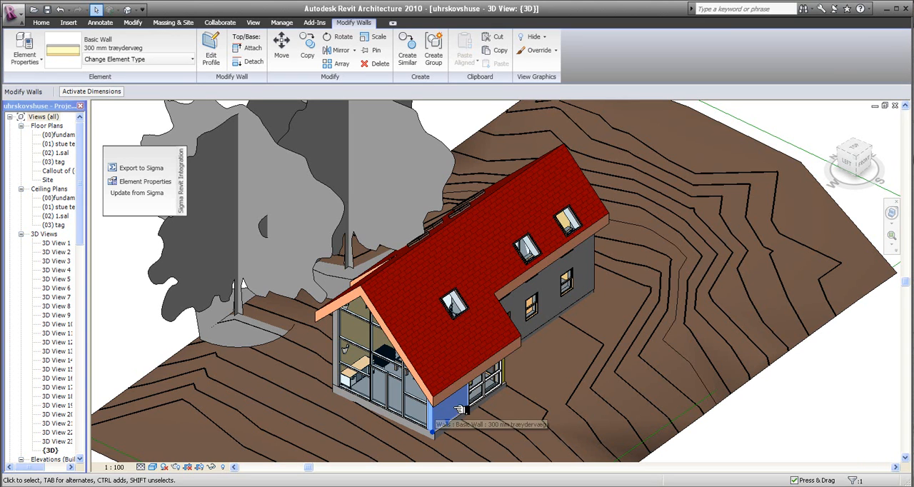
{"action": "left_click", "coordinate": [144, 181]}
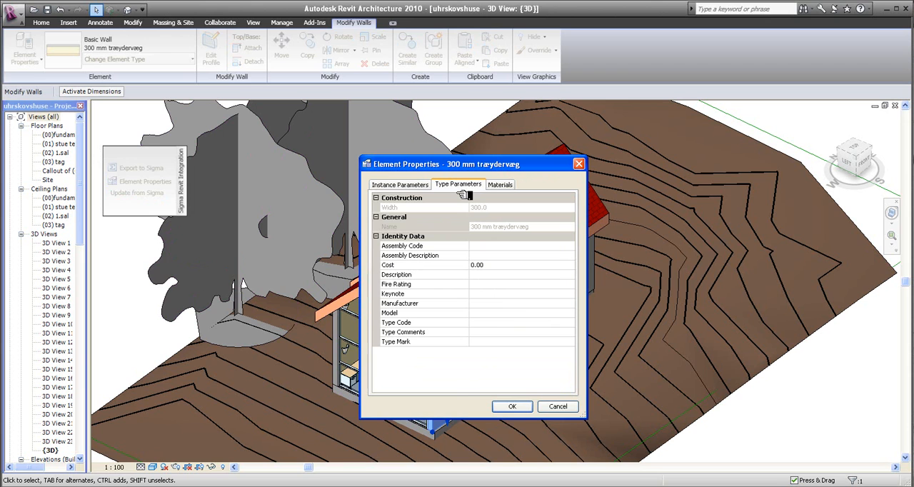
{"action": "mouse_move", "coordinate": [507, 296]}
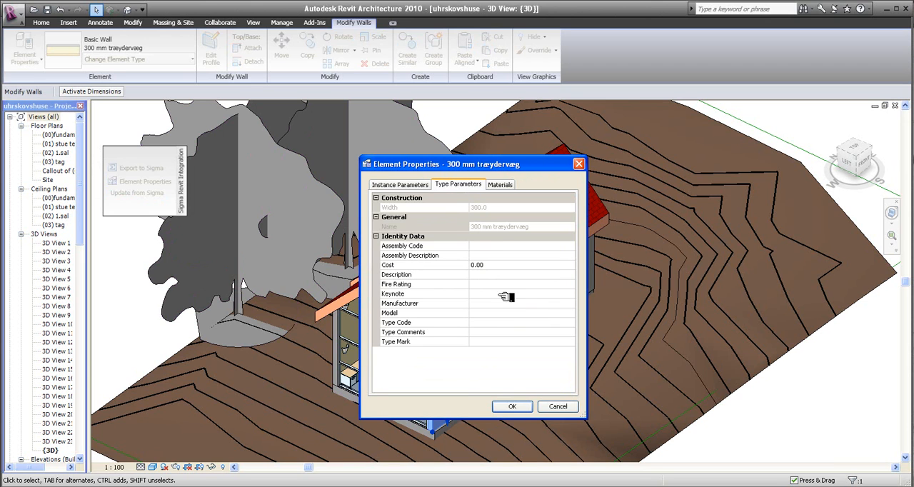
{"action": "left_click", "coordinate": [424, 322]}
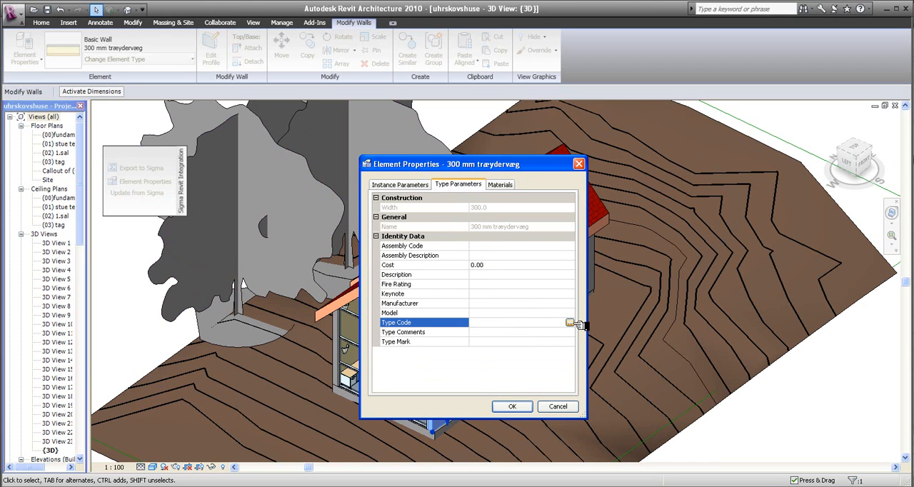
{"action": "left_click", "coordinate": [570, 323]}
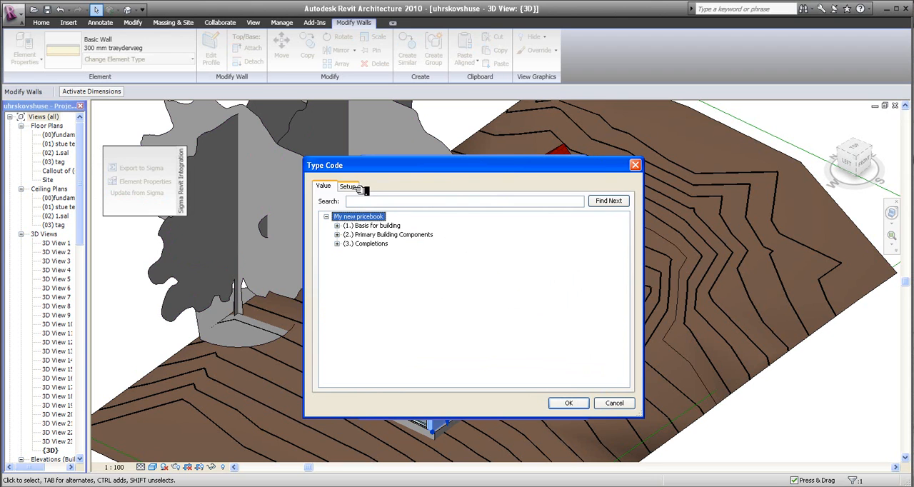
Step: Assign the wall type (21)32.05,01 Cavity wall of brick and close its properties
{"action": "left_click", "coordinate": [348, 185]}
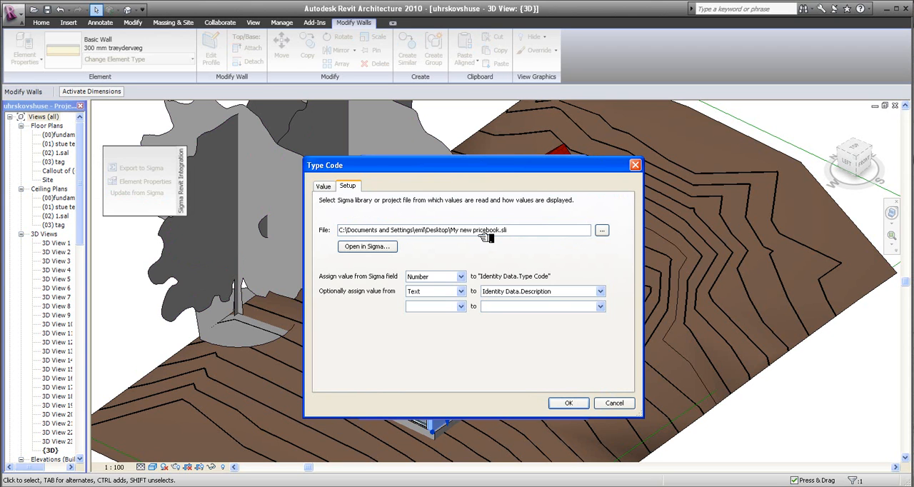
{"action": "left_click", "coordinate": [323, 186]}
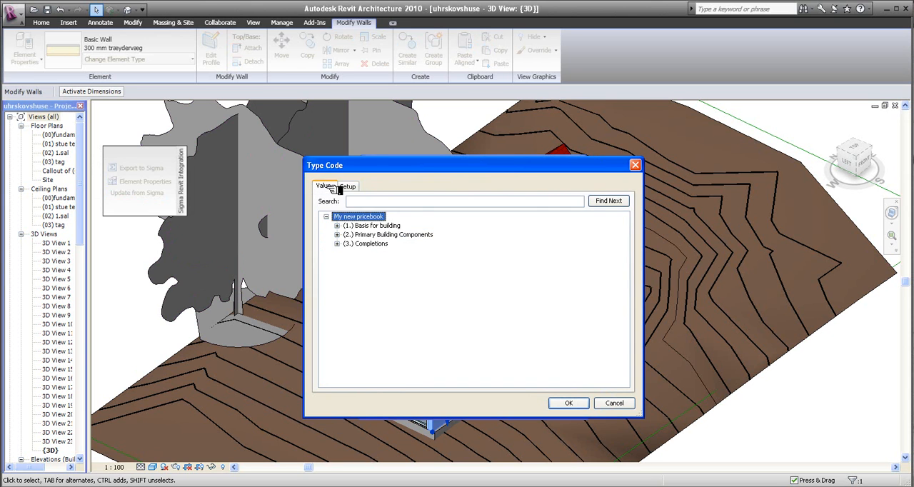
{"action": "left_click", "coordinate": [337, 235]}
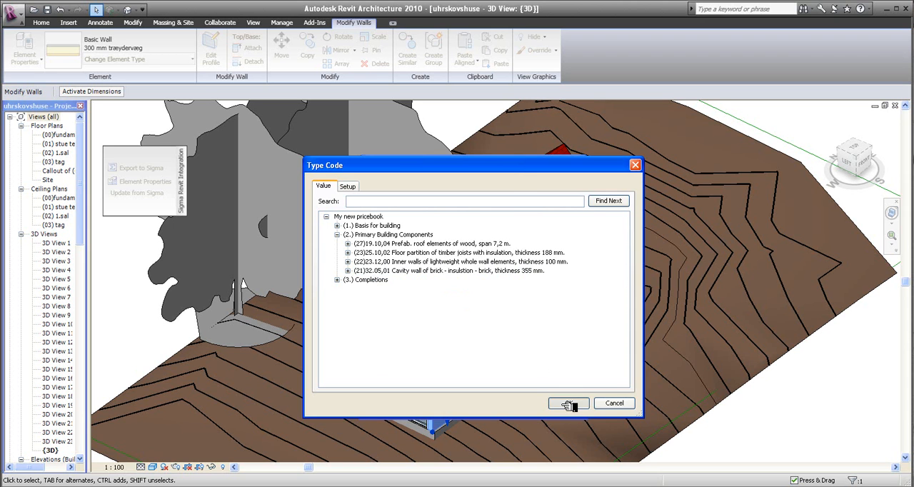
{"action": "left_click", "coordinate": [568, 404]}
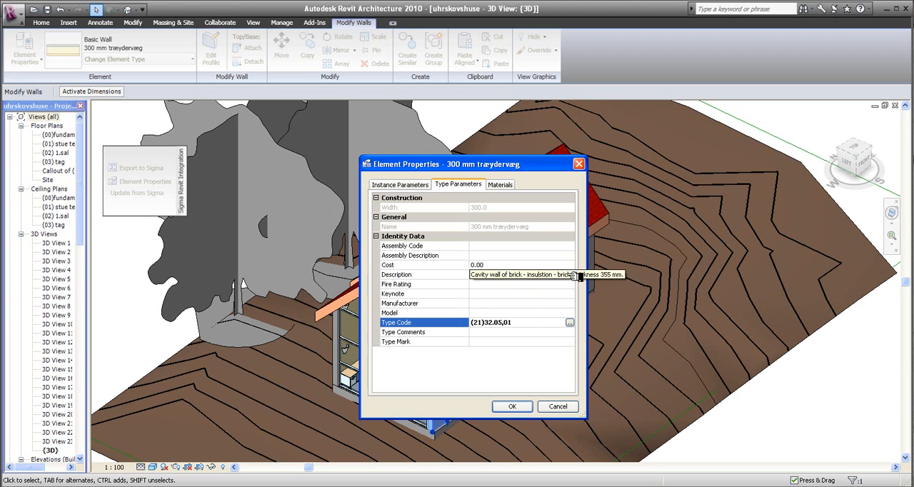
{"action": "left_click", "coordinate": [512, 406]}
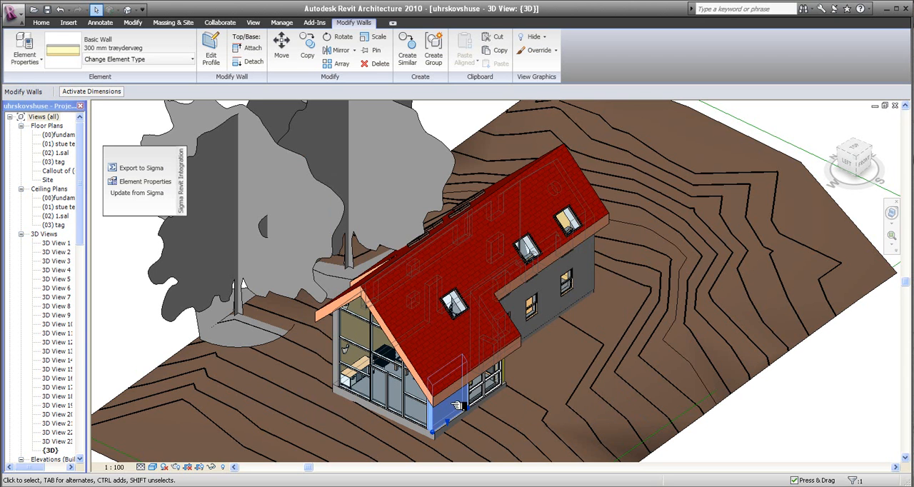
{"action": "mouse_move", "coordinate": [579, 275]}
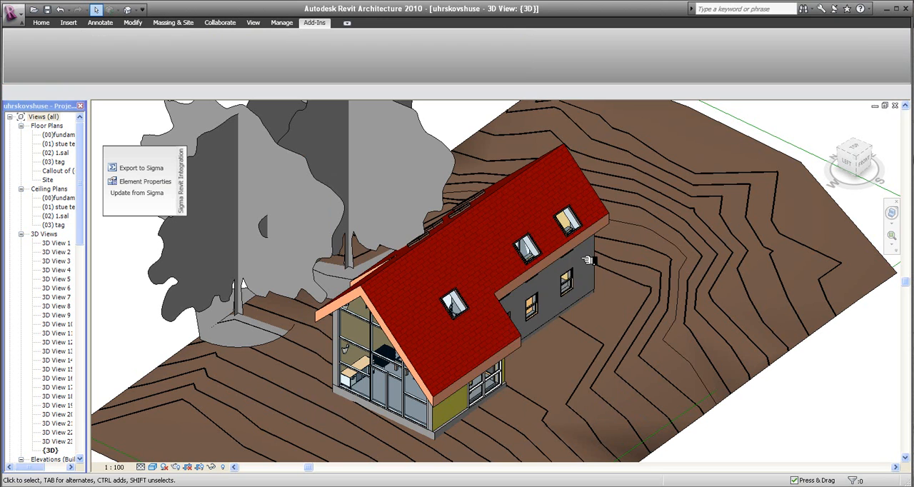
{"action": "mouse_move", "coordinate": [582, 263]}
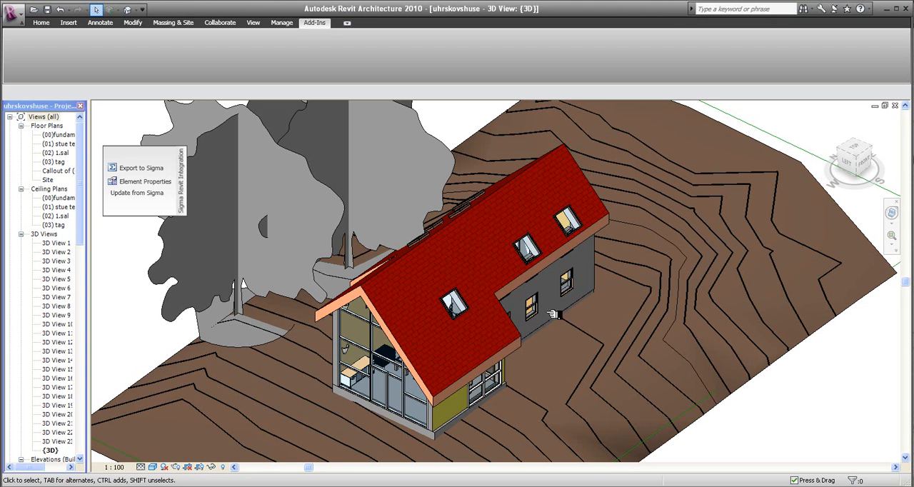
{"action": "left_click", "coordinate": [561, 293]}
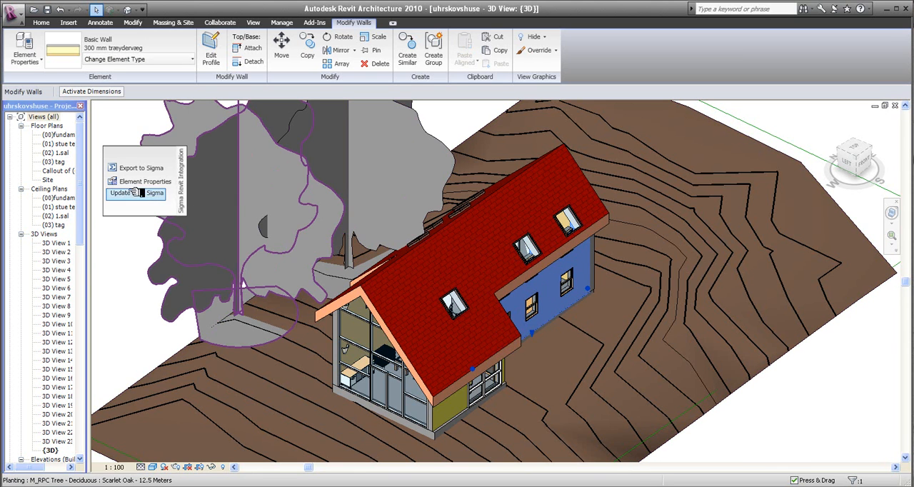
{"action": "left_click", "coordinate": [142, 181]}
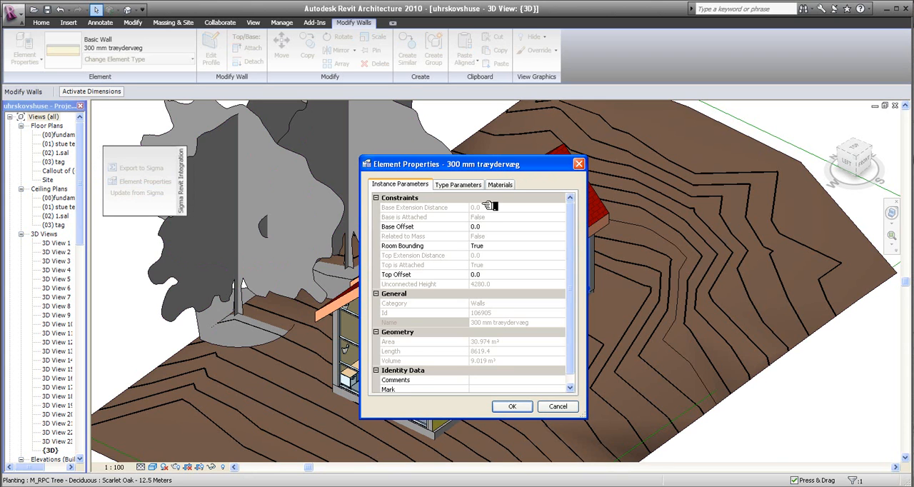
{"action": "left_click", "coordinate": [458, 185]}
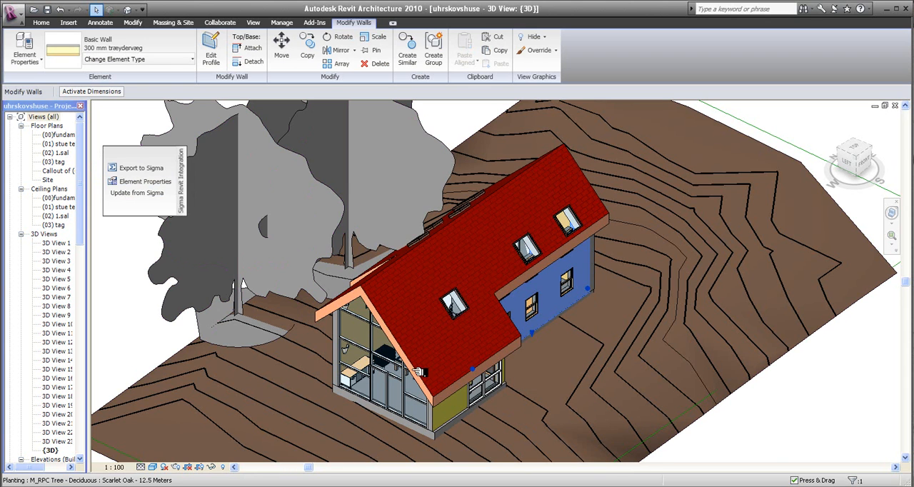
{"action": "mouse_move", "coordinate": [431, 374]}
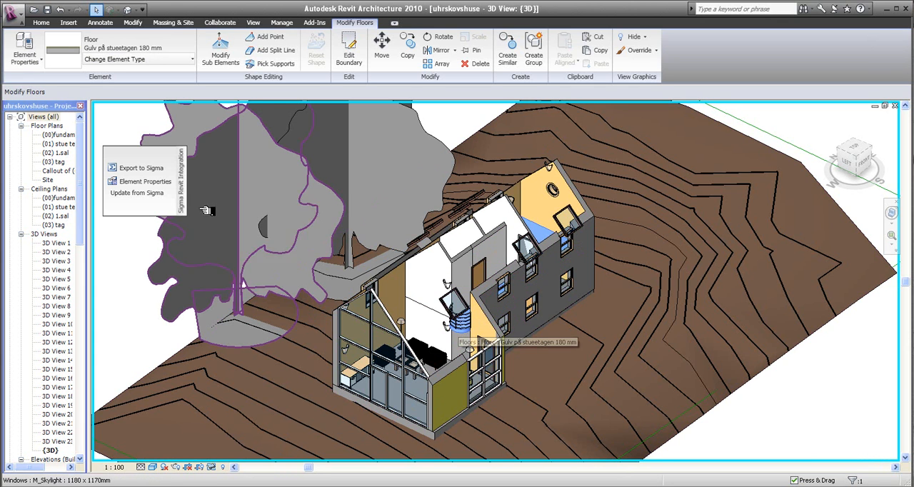
Step: Give the 180 mm Gulv på stueetagen floor code (23)25.10,02 Floor partition of timber joists
{"action": "left_click", "coordinate": [145, 181]}
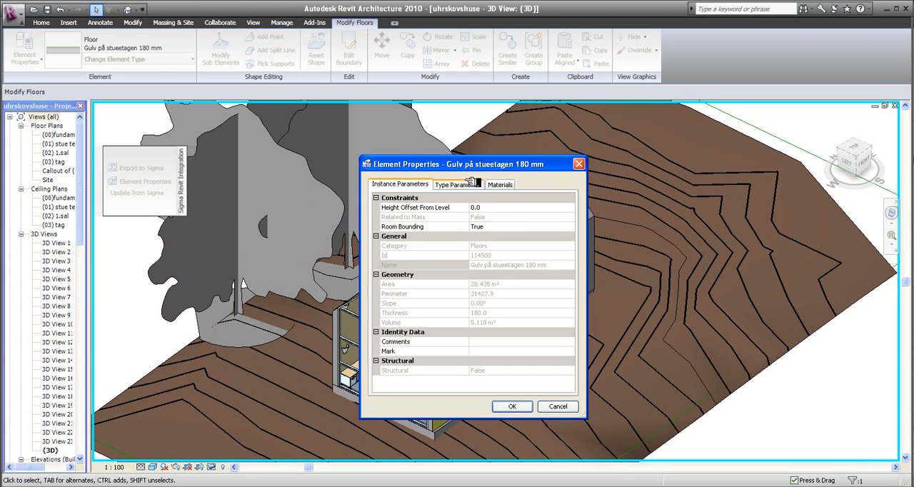
{"action": "left_click", "coordinate": [458, 184]}
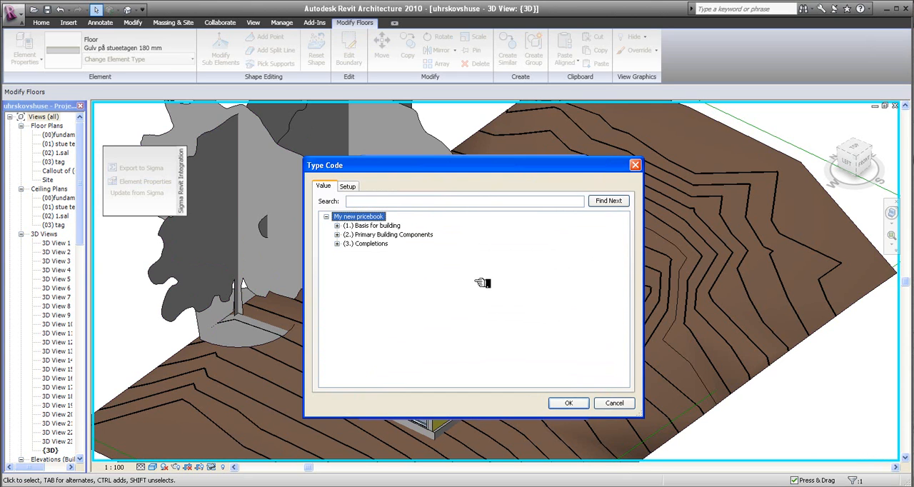
{"action": "left_click", "coordinate": [337, 234]}
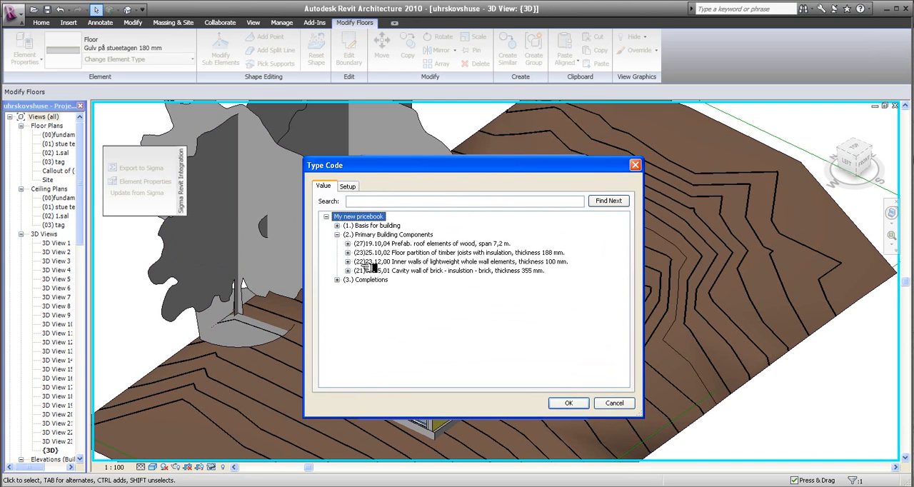
{"action": "left_click", "coordinate": [457, 252]}
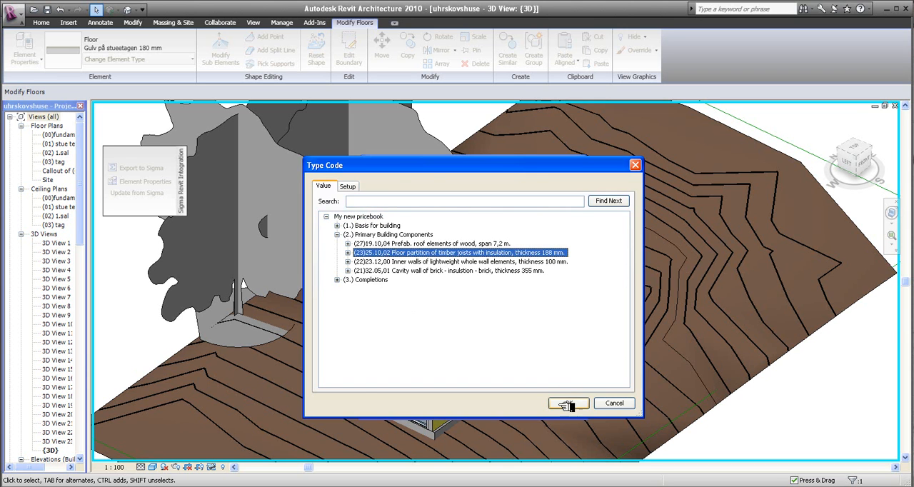
{"action": "left_click", "coordinate": [564, 403]}
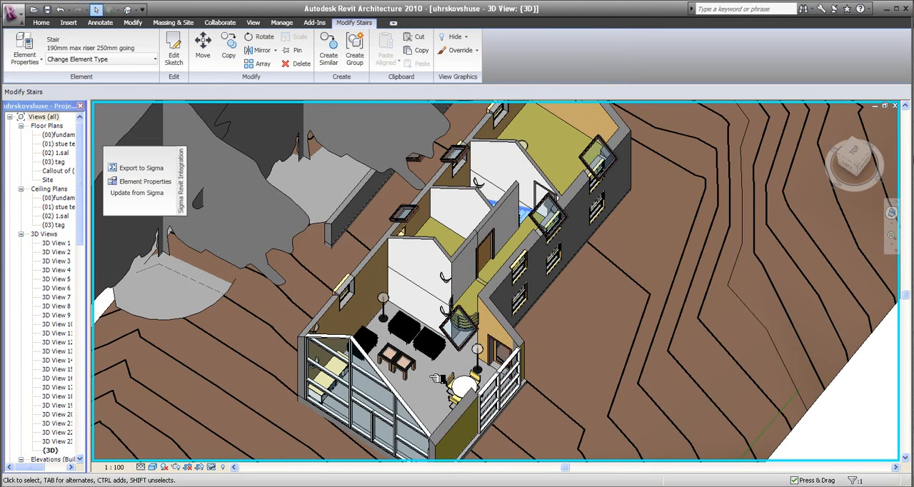
{"action": "left_click", "coordinate": [432, 246]}
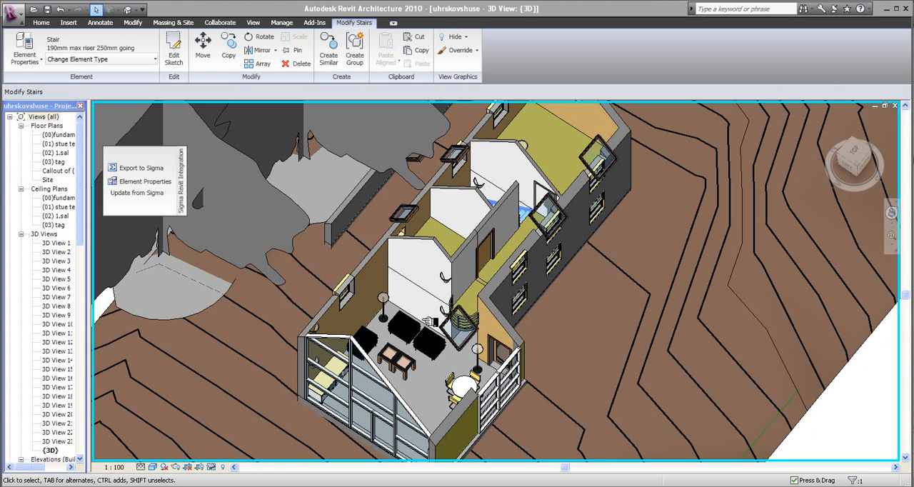
{"action": "mouse_move", "coordinate": [535, 261]}
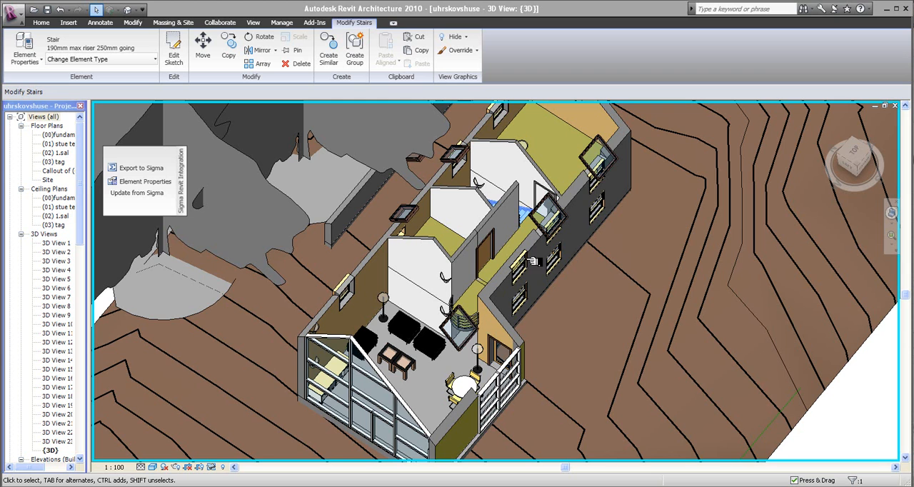
{"action": "mouse_move", "coordinate": [282, 220]}
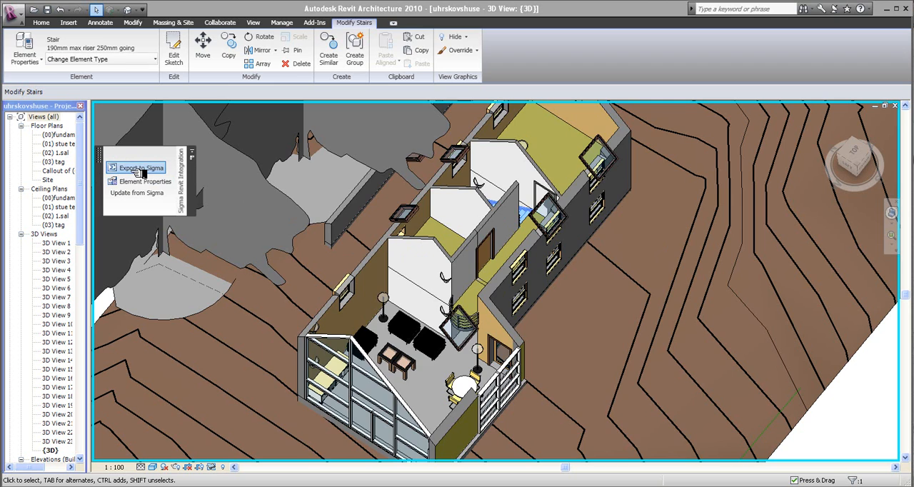
Step: Open the Export to Sigma settings and its Cost Breakdown Structure options
{"action": "left_click", "coordinate": [141, 167]}
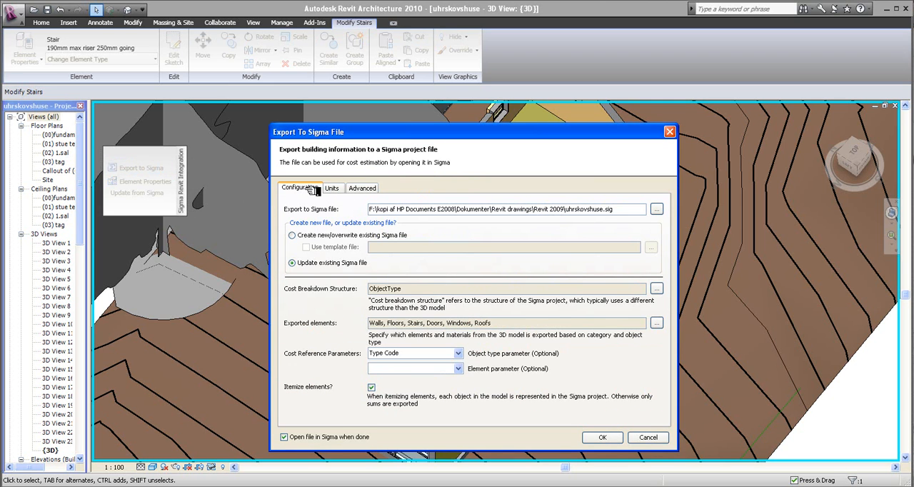
{"action": "mouse_move", "coordinate": [571, 225]}
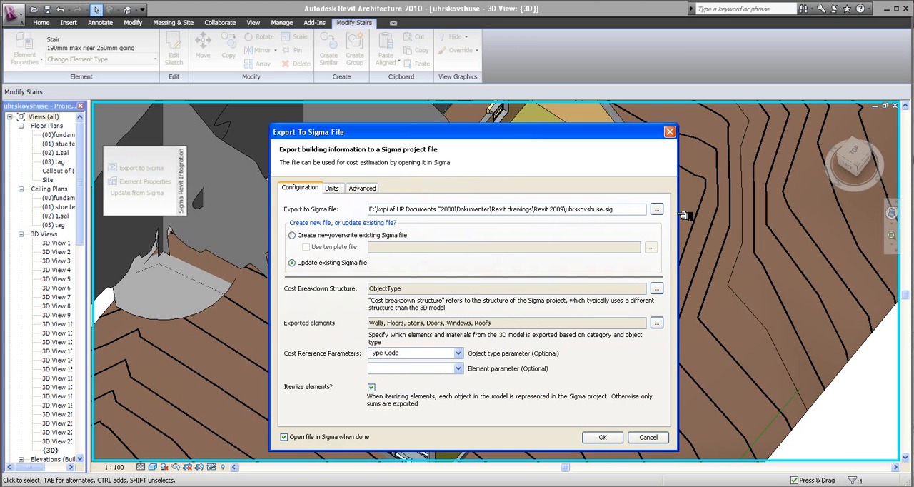
{"action": "mouse_move", "coordinate": [589, 218]}
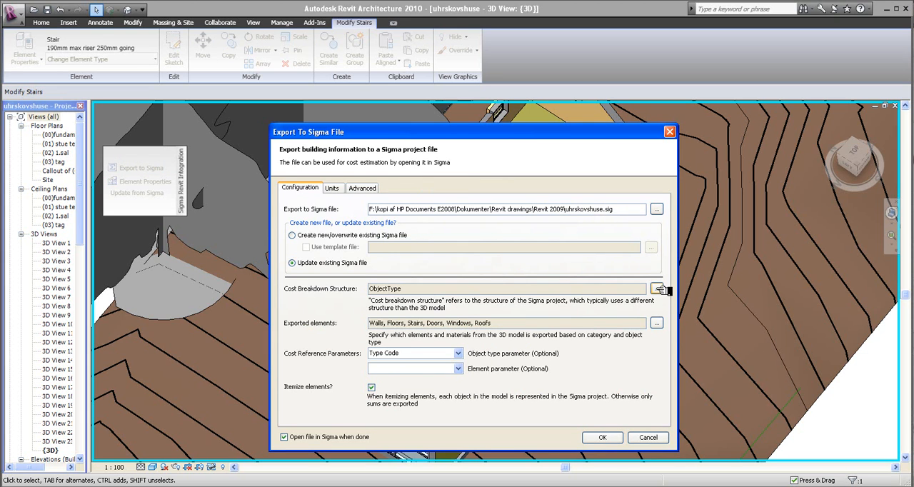
{"action": "left_click", "coordinate": [656, 289]}
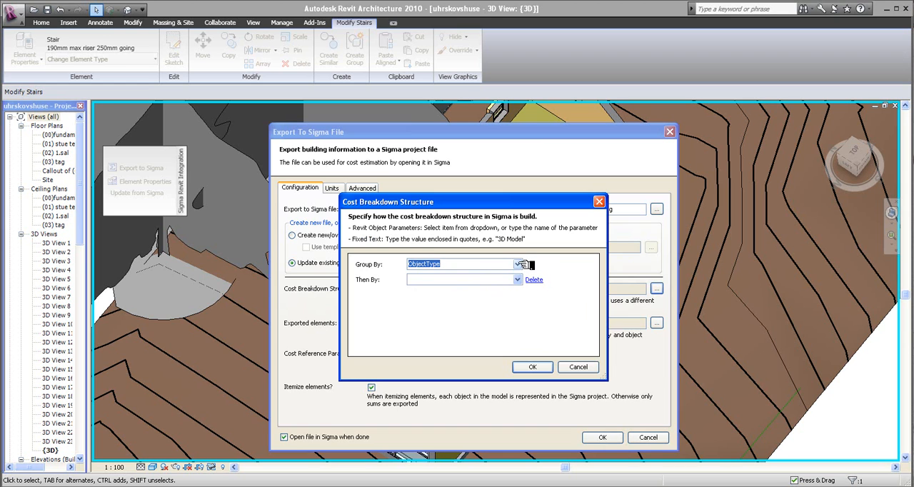
Step: Group the Sigma cost breakdown by Level, then Category, then ObjectType
{"action": "left_click", "coordinate": [518, 263]}
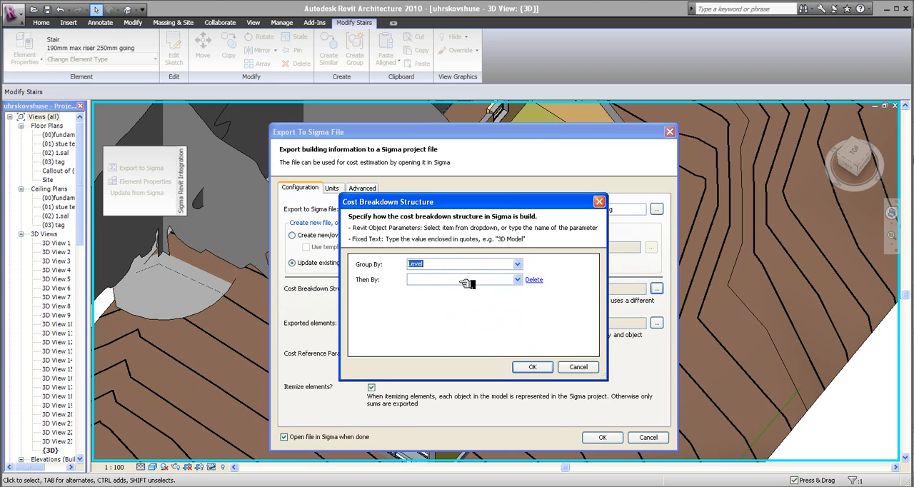
{"action": "left_click", "coordinate": [517, 280]}
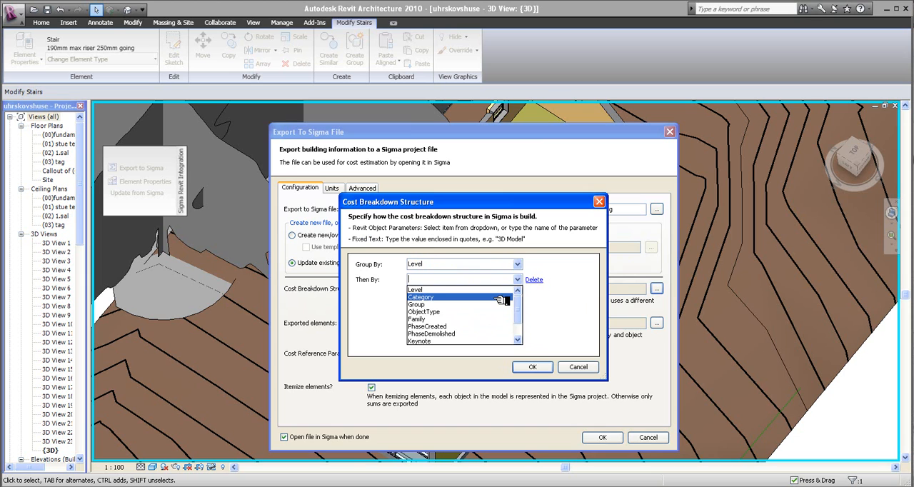
{"action": "left_click", "coordinate": [420, 297]}
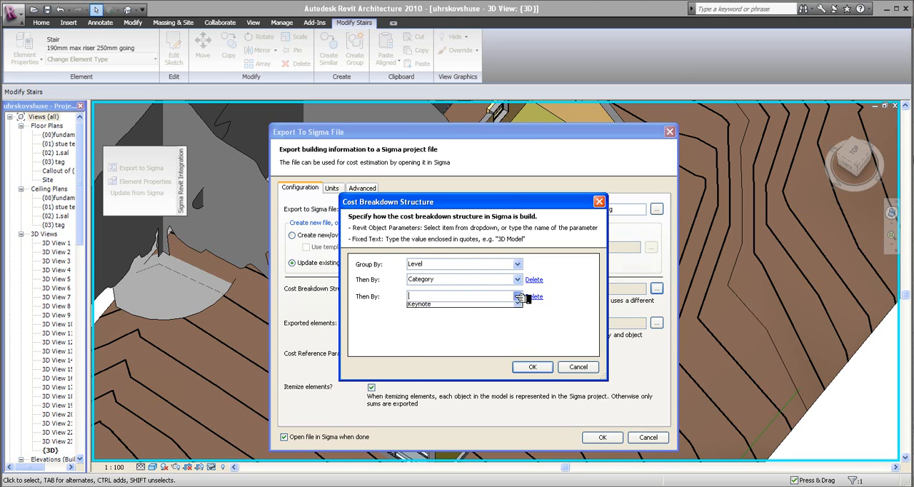
{"action": "left_click", "coordinate": [518, 295]}
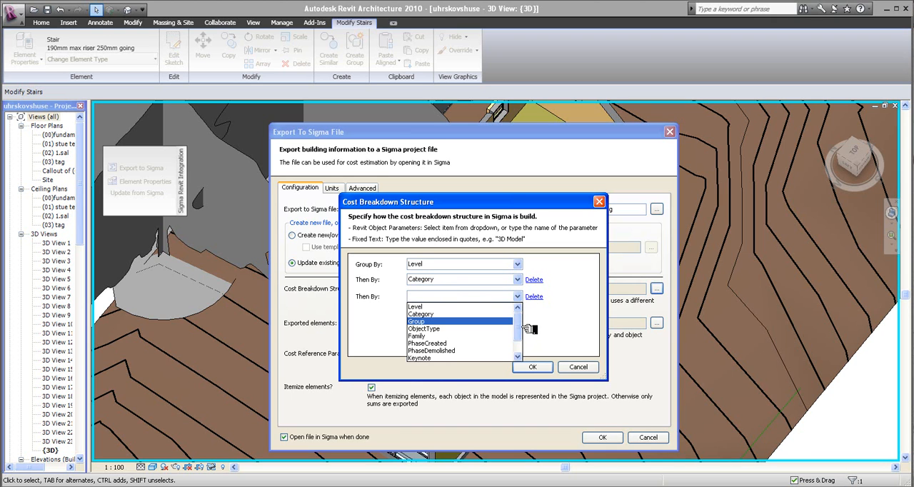
{"action": "scroll", "scroll_direction": "down", "scroll_amount": 3}
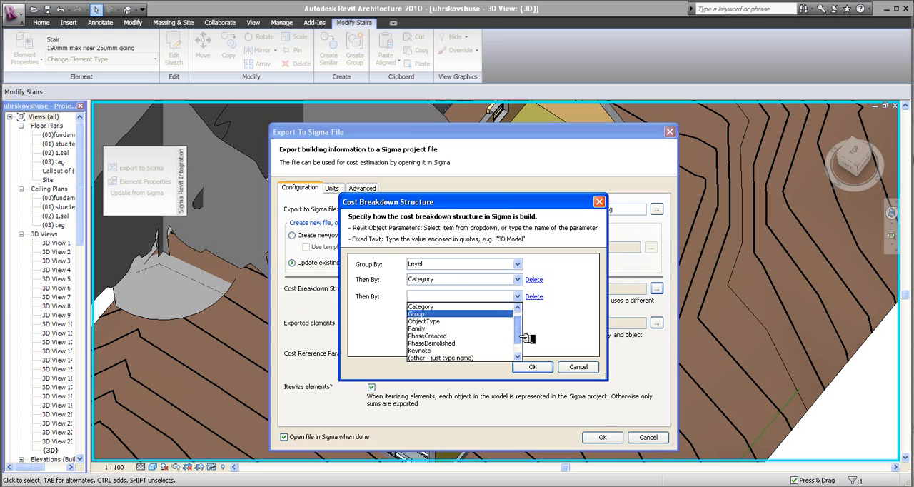
{"action": "left_click", "coordinate": [425, 321]}
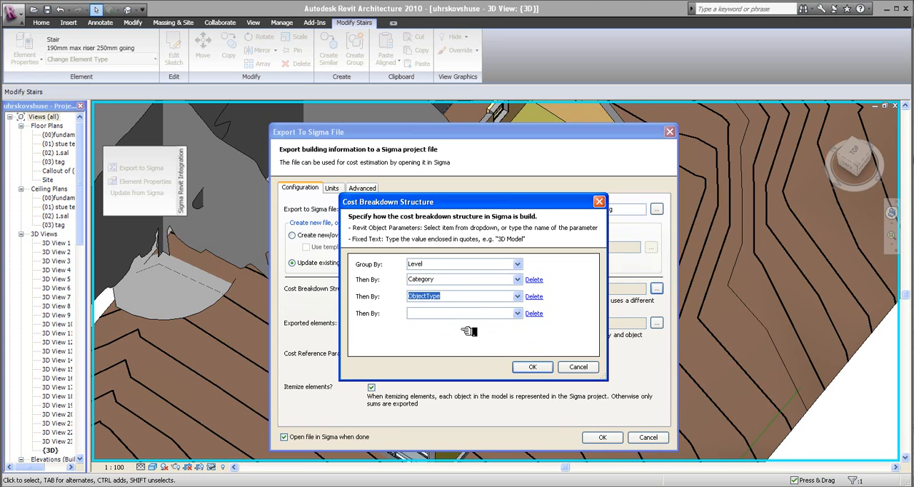
{"action": "mouse_move", "coordinate": [466, 321]}
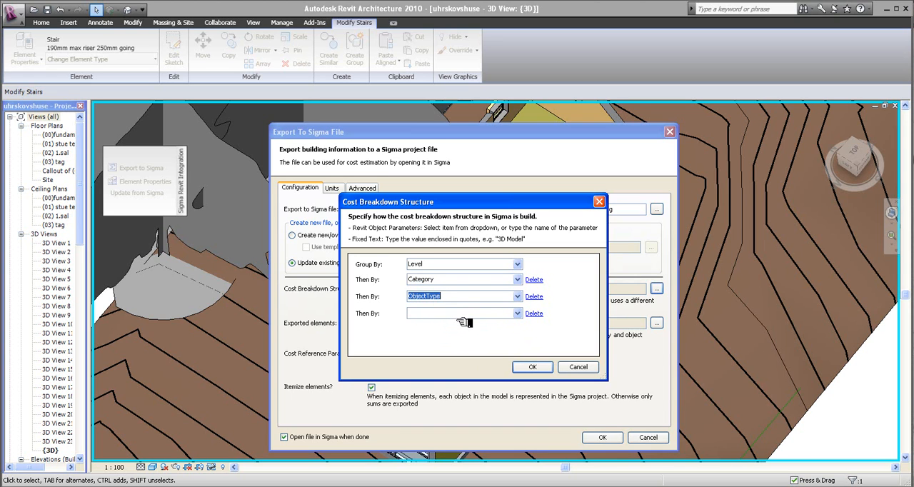
{"action": "mouse_move", "coordinate": [460, 279]}
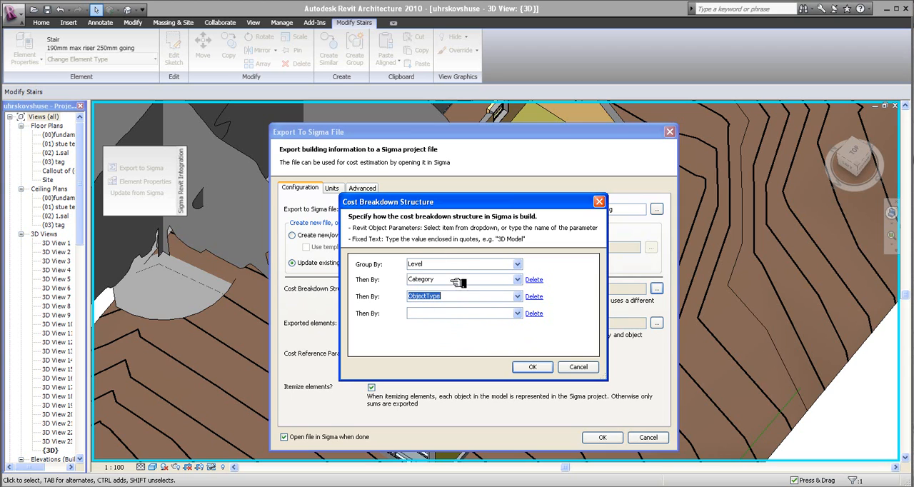
{"action": "mouse_move", "coordinate": [437, 286]}
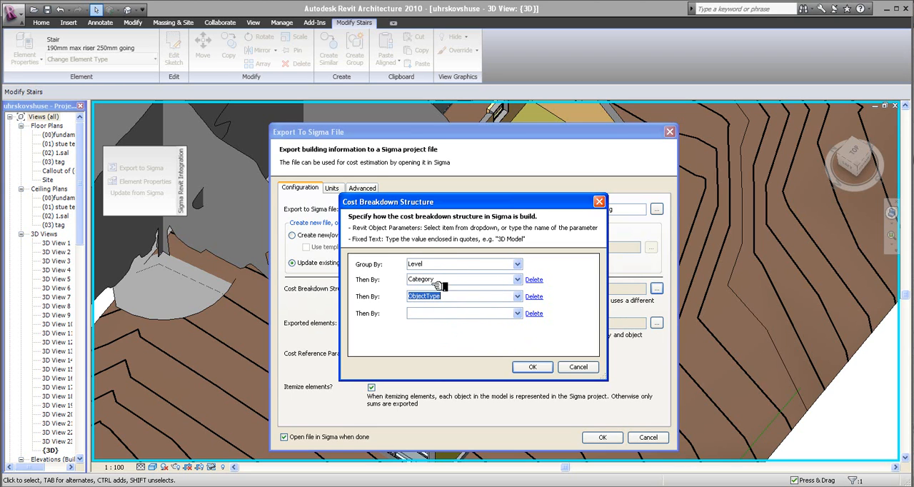
{"action": "mouse_move", "coordinate": [450, 282]}
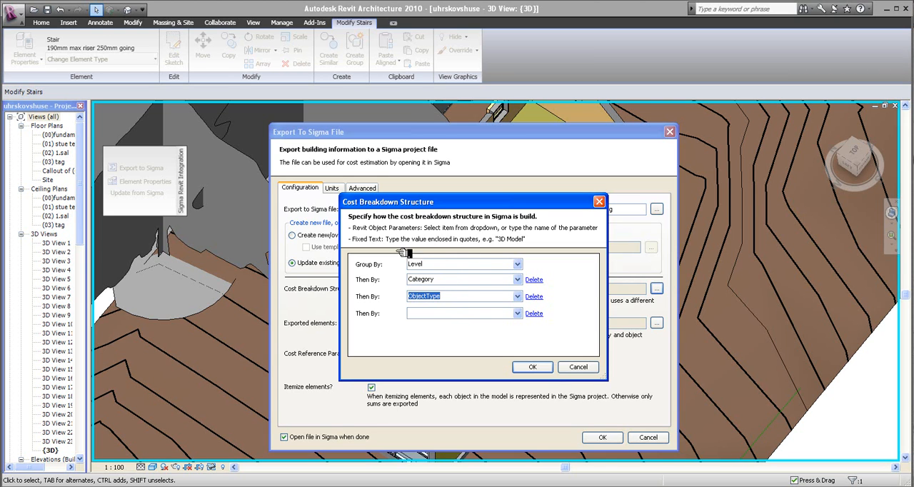
{"action": "mouse_move", "coordinate": [432, 257]}
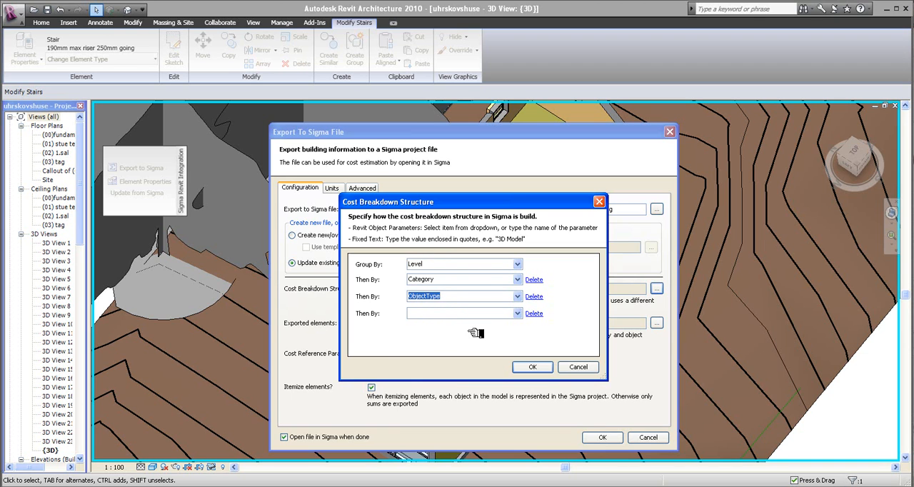
{"action": "left_click", "coordinate": [533, 366]}
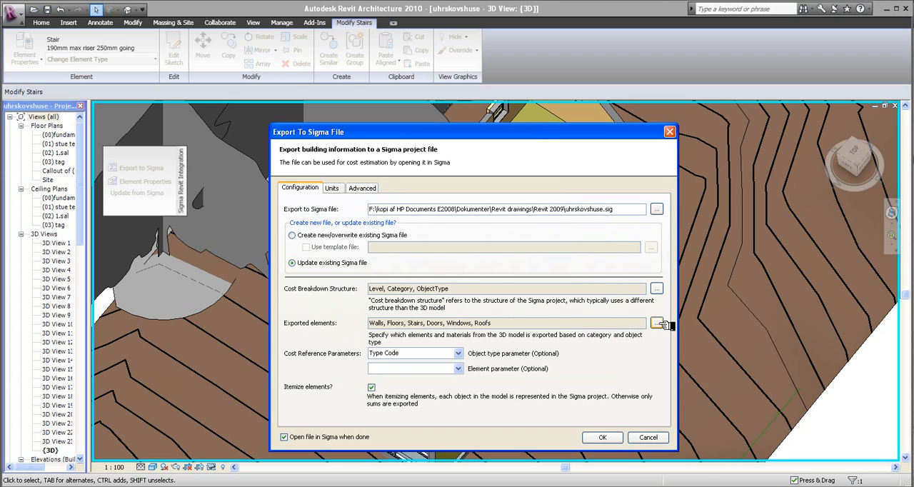
{"action": "left_click", "coordinate": [656, 324]}
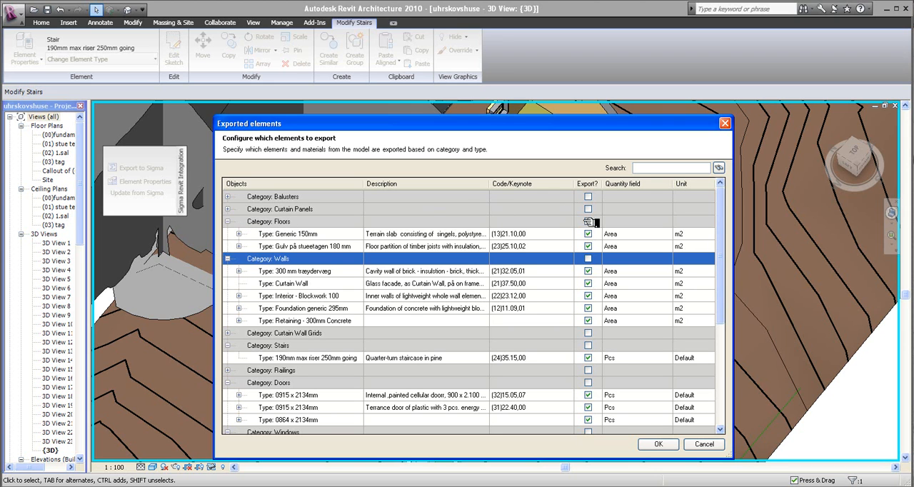
Step: Tick the Floors category for export in the exported elements list
{"action": "left_click", "coordinate": [587, 221]}
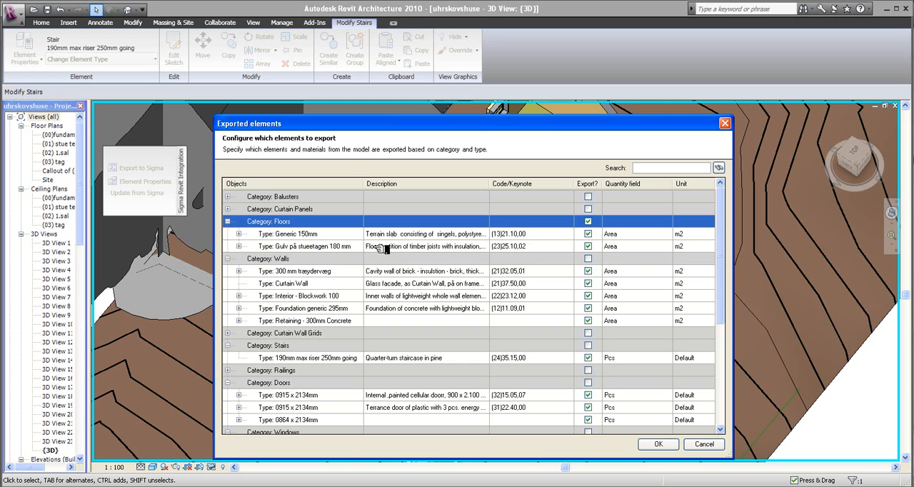
{"action": "mouse_move", "coordinate": [407, 247]}
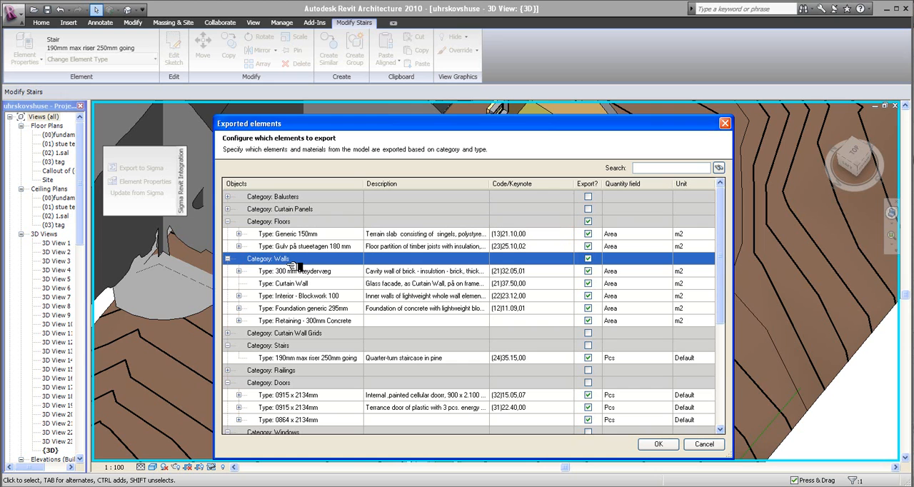
{"action": "mouse_move", "coordinate": [342, 276]}
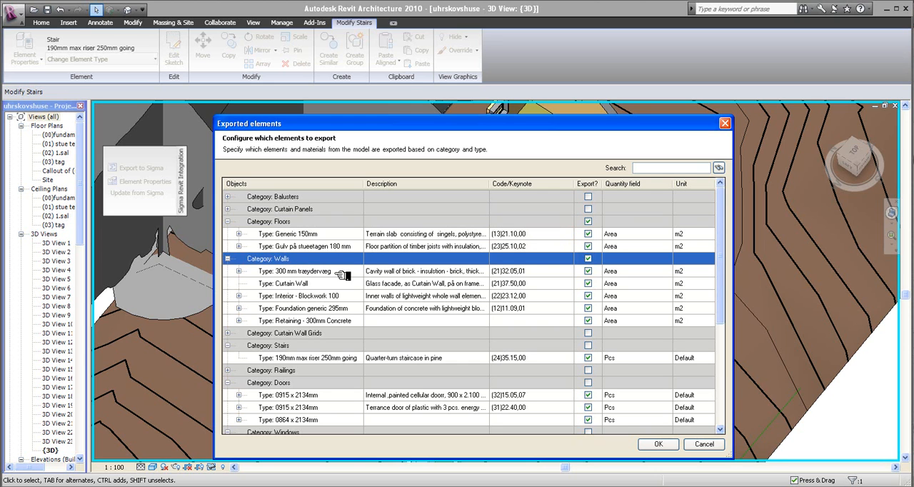
{"action": "mouse_move", "coordinate": [400, 290]}
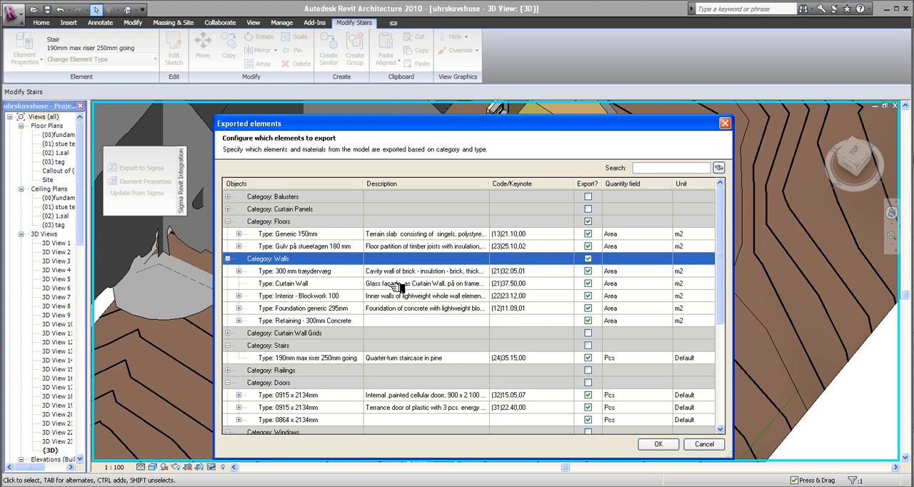
{"action": "mouse_move", "coordinate": [450, 299]}
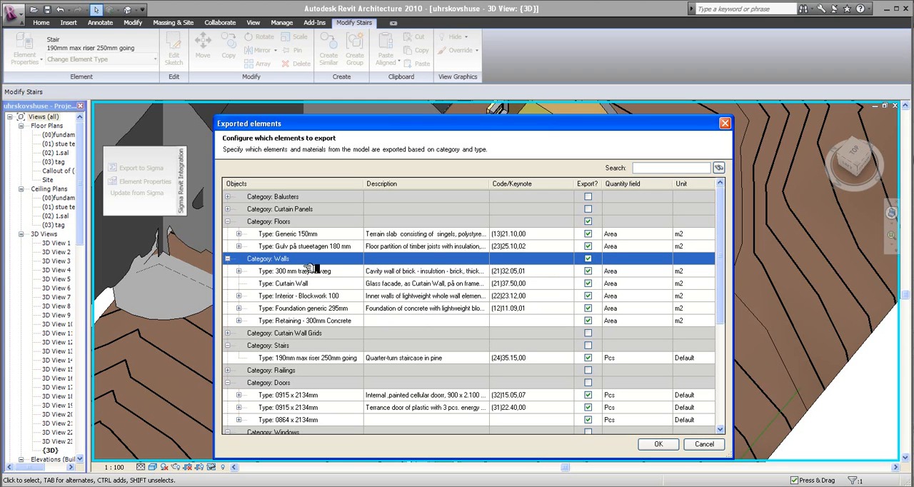
{"action": "mouse_move", "coordinate": [268, 214]}
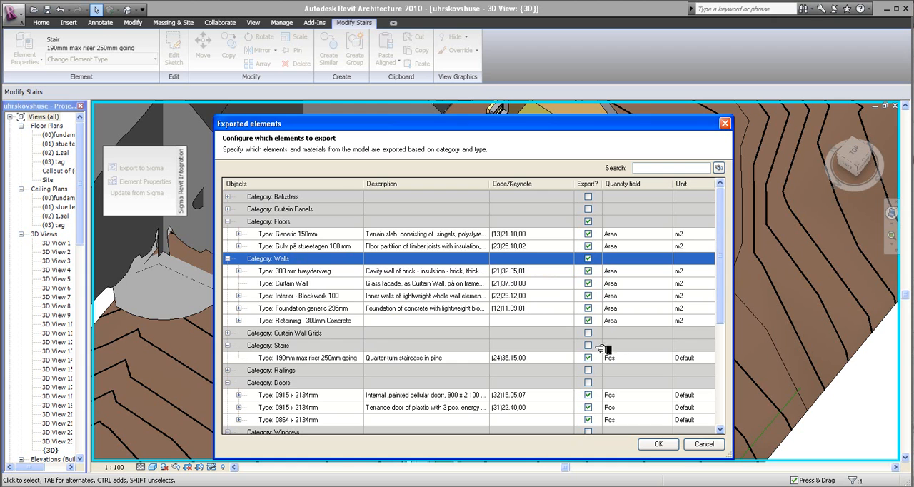
Step: Add the Roofs category to the exported elements and confirm the selection
{"action": "scroll", "scroll_direction": "down", "scroll_amount": 3}
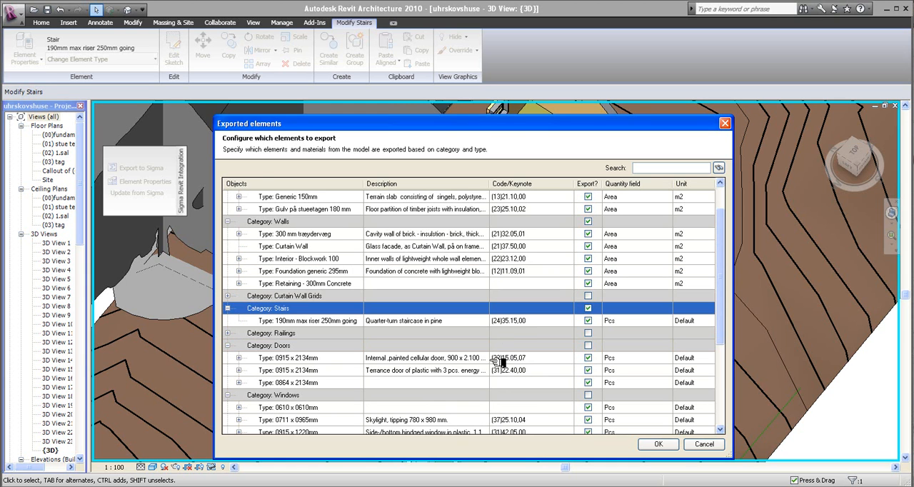
{"action": "mouse_move", "coordinate": [305, 339]}
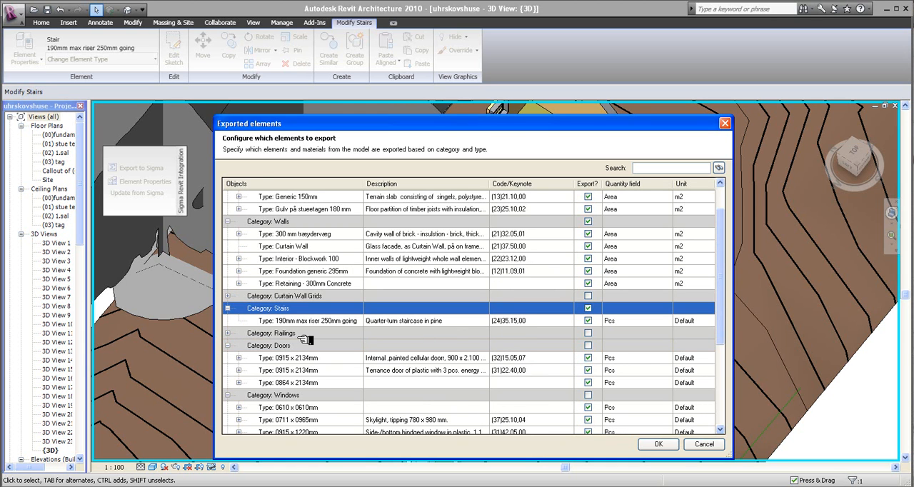
{"action": "left_click", "coordinate": [230, 333]}
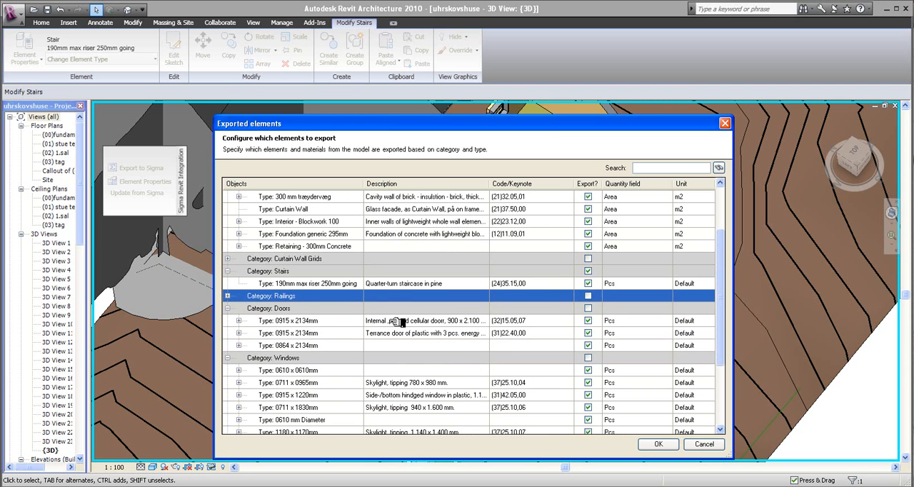
{"action": "mouse_move", "coordinate": [447, 116]}
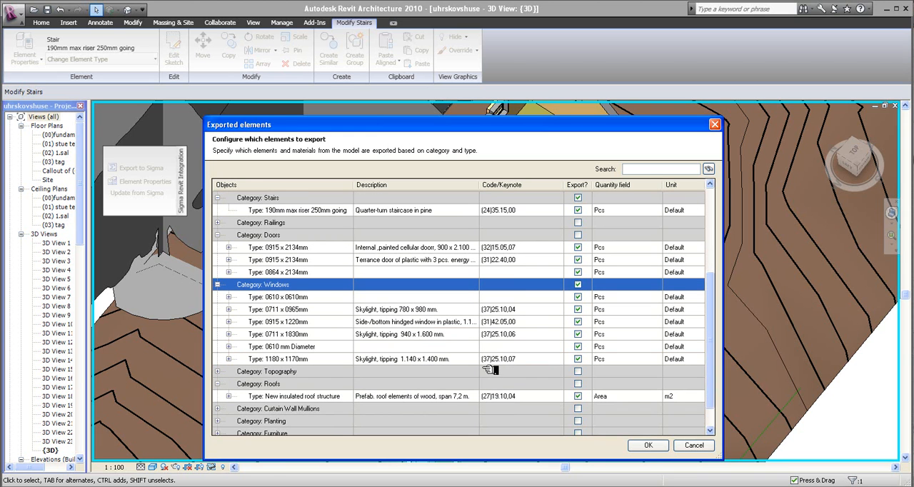
{"action": "mouse_move", "coordinate": [527, 385]}
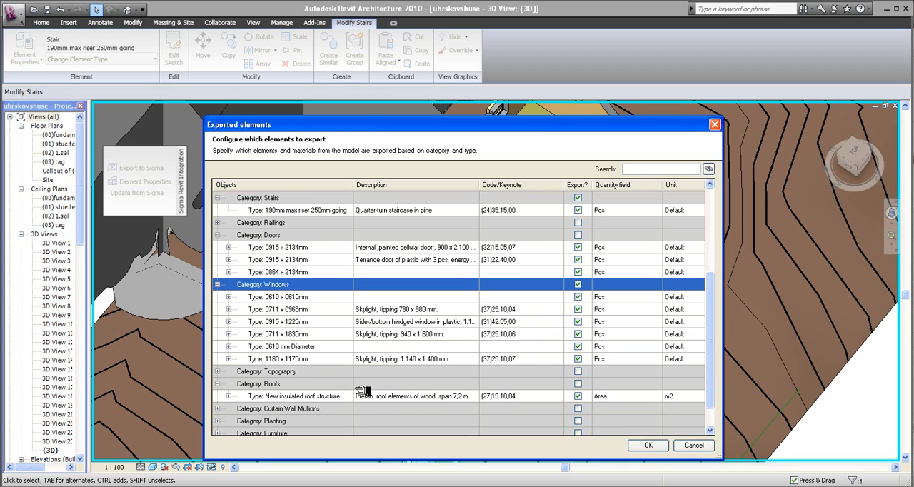
{"action": "left_click", "coordinate": [577, 384]}
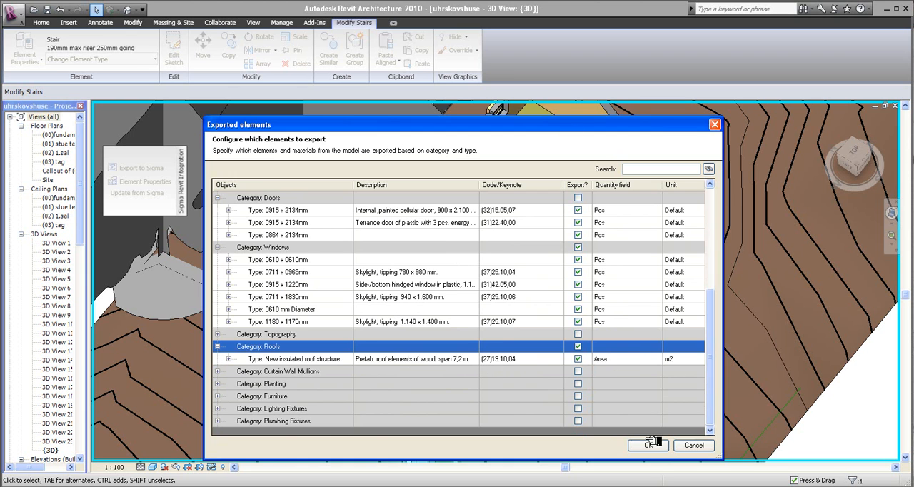
{"action": "left_click", "coordinate": [647, 445]}
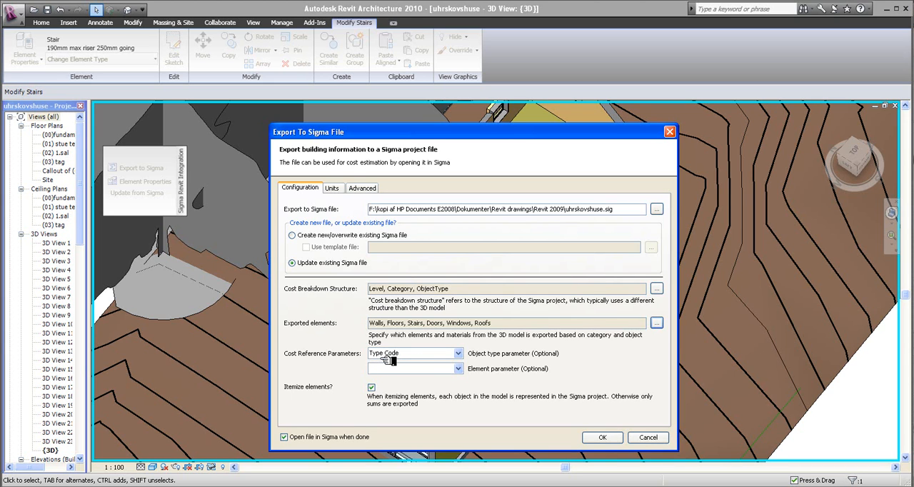
Step: Review the Units tab mappings, pcs to stk and m to lm
{"action": "left_click", "coordinate": [331, 188]}
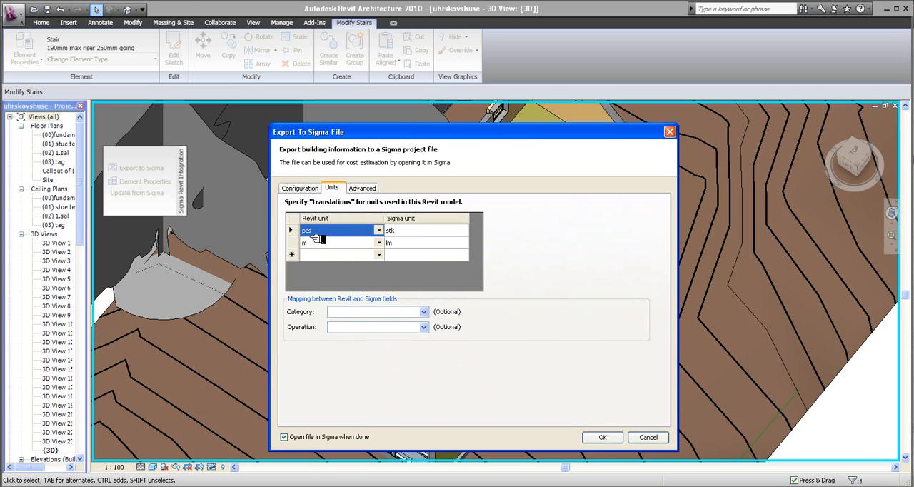
{"action": "left_click", "coordinate": [379, 230]}
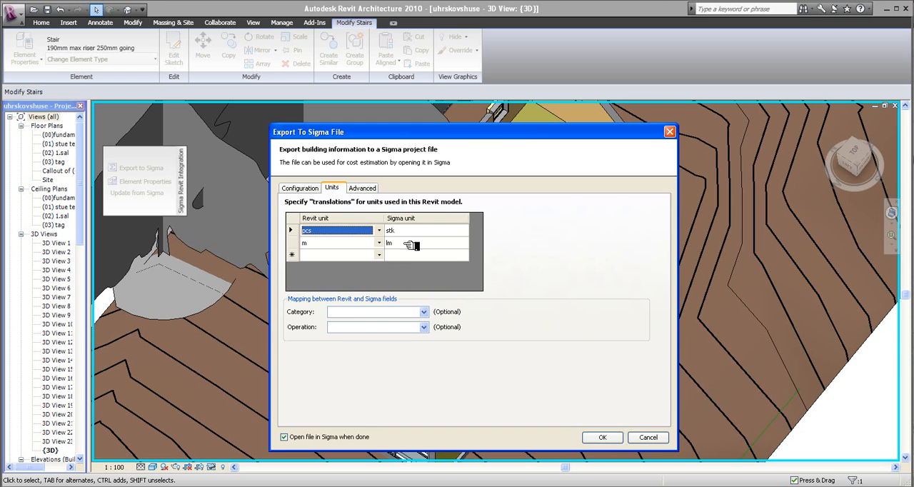
{"action": "left_click", "coordinate": [602, 437]}
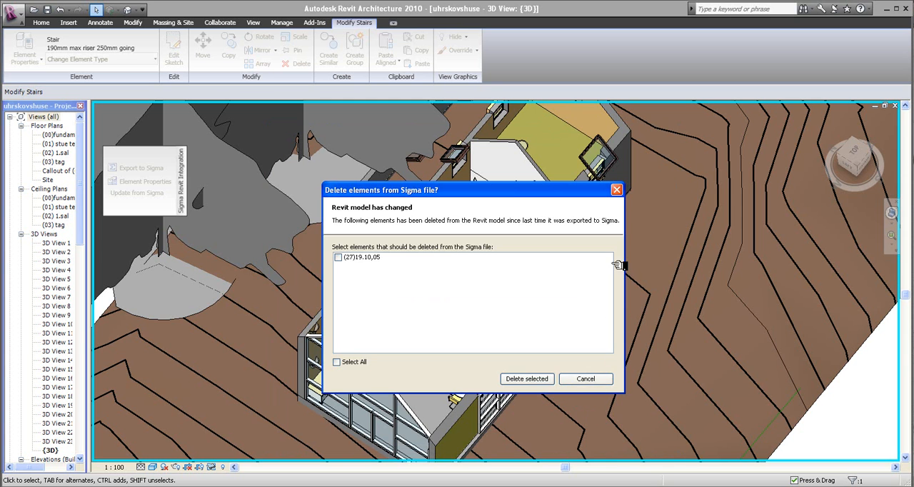
Step: Keep all elements and export to a Sigma file named 'house in woods'
{"action": "left_click", "coordinate": [585, 378]}
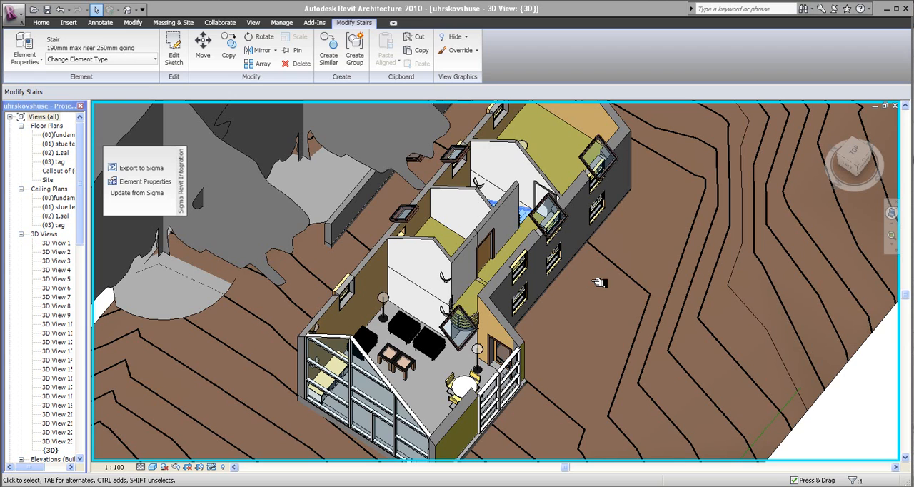
{"action": "left_click", "coordinate": [140, 167]}
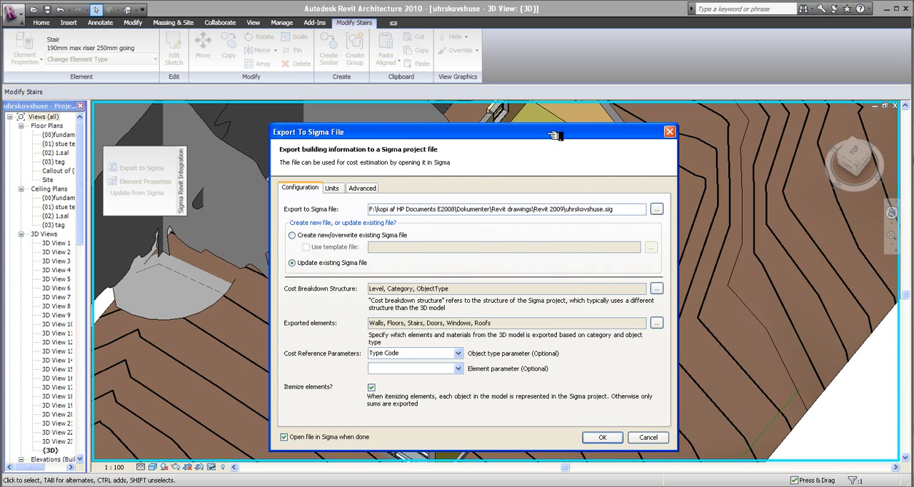
{"action": "mouse_move", "coordinate": [575, 209]}
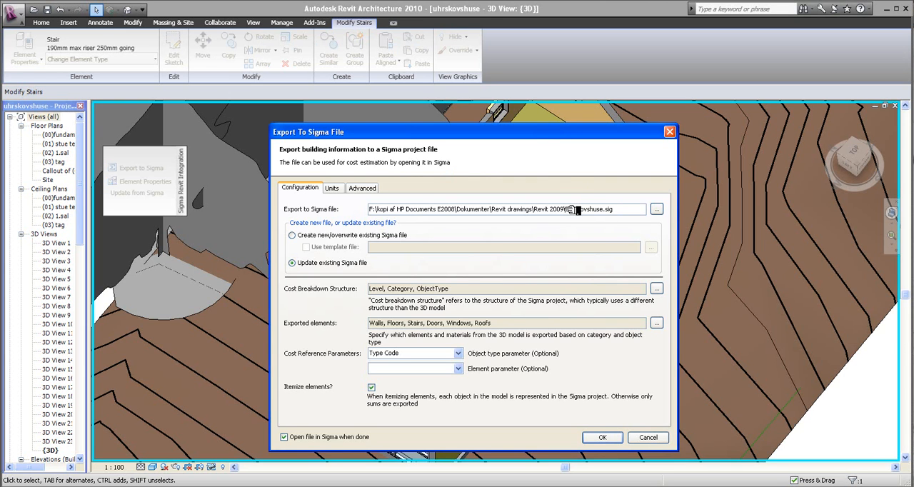
{"action": "double_click", "coordinate": [586, 209]}
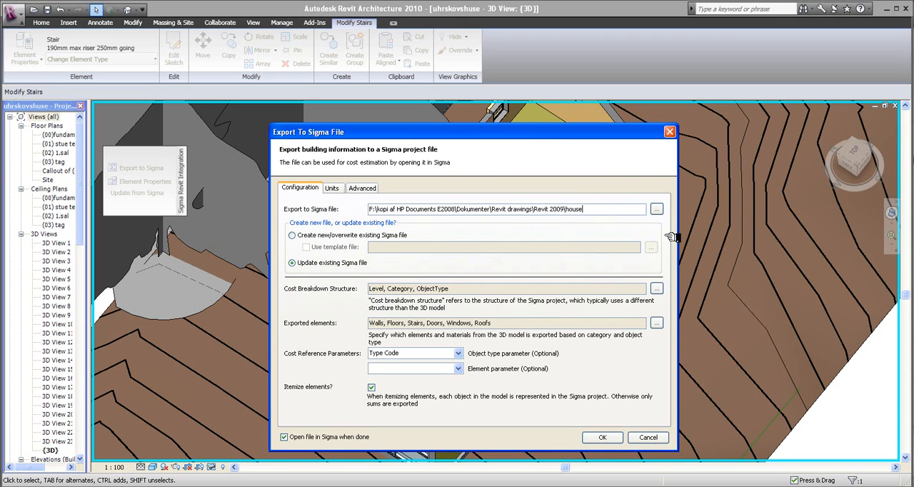
{"action": "type", "text": "in wook"}
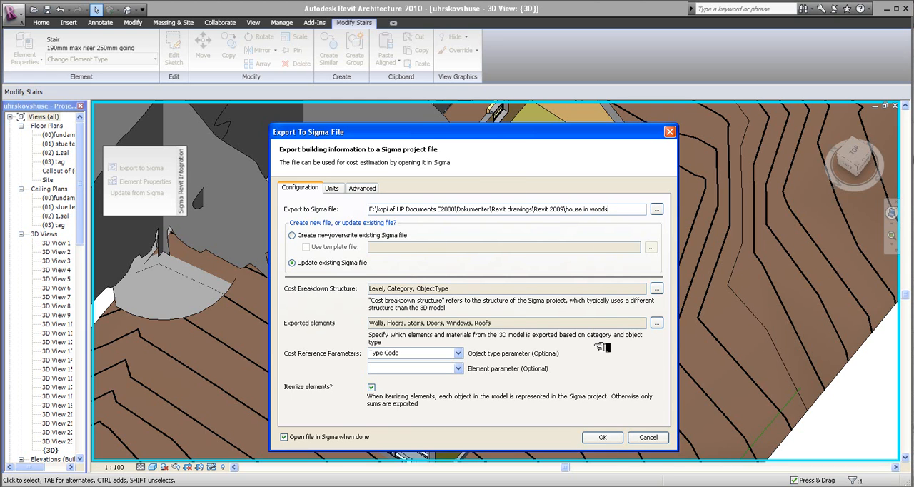
{"action": "mouse_move", "coordinate": [607, 447]}
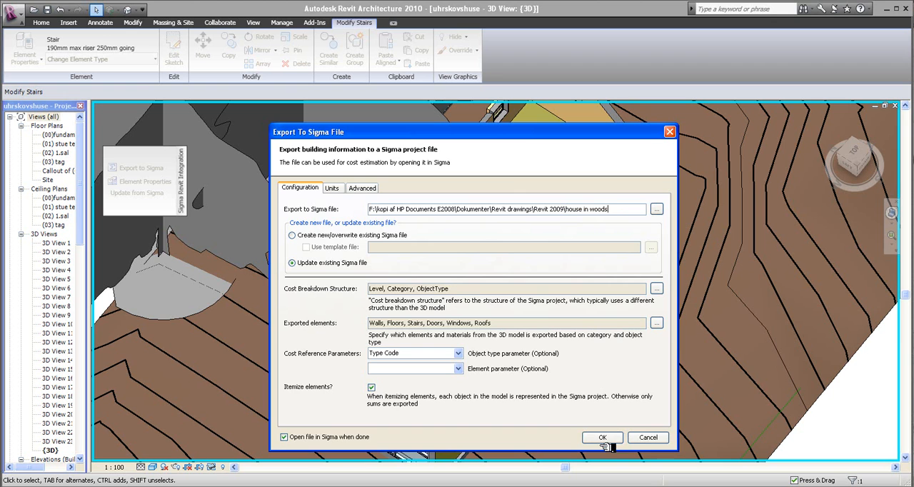
{"action": "left_click", "coordinate": [601, 437]}
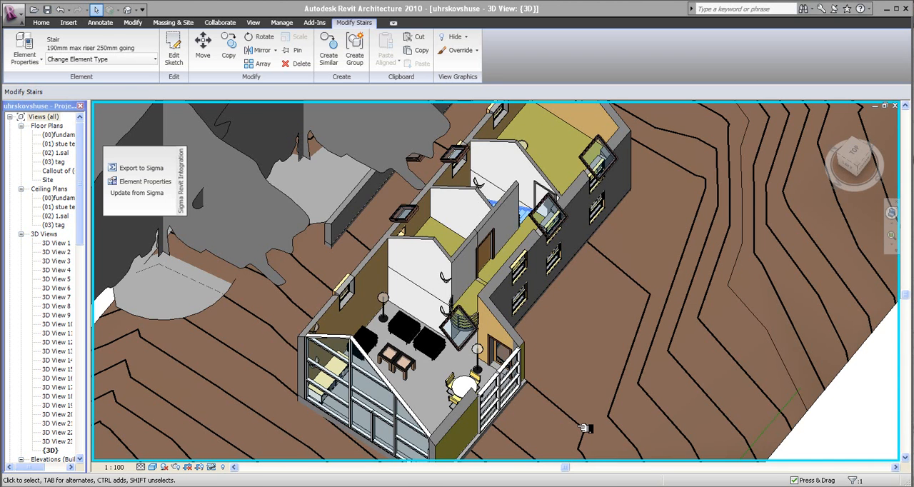
{"action": "mouse_move", "coordinate": [566, 430]}
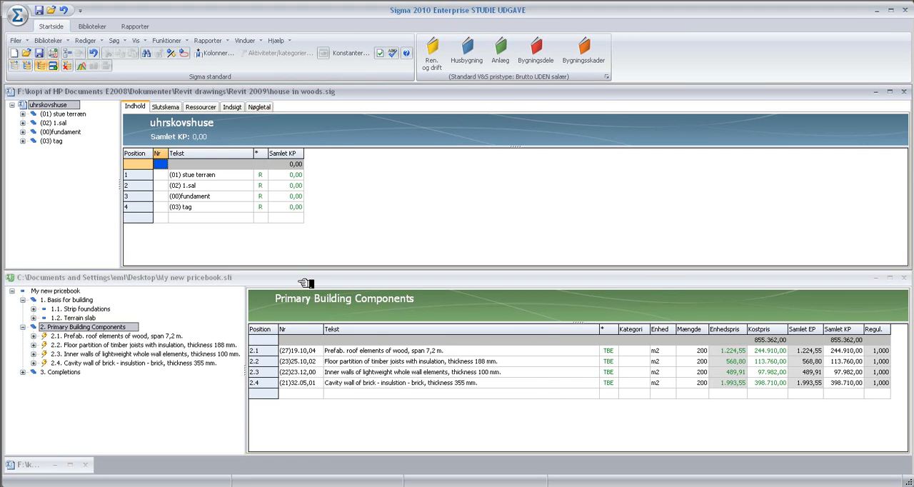
{"action": "mouse_move", "coordinate": [751, 296]}
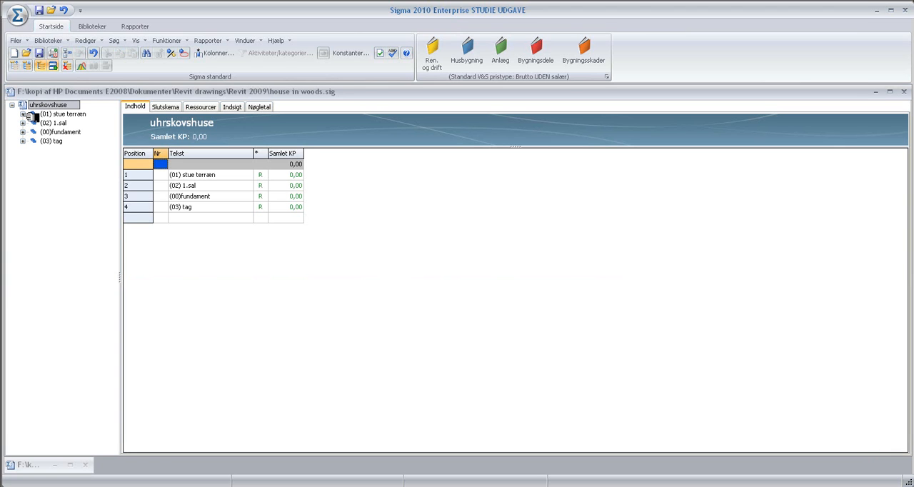
Step: Expand the (01) stue terræn level and its Walls category in the tree
{"action": "left_click", "coordinate": [23, 115]}
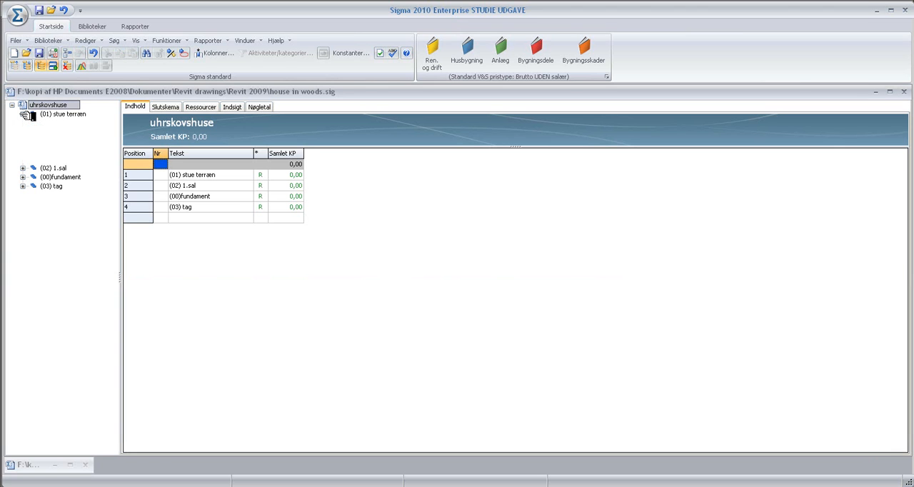
{"action": "left_click", "coordinate": [22, 114]}
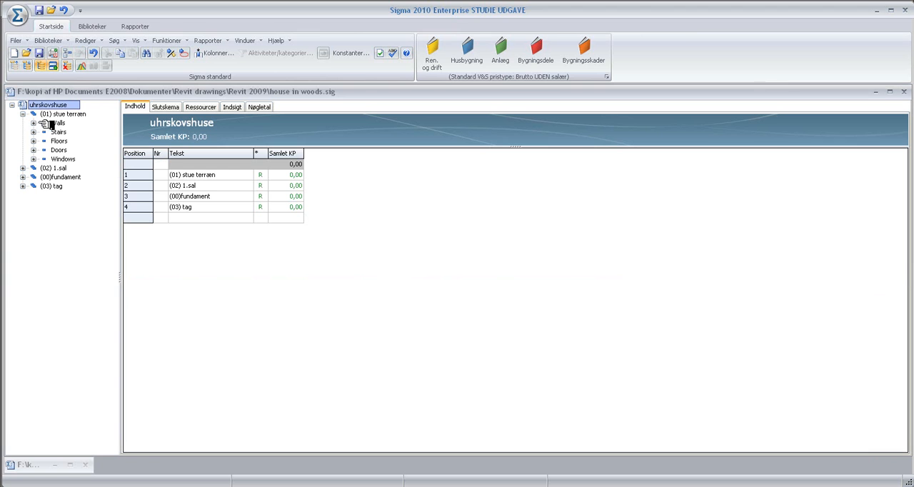
{"action": "left_click", "coordinate": [33, 123]}
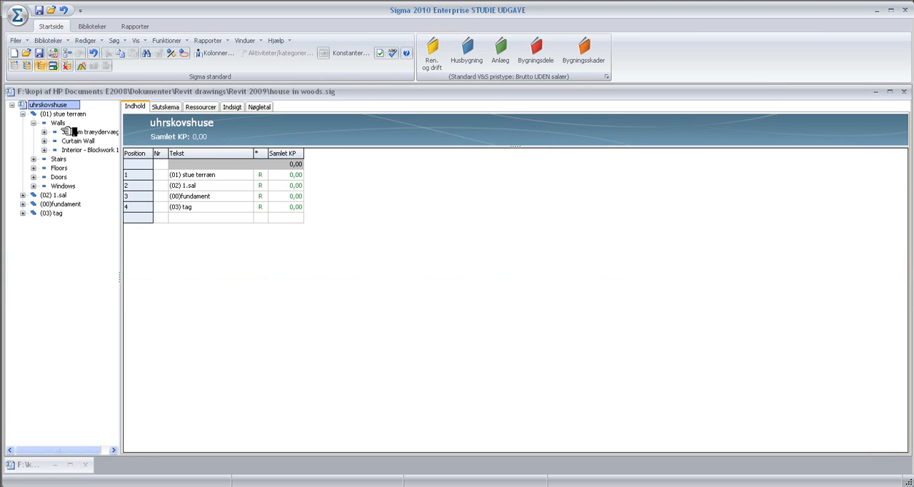
{"action": "mouse_move", "coordinate": [91, 144]}
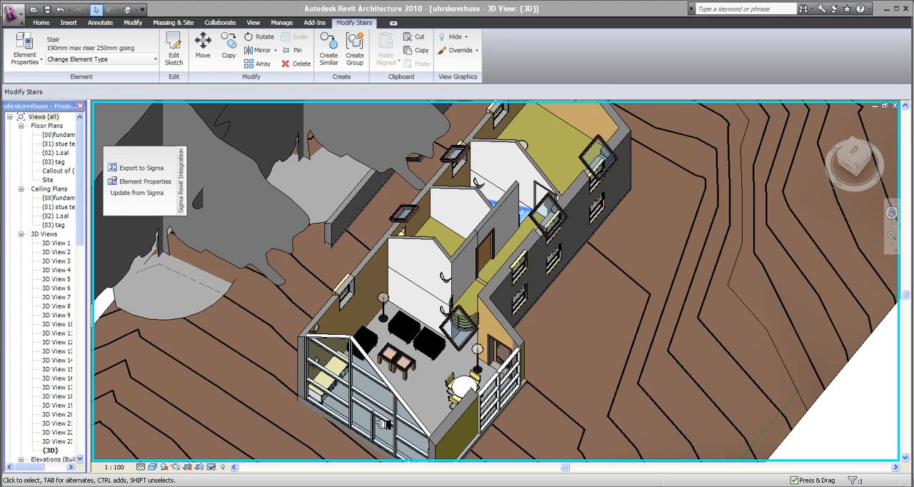
{"action": "mouse_move", "coordinate": [504, 285]}
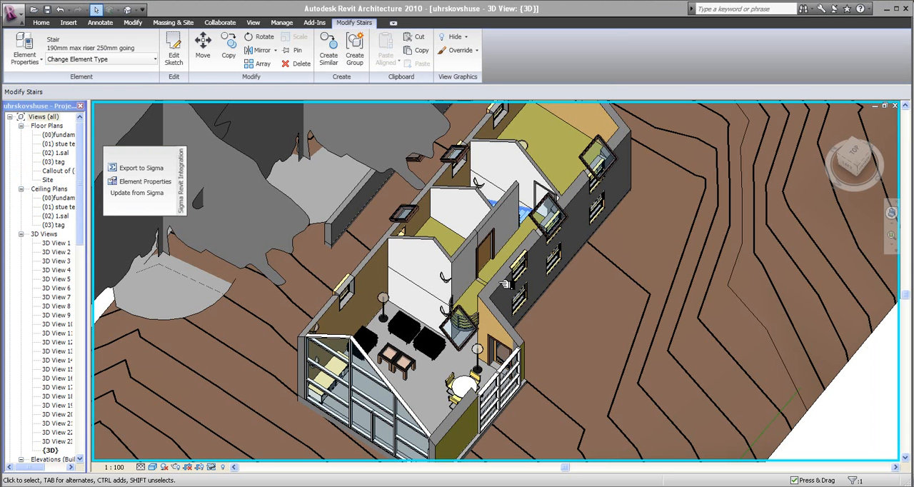
{"action": "mouse_move", "coordinate": [510, 281]}
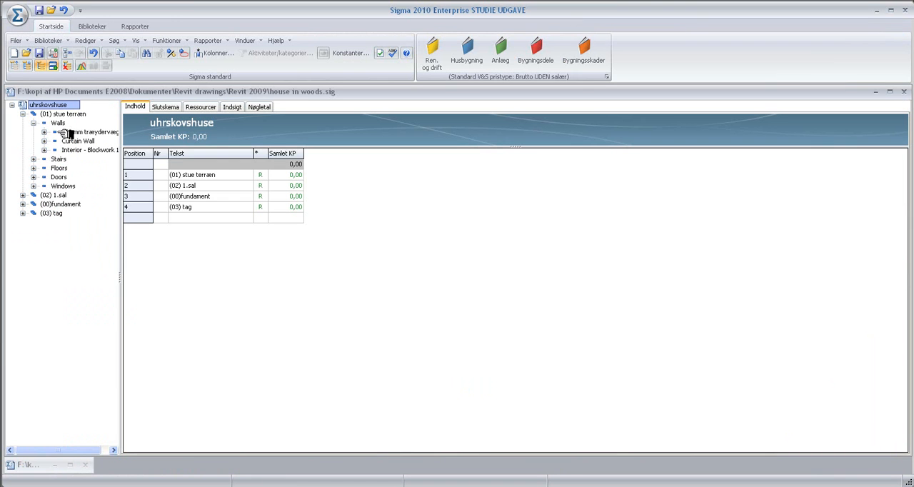
Step: Inspect items for 300 mm trædervæg, Curtain Wall and Interior - Blockwork 100
{"action": "left_click", "coordinate": [44, 131]}
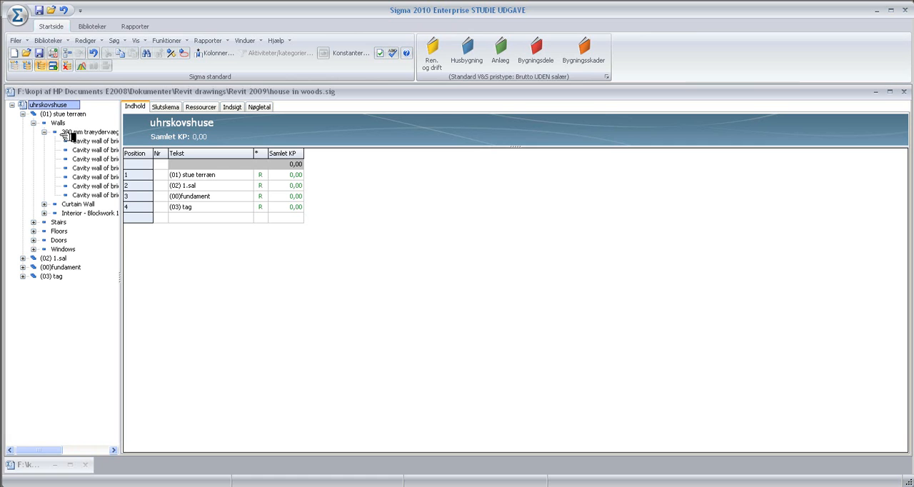
{"action": "left_click", "coordinate": [90, 132]}
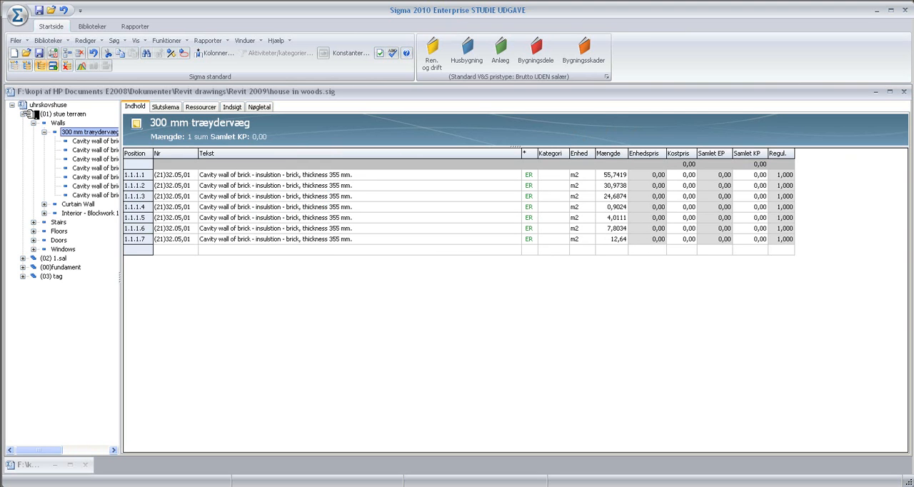
{"action": "mouse_move", "coordinate": [65, 124]}
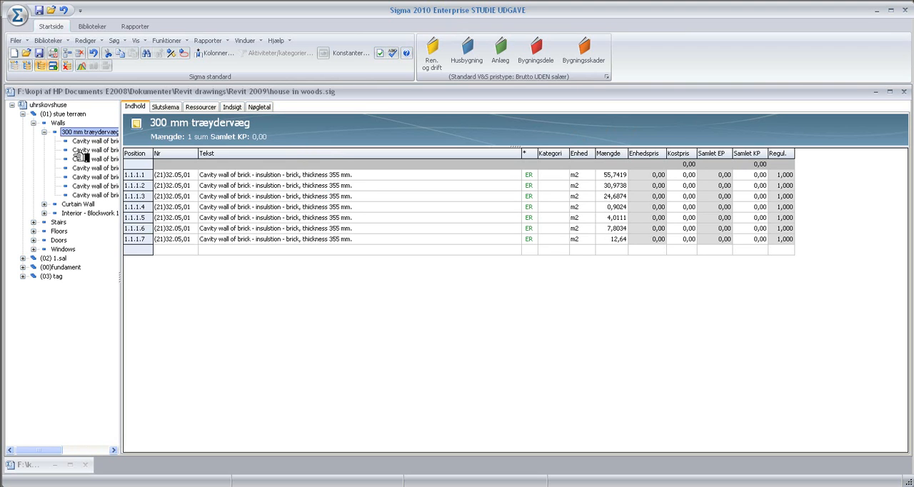
{"action": "mouse_move", "coordinate": [100, 202]}
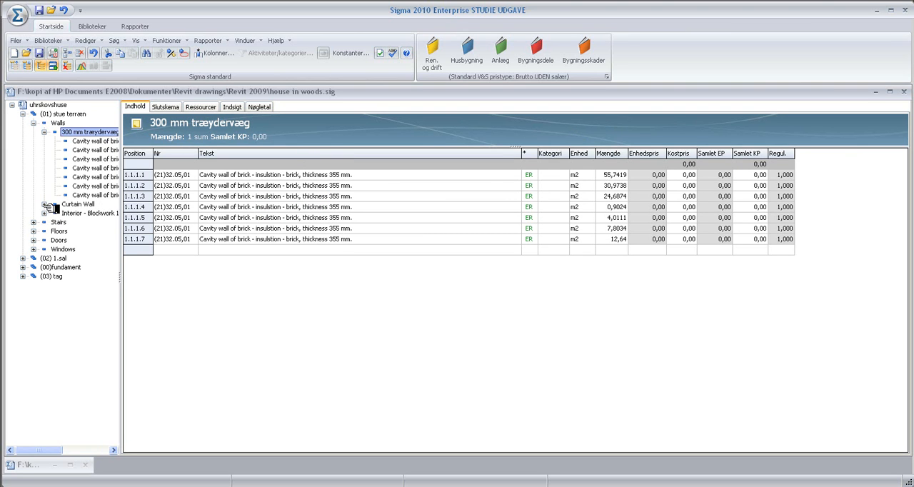
{"action": "left_click", "coordinate": [77, 204]}
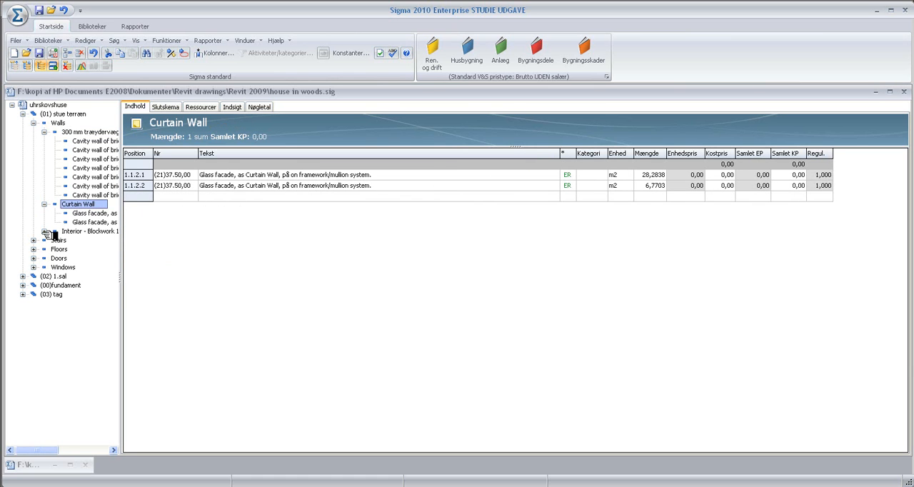
{"action": "left_click", "coordinate": [90, 230]}
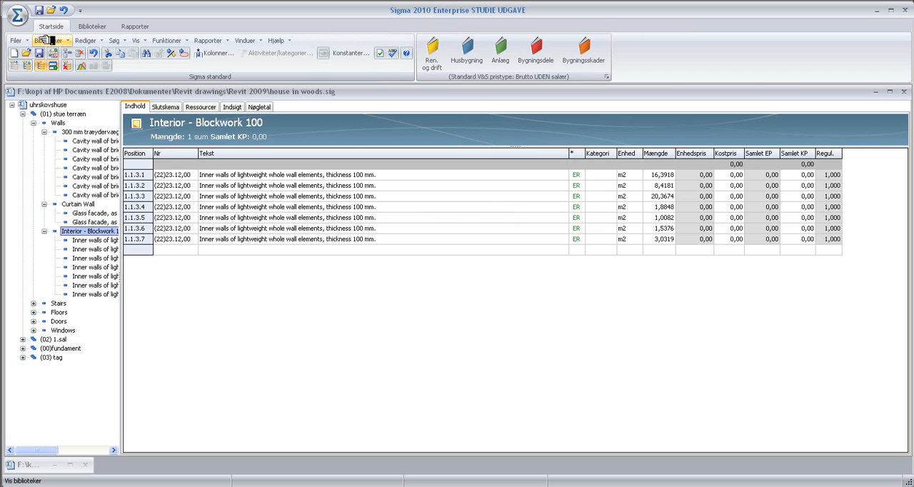
{"action": "left_click", "coordinate": [48, 40]}
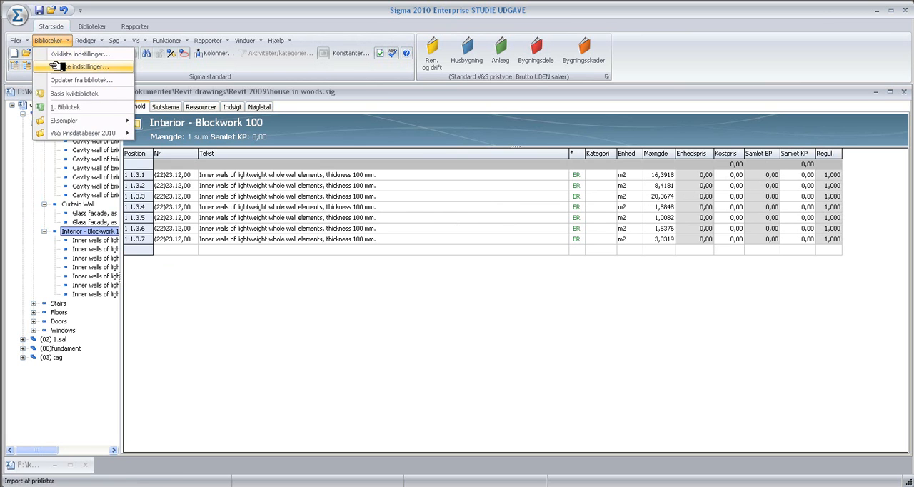
Step: Update the project prices from My new pricebook on the desktop
{"action": "left_click", "coordinate": [81, 80]}
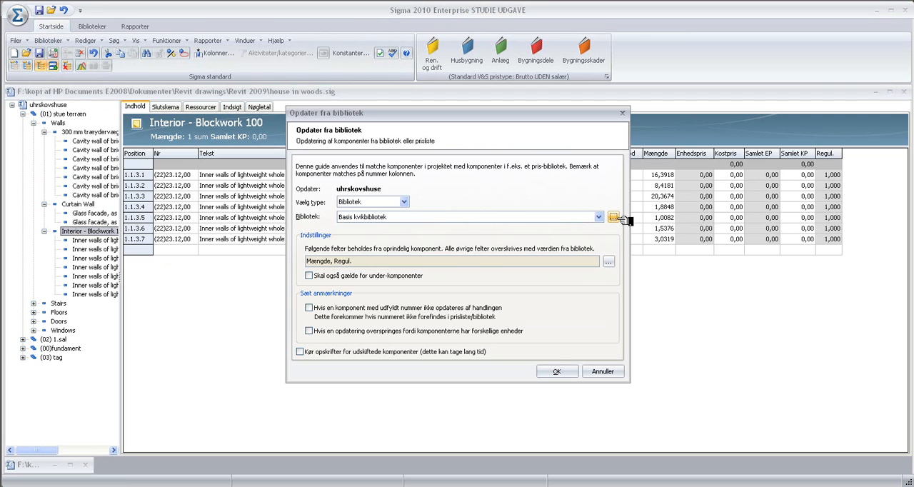
{"action": "left_click", "coordinate": [616, 217]}
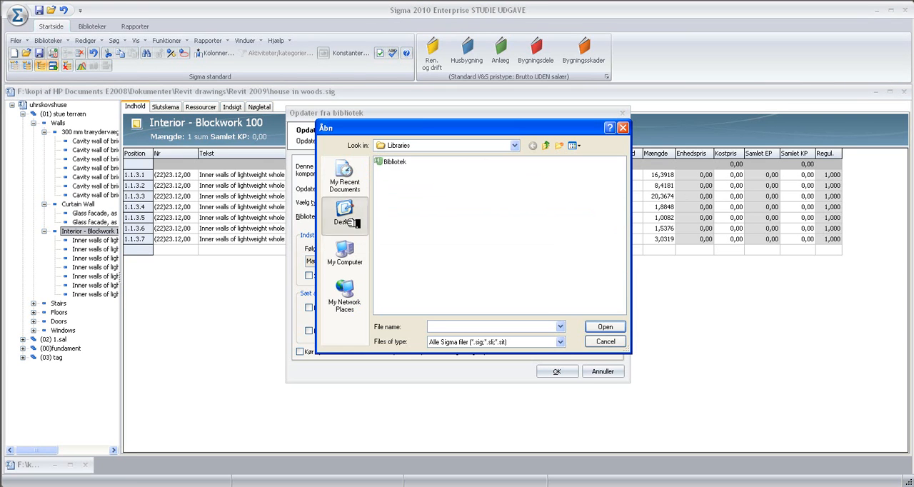
{"action": "left_click", "coordinate": [345, 214]}
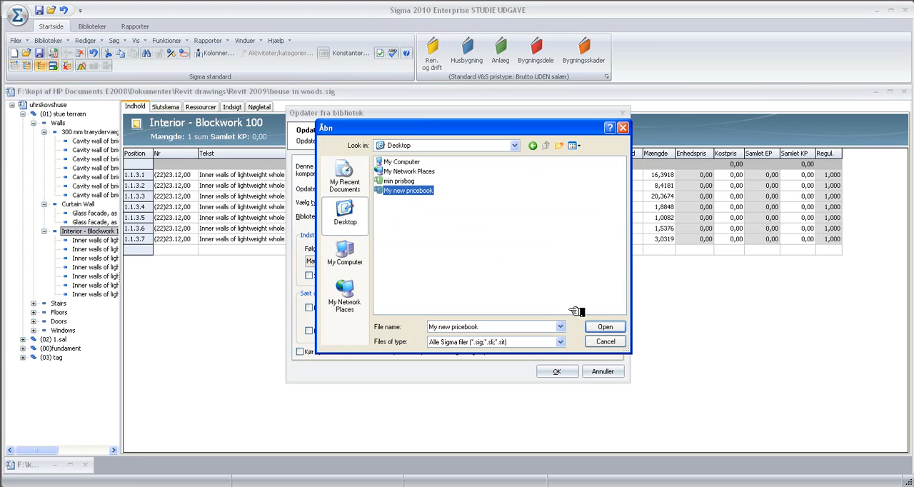
{"action": "left_click", "coordinate": [605, 326]}
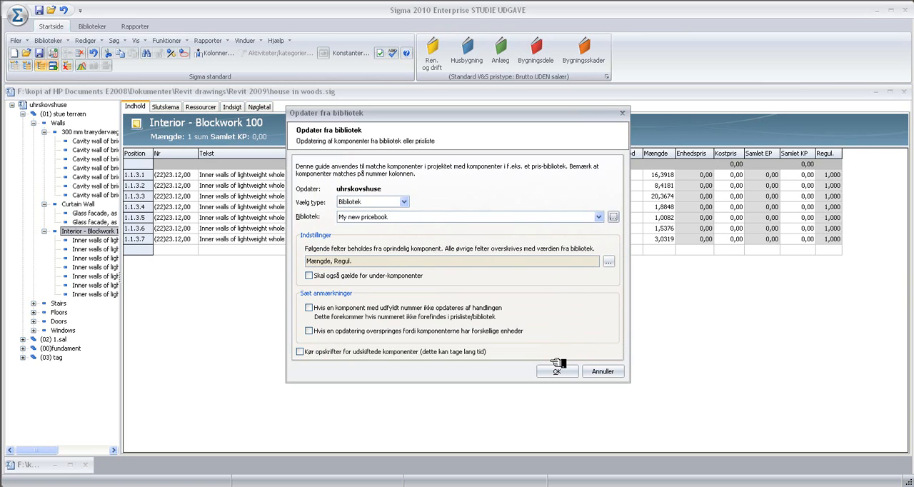
{"action": "left_click", "coordinate": [557, 371]}
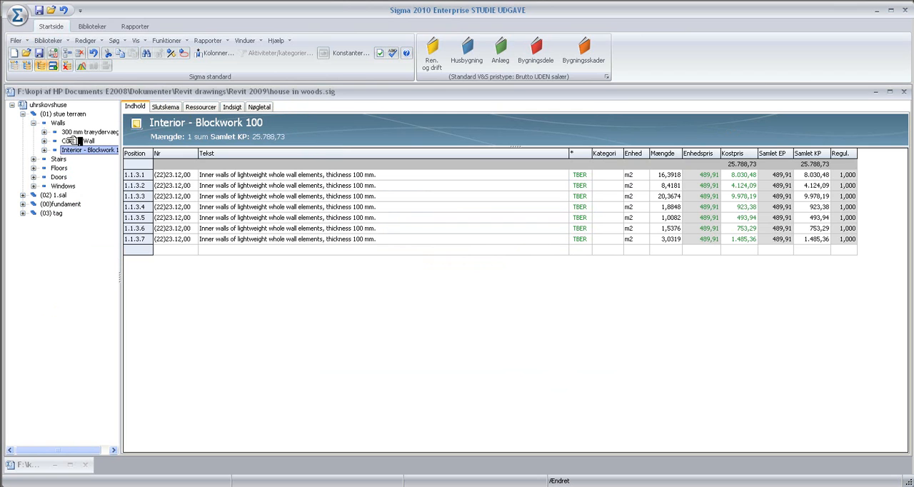
Step: View the Walls total 469.520,60 and the uhrskovshuse total 940.031,58
{"action": "left_click", "coordinate": [57, 123]}
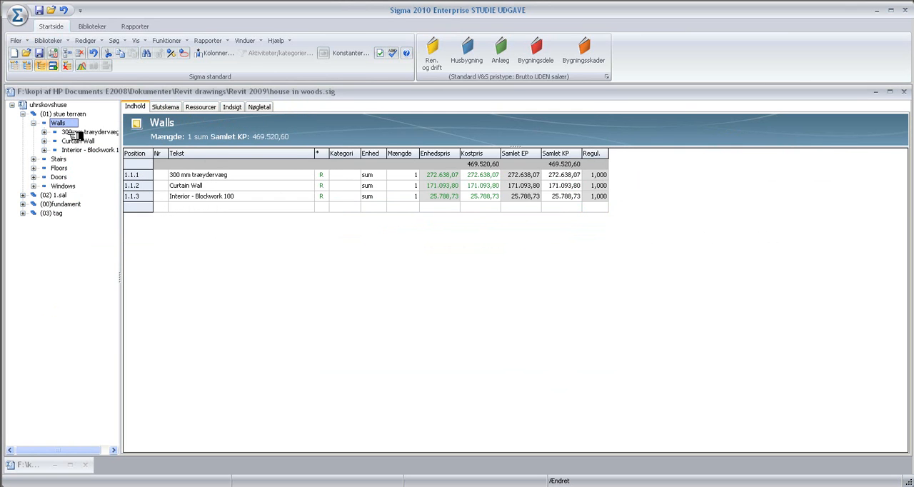
{"action": "left_click", "coordinate": [89, 132]}
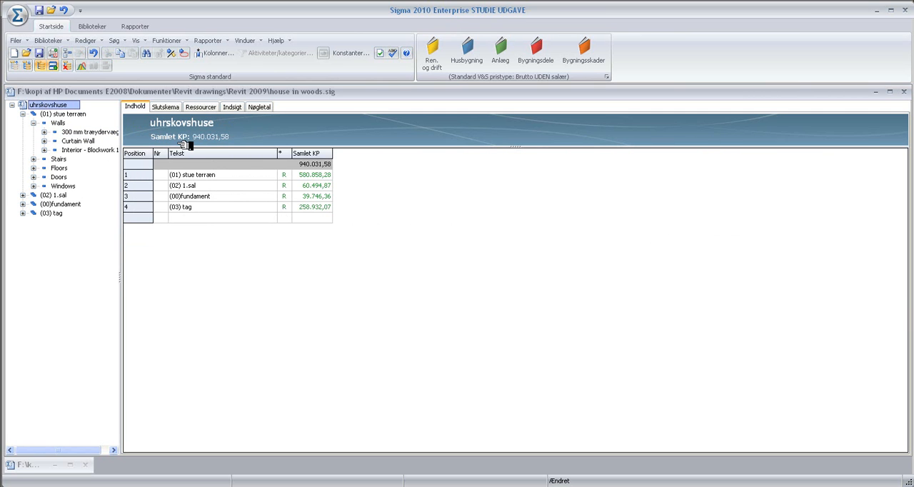
{"action": "mouse_move", "coordinate": [224, 139]}
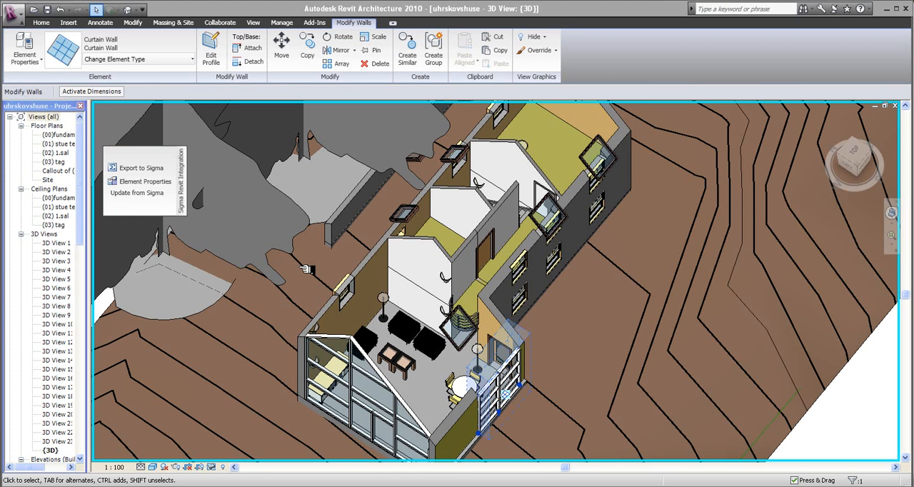
{"action": "mouse_move", "coordinate": [455, 352]}
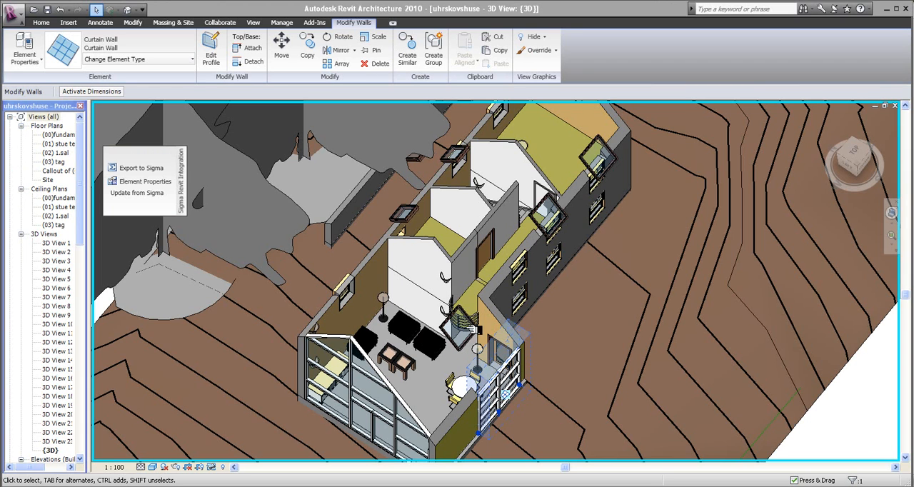
{"action": "mouse_move", "coordinate": [350, 325]}
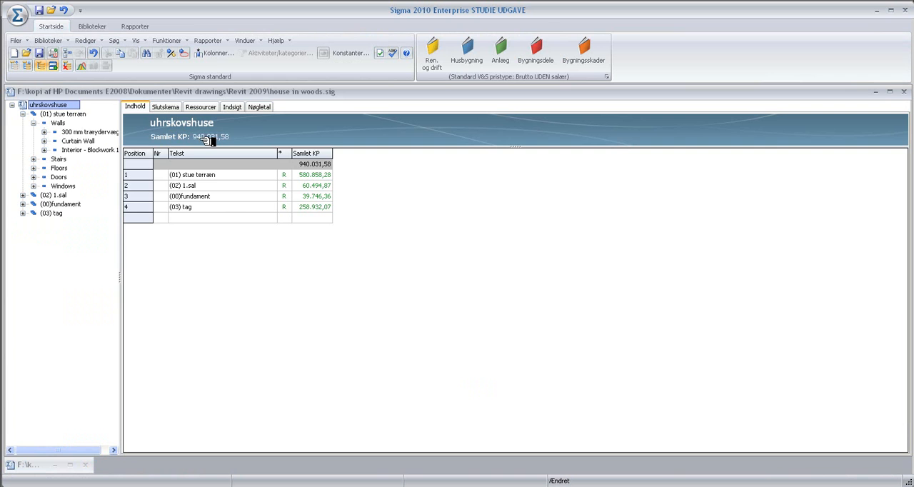
Step: Show the Slutskema level totals, 25% VAT and 1.175.038,75 total including VAT
{"action": "left_click", "coordinate": [165, 107]}
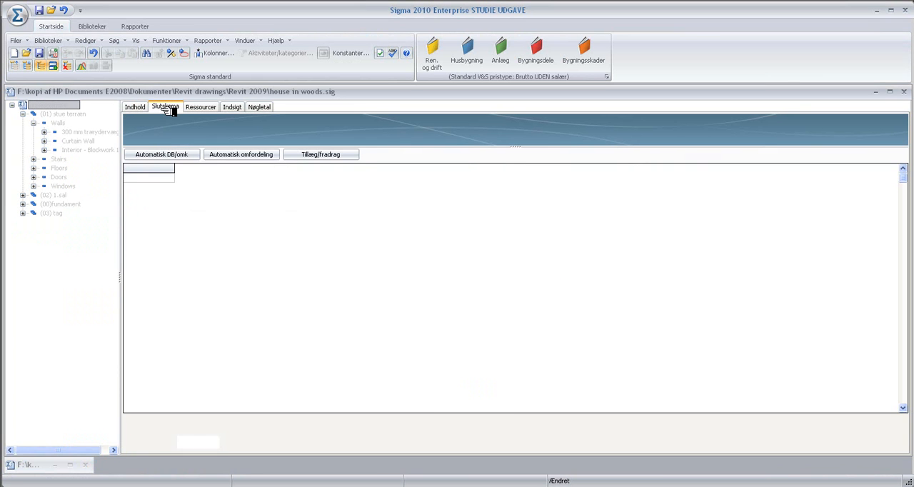
{"action": "left_click", "coordinate": [165, 106]}
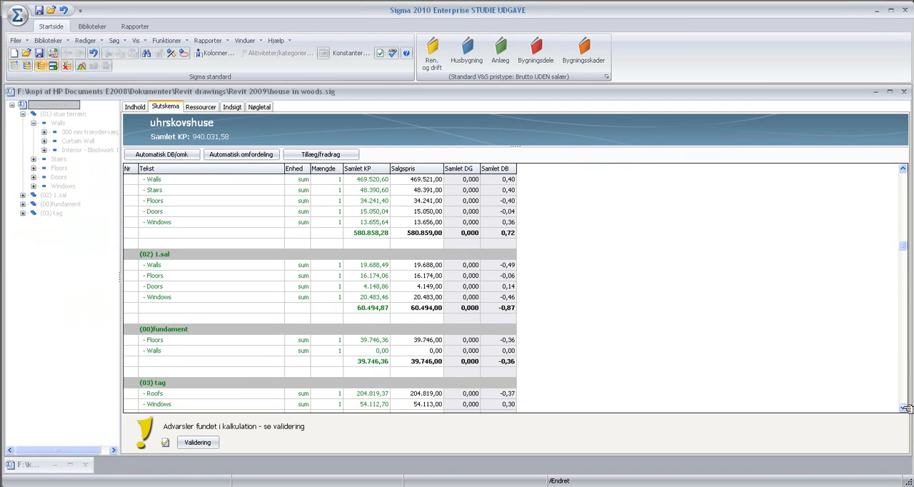
{"action": "scroll", "scroll_direction": "down", "scroll_amount": 3}
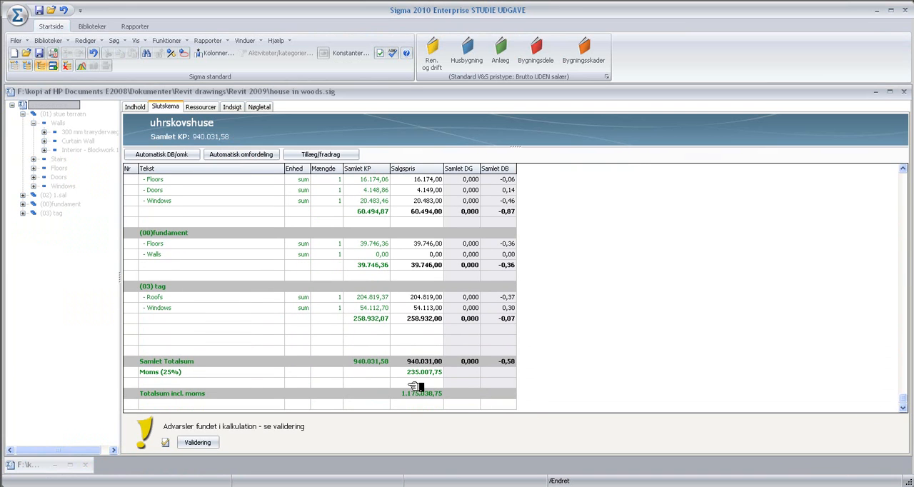
{"action": "mouse_move", "coordinate": [451, 369]}
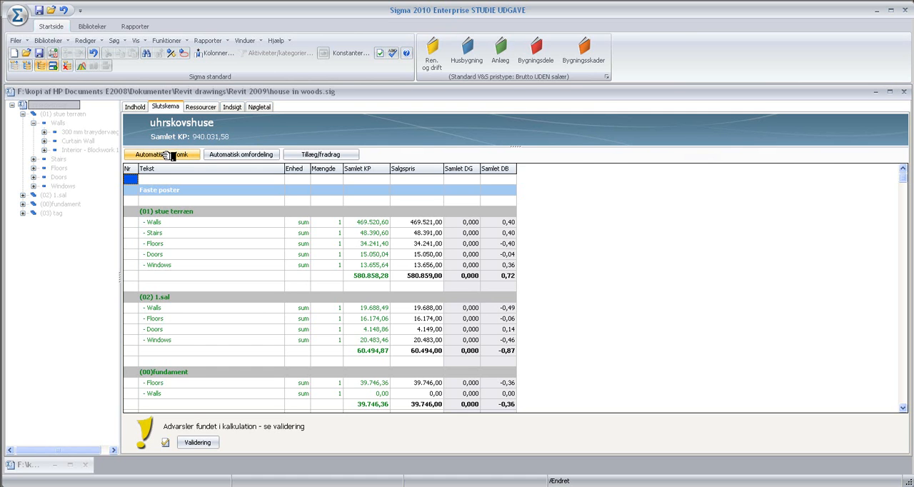
{"action": "left_click", "coordinate": [161, 154]}
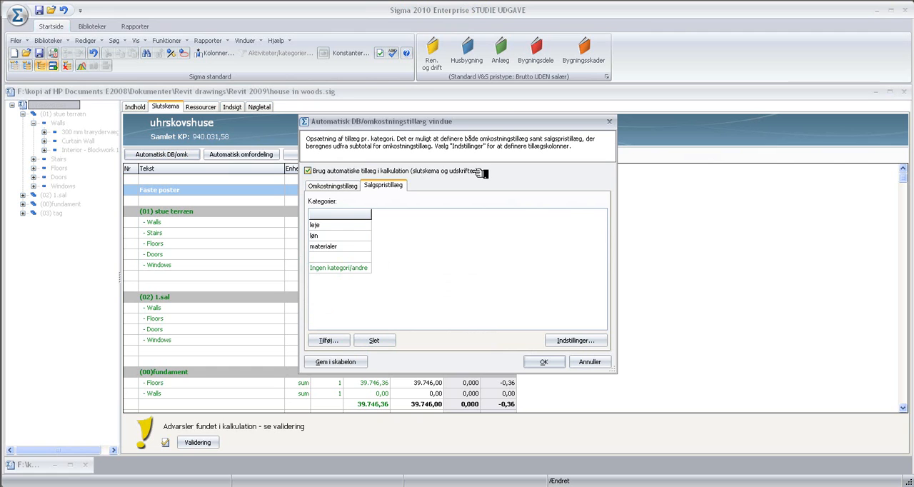
Step: Insert a new sales-price surcharge column named Margin
{"action": "left_click", "coordinate": [576, 340]}
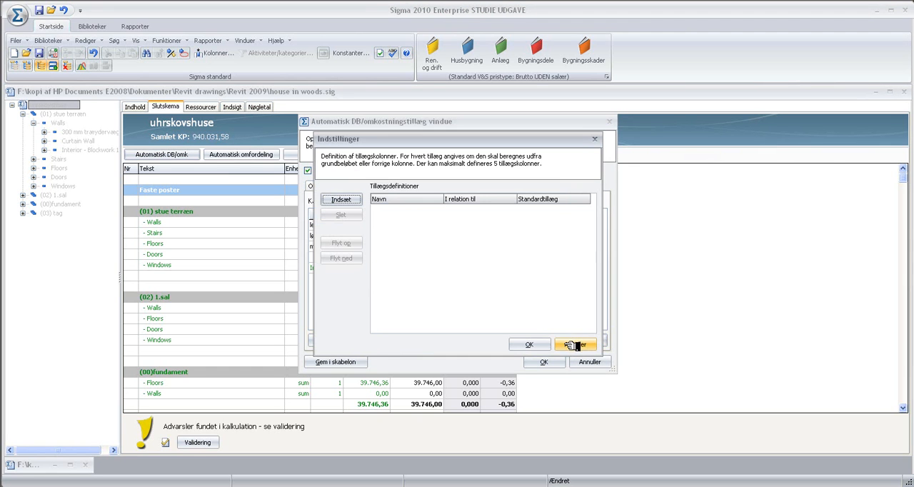
{"action": "left_click", "coordinate": [340, 200]}
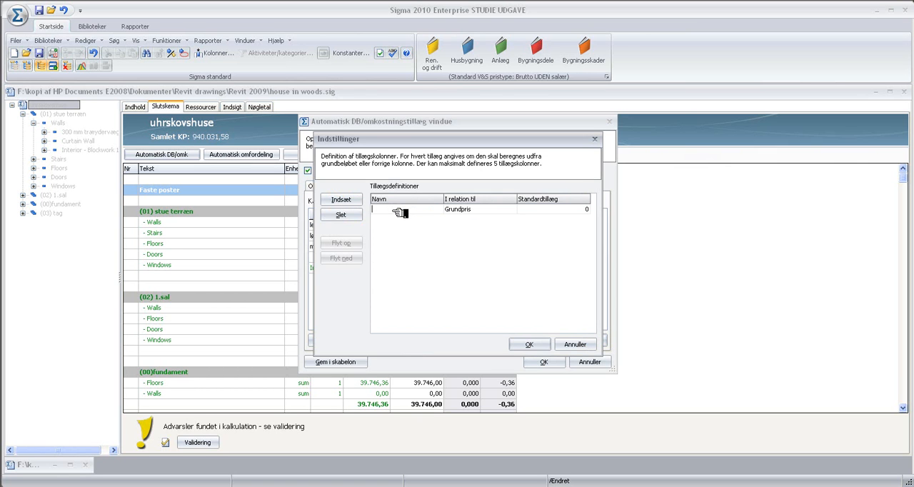
{"action": "type", "text": "Mar"}
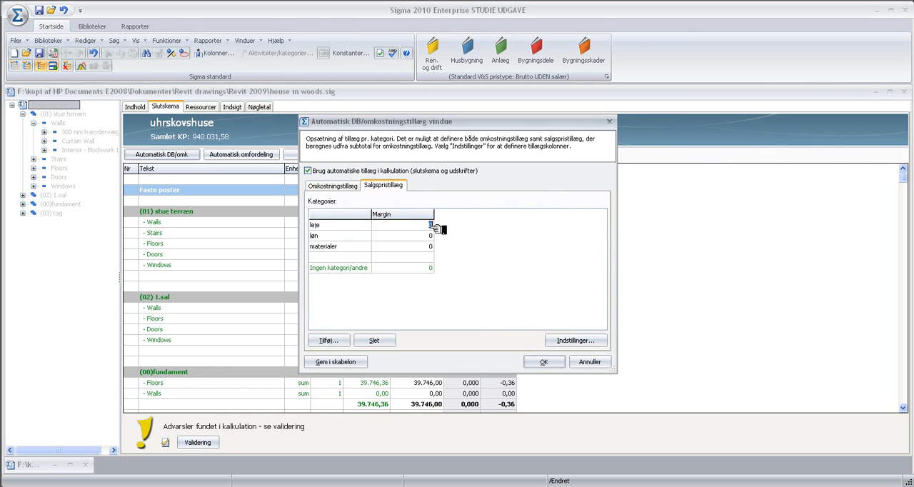
Step: Trial-rename categories to hire and wages and enter a margin of 5
{"action": "left_click", "coordinate": [315, 225]}
{"action": "type", "text": "hire"}
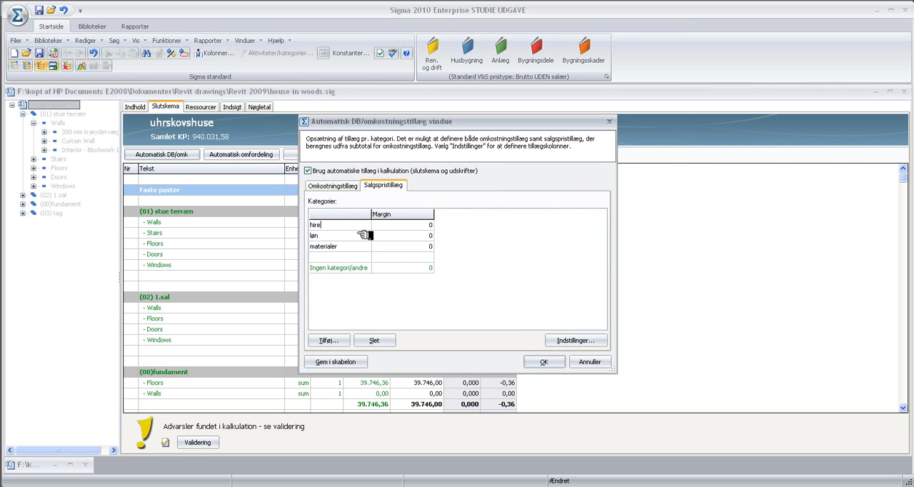
{"action": "left_click", "coordinate": [336, 225]}
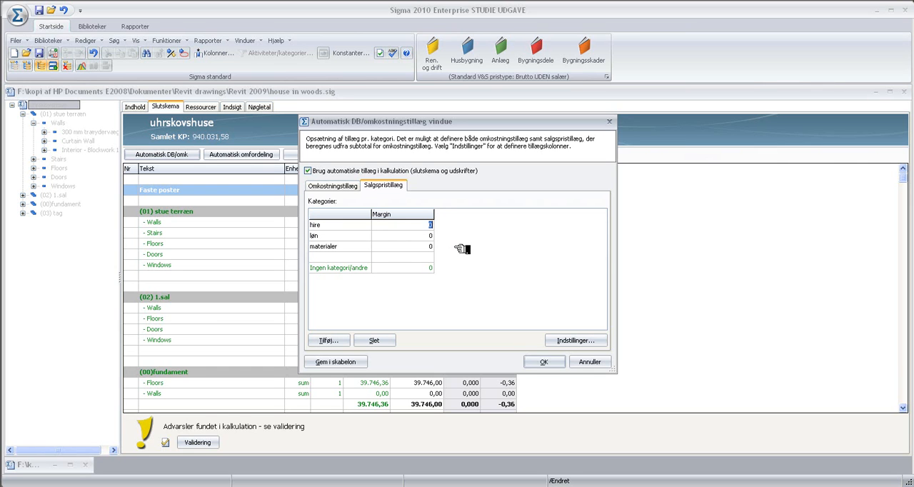
{"action": "left_click", "coordinate": [340, 236]}
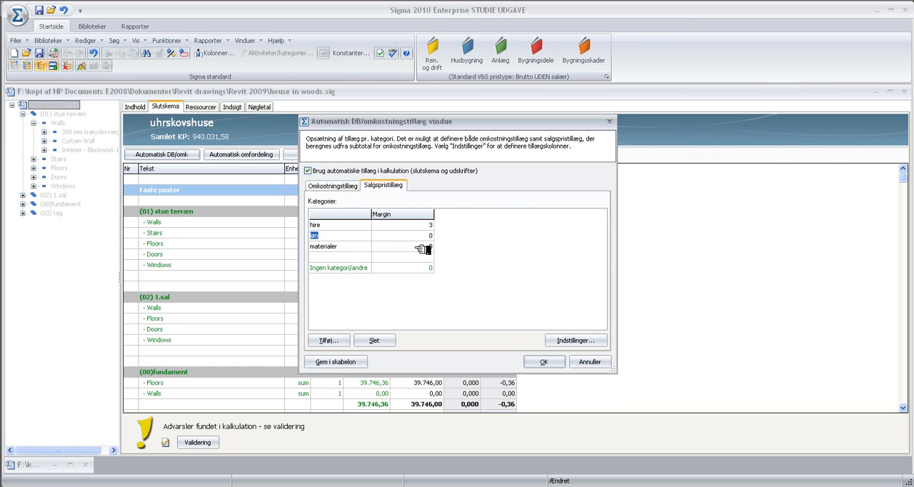
{"action": "type", "text": "wages"}
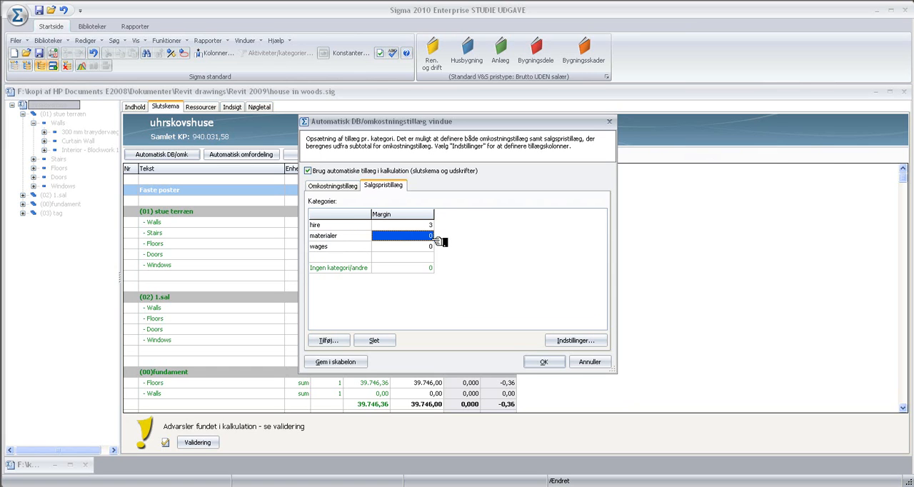
{"action": "type", "text": "5"}
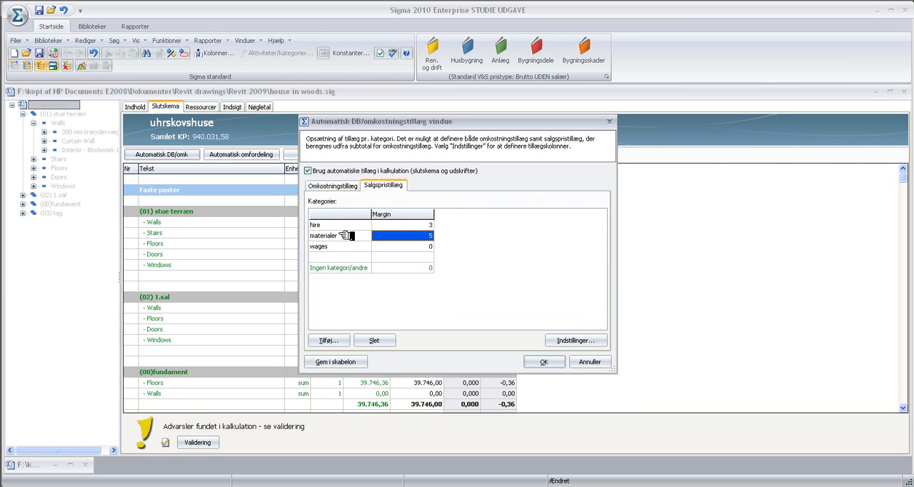
{"action": "mouse_move", "coordinate": [349, 238]}
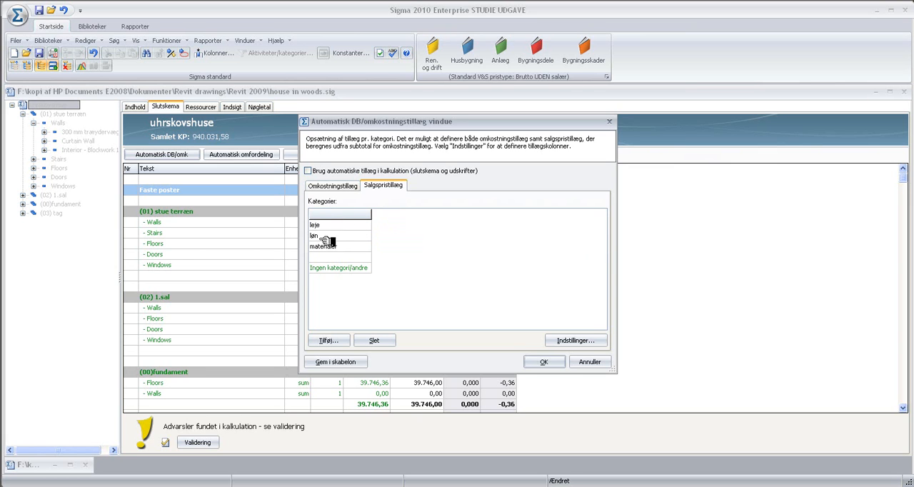
Step: Enable Brug automatiske tillæg and add a Margin surcharge column
{"action": "left_click", "coordinate": [307, 171]}
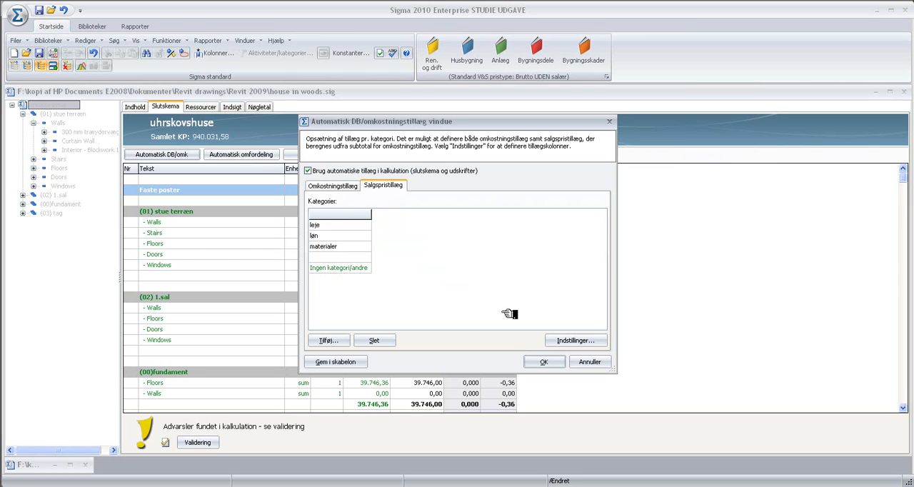
{"action": "left_click", "coordinate": [576, 340]}
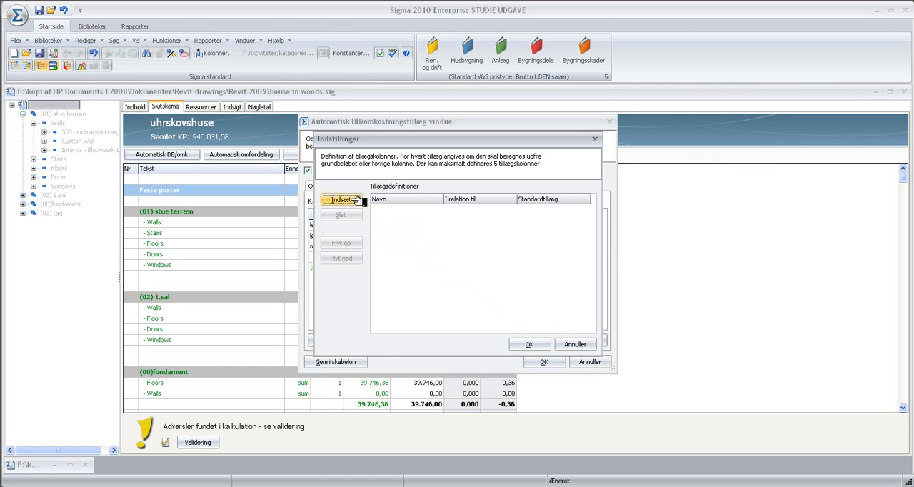
{"action": "left_click", "coordinate": [341, 200]}
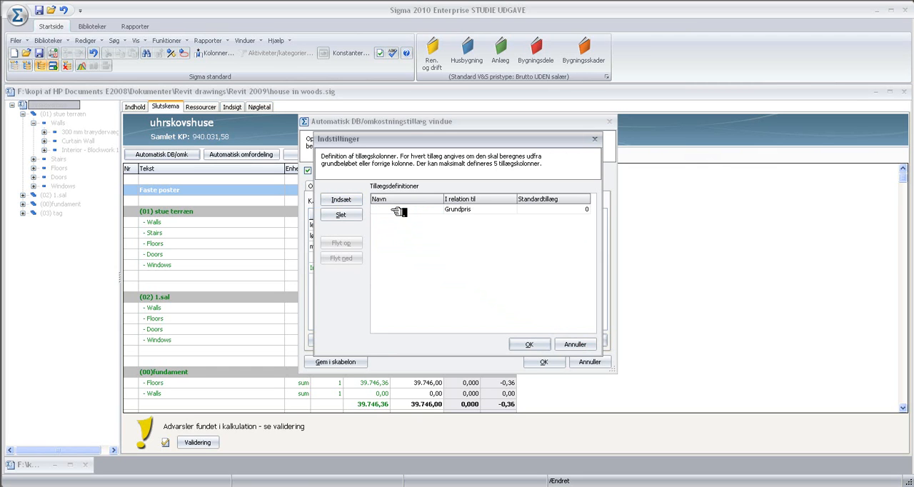
{"action": "type", "text": "Margin"}
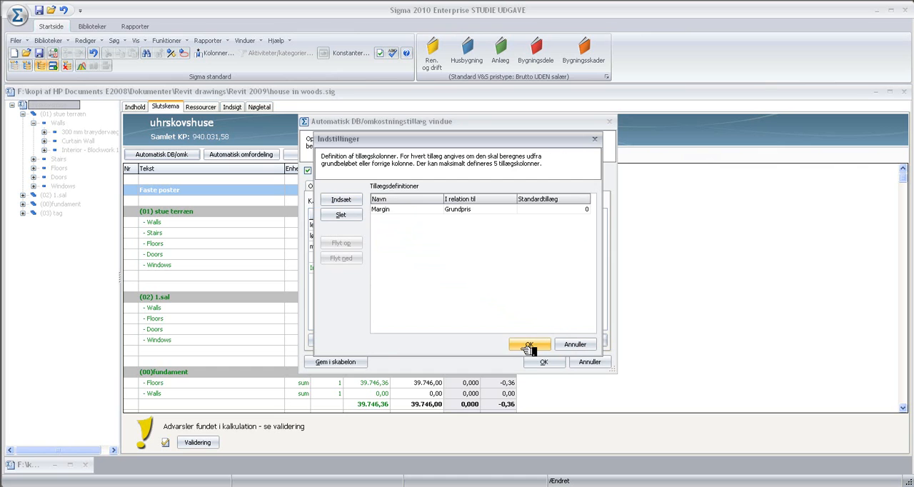
{"action": "left_click", "coordinate": [529, 345]}
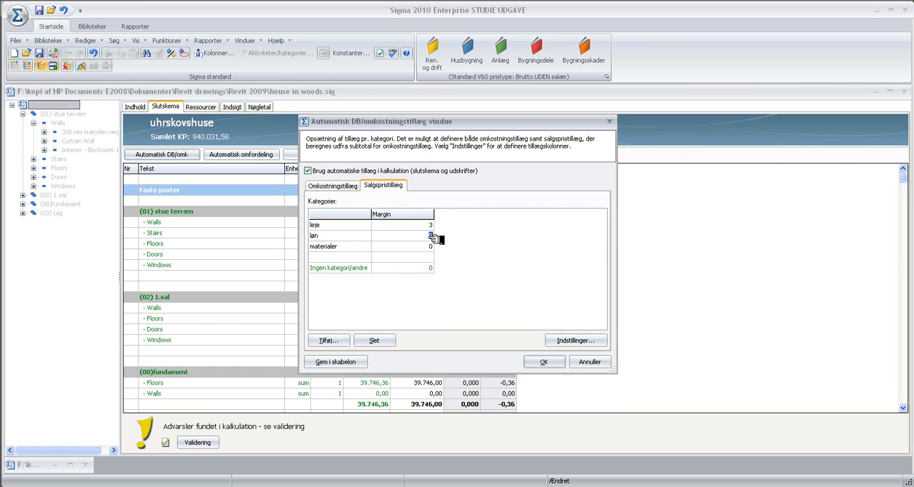
Step: Enter category margins 5 and 30 and apply them to the calculation
{"action": "type", "text": "5"}
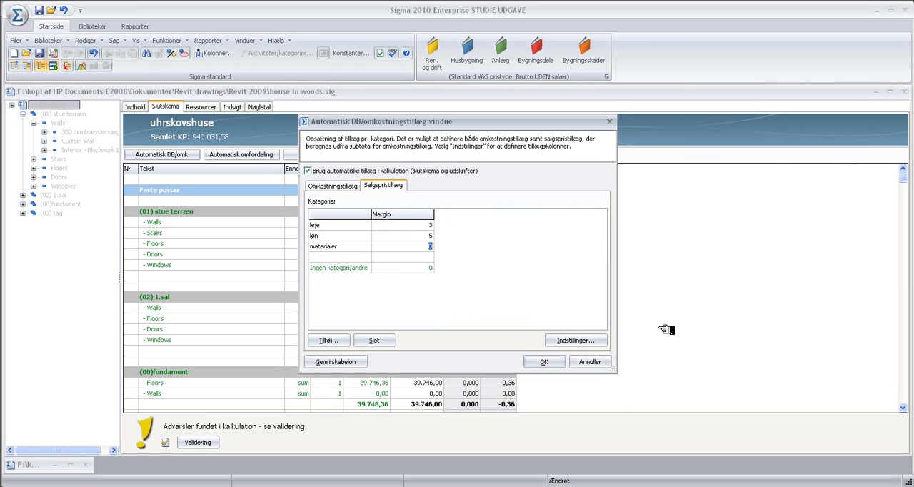
{"action": "type", "text": "30"}
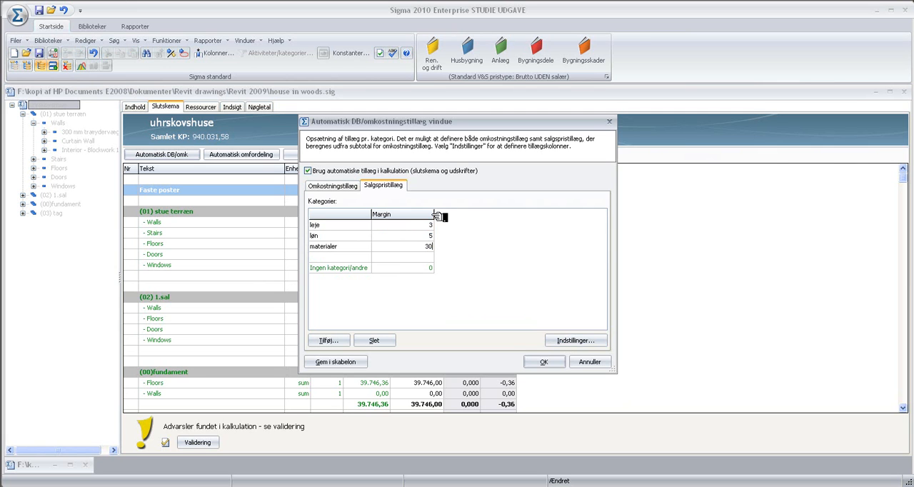
{"action": "left_click", "coordinate": [544, 361]}
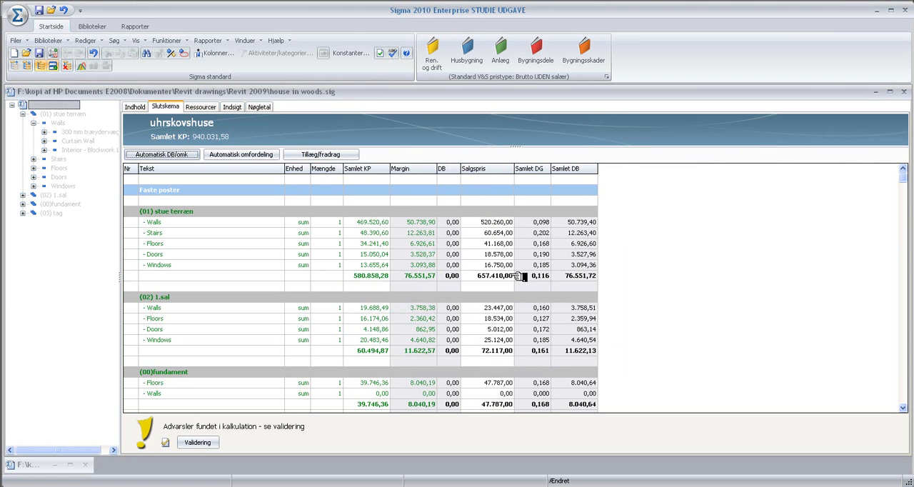
Step: Scroll to the new totals: 1.095.488,00 sales price, 273.872,00 VAT, 1.369.360,00 including VAT
{"action": "left_click", "coordinate": [162, 155]}
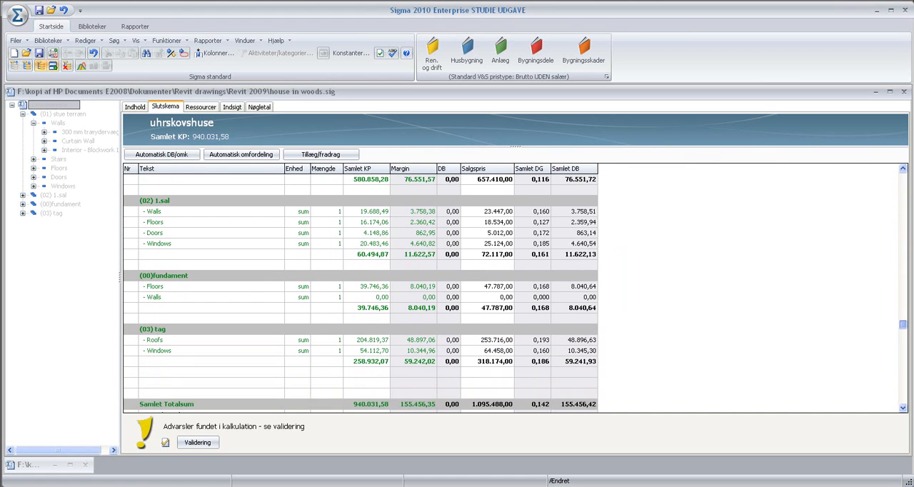
{"action": "left_click", "coordinate": [412, 318]}
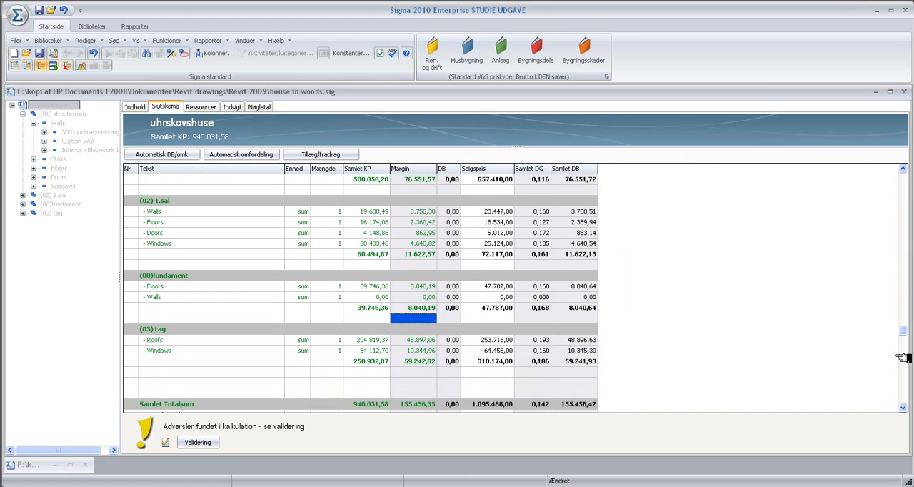
{"action": "scroll", "scroll_direction": "down", "scroll_amount": 3}
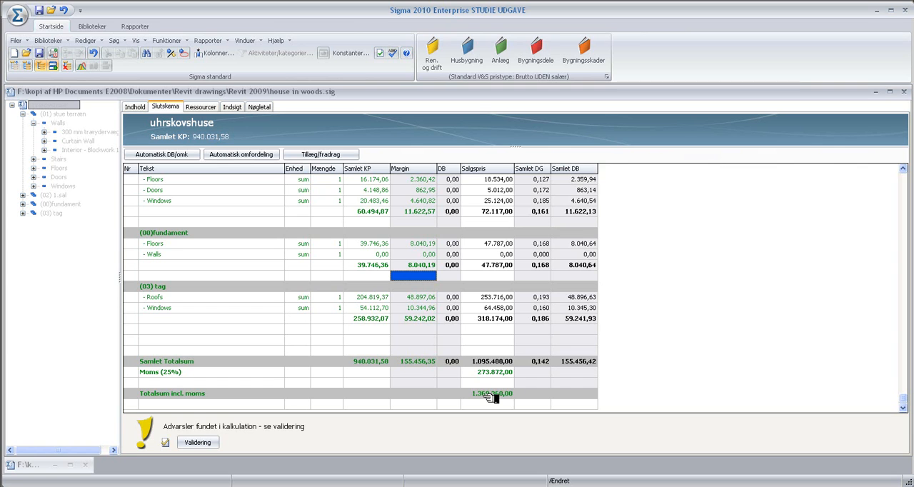
{"action": "mouse_move", "coordinate": [455, 350]}
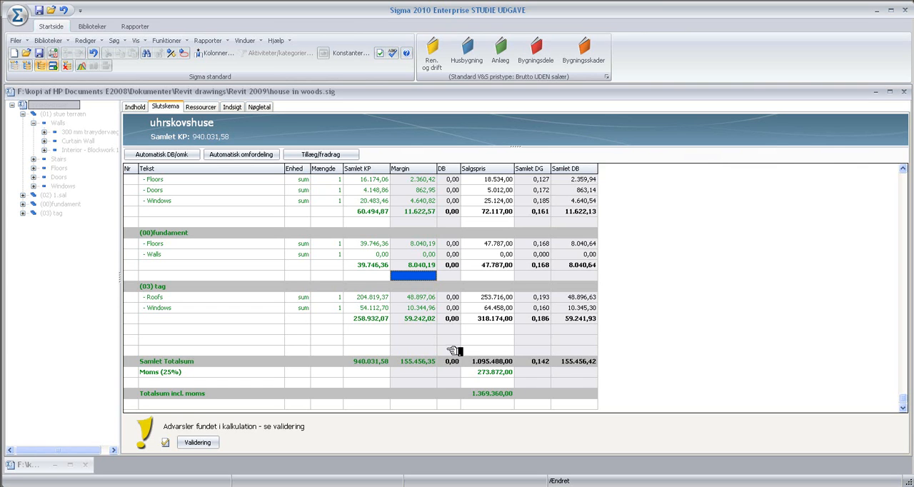